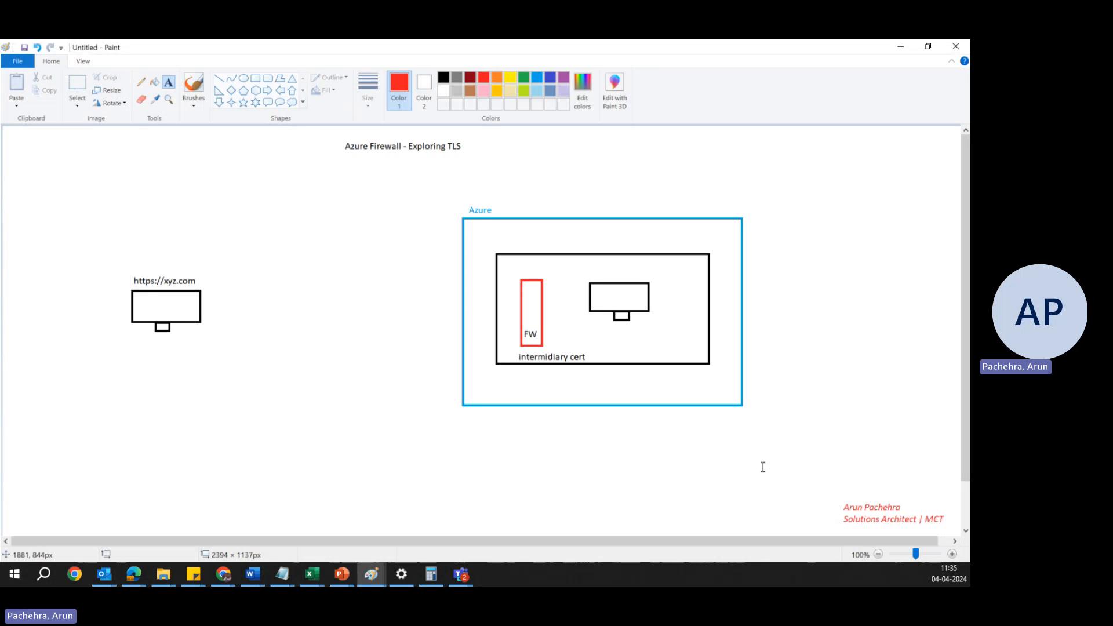
mouse_move(777, 453)
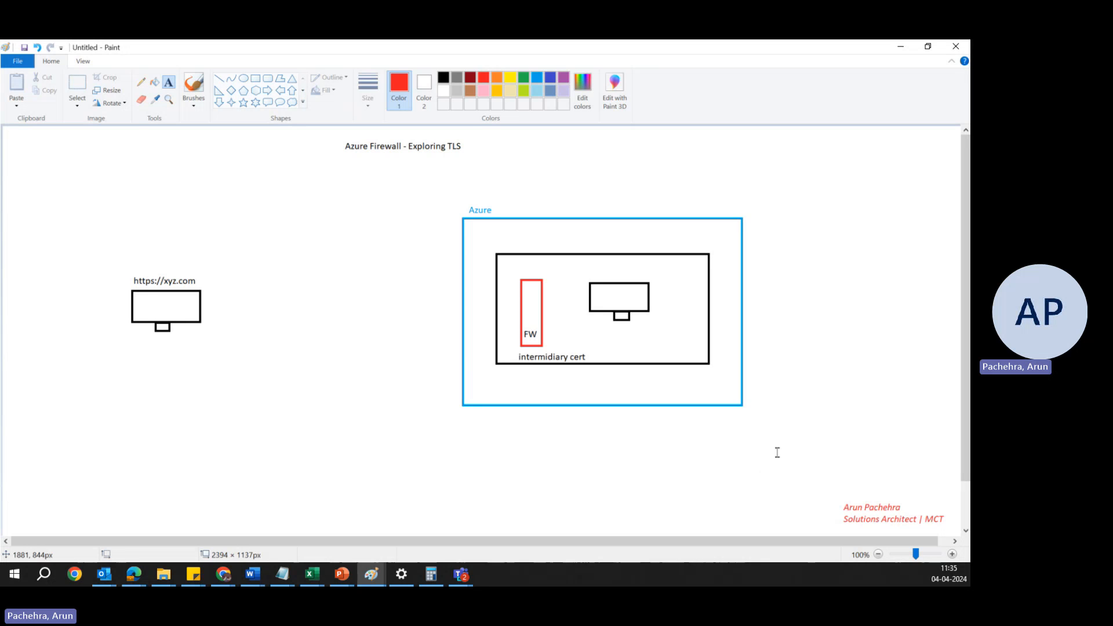
mouse_move(499, 80)
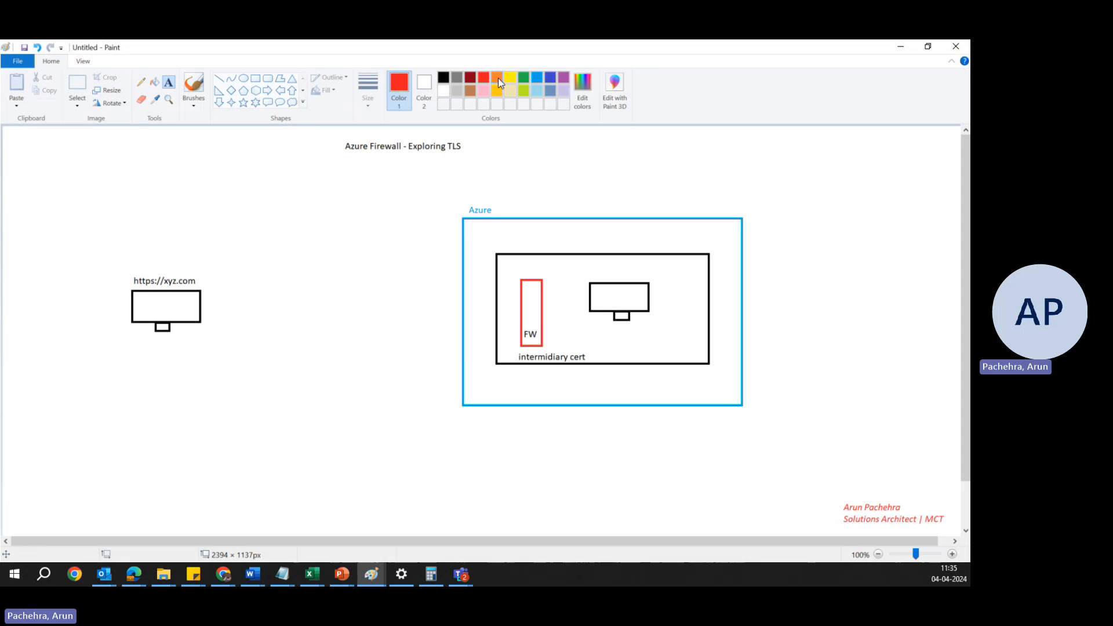
Step: Switch the drawing colour to orange for framing the title
left_click(499, 78)
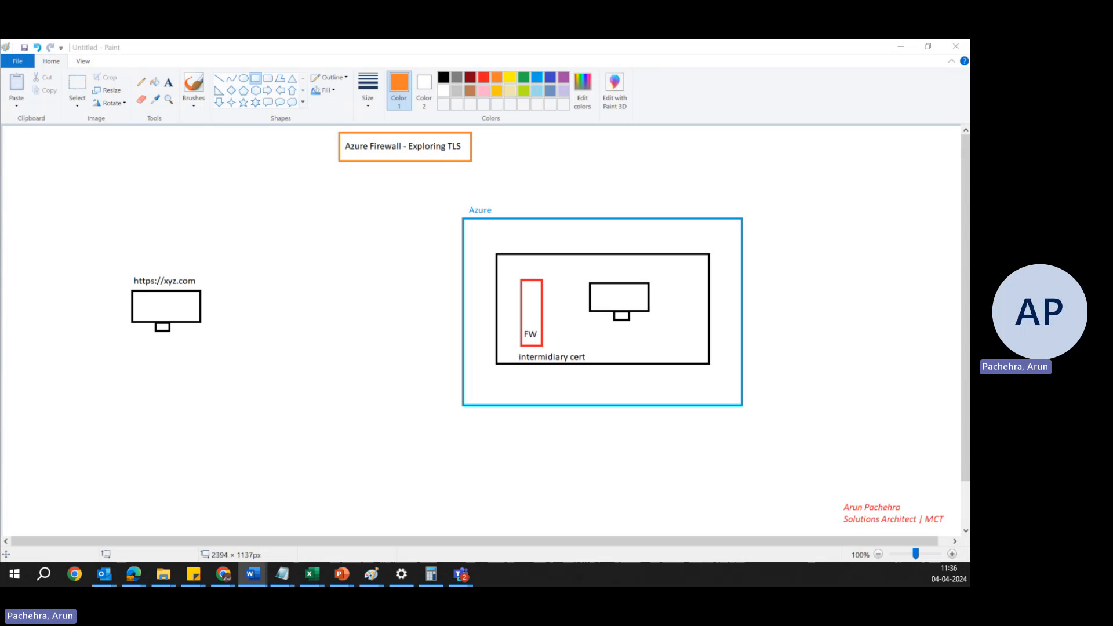
mouse_move(267, 64)
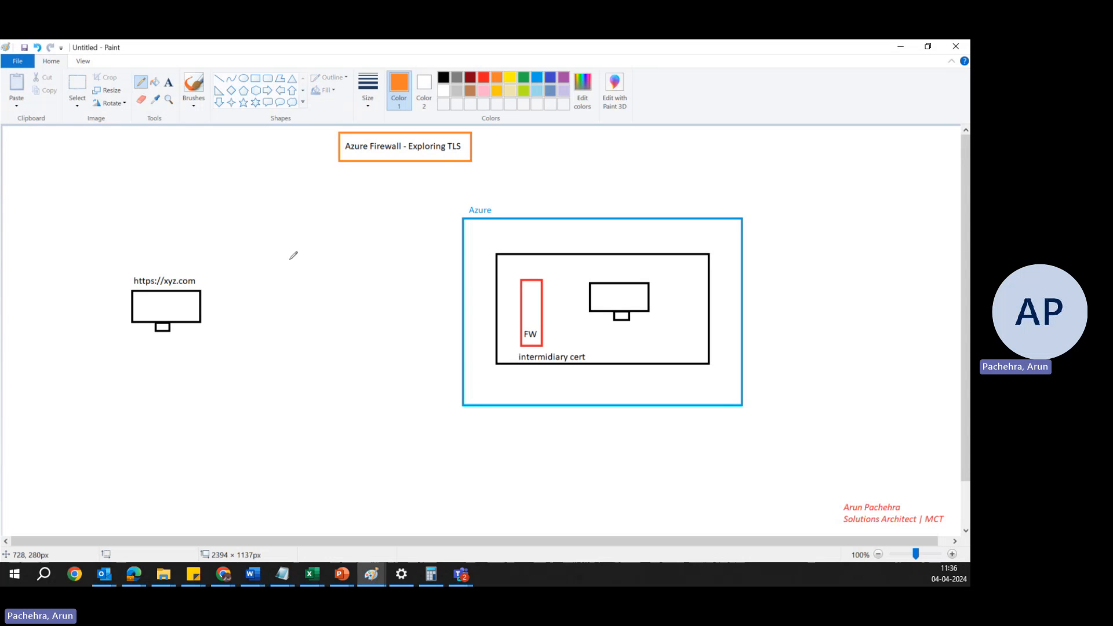
mouse_move(193, 295)
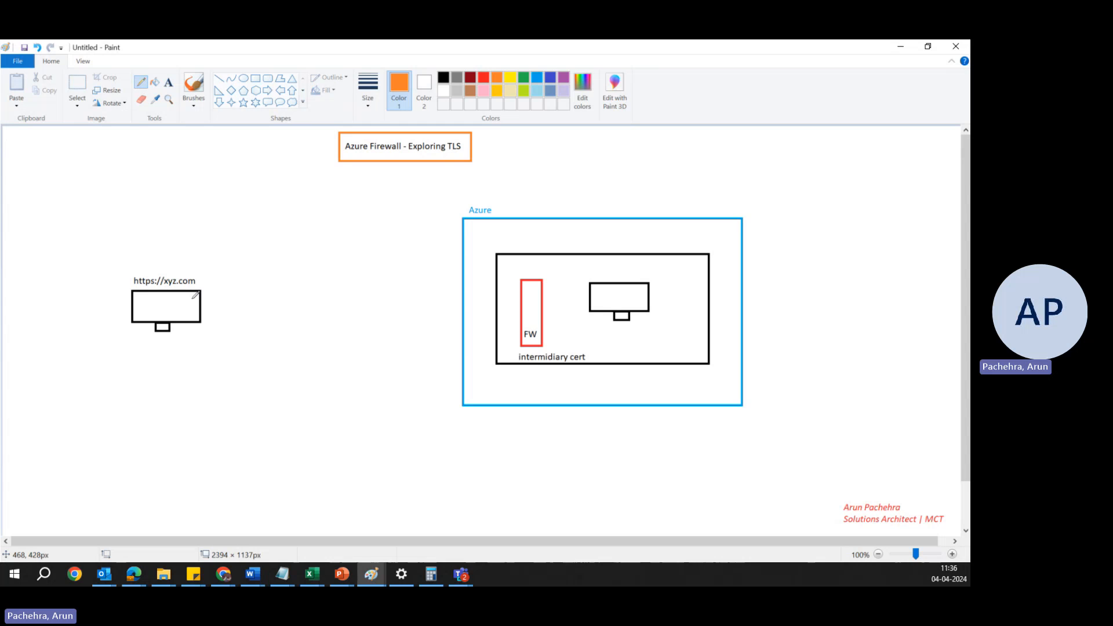
mouse_move(504, 270)
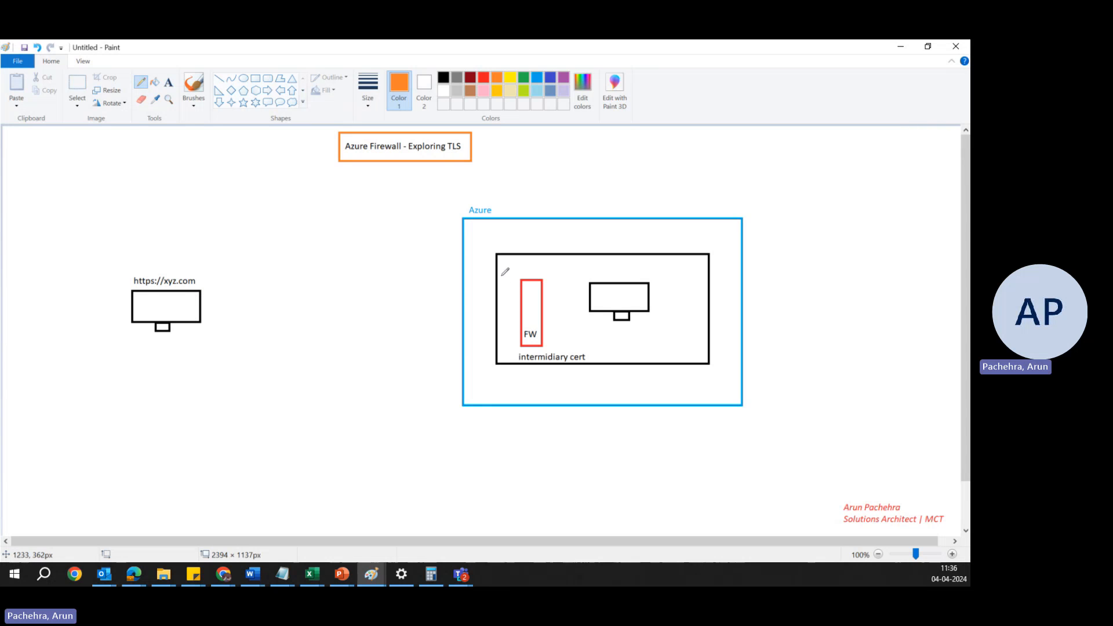
mouse_move(689, 246)
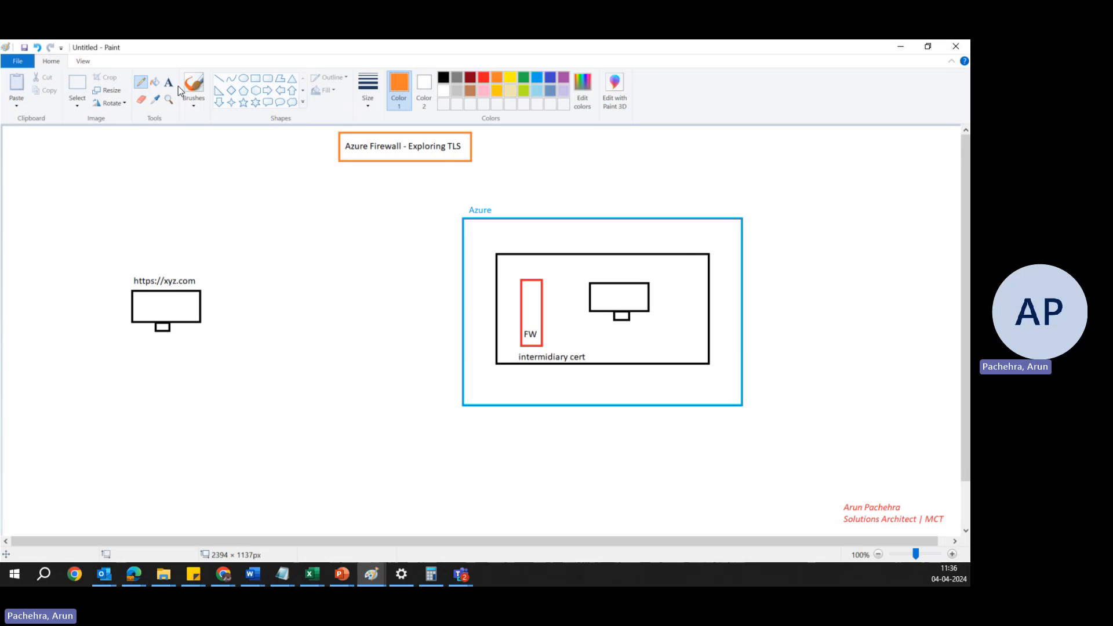
mouse_move(609, 293)
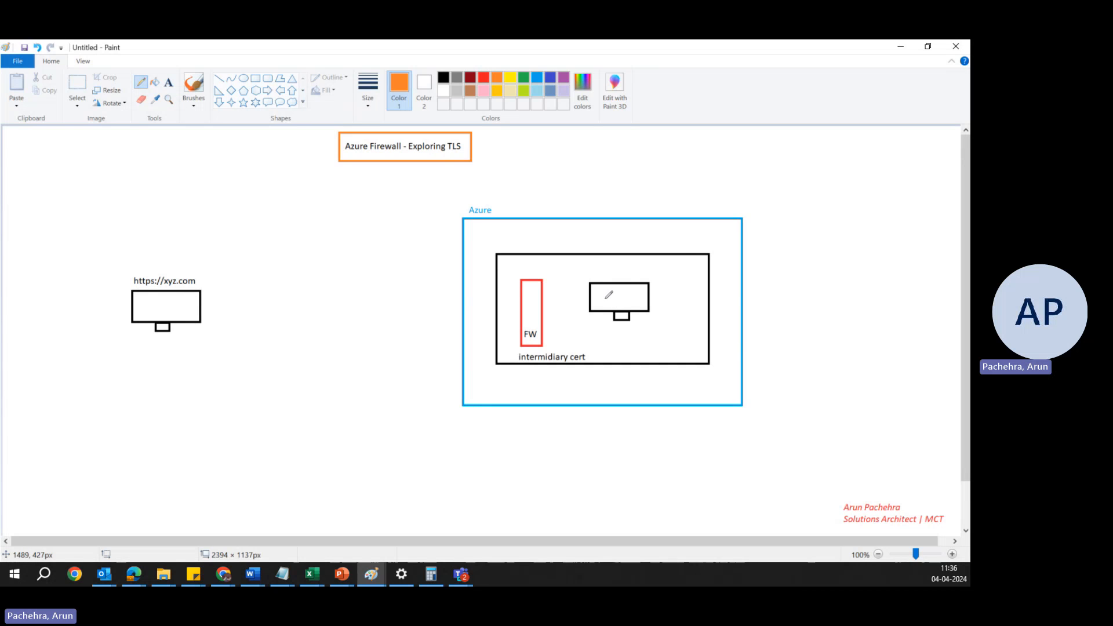
mouse_move(609, 296)
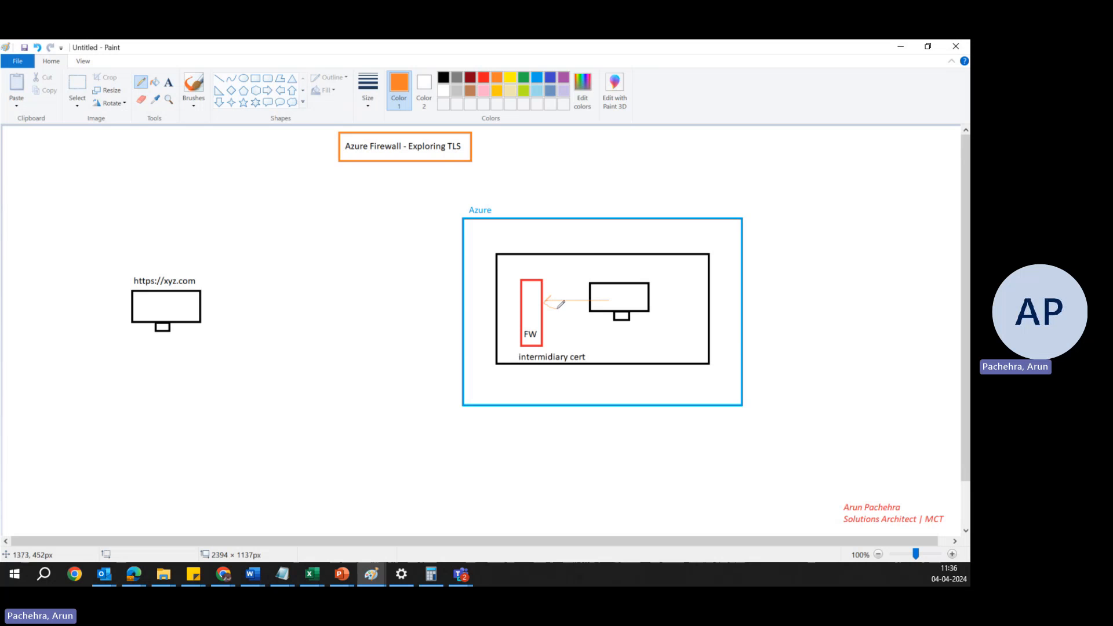
Step: Switch the drawing colour to black
left_click(444, 78)
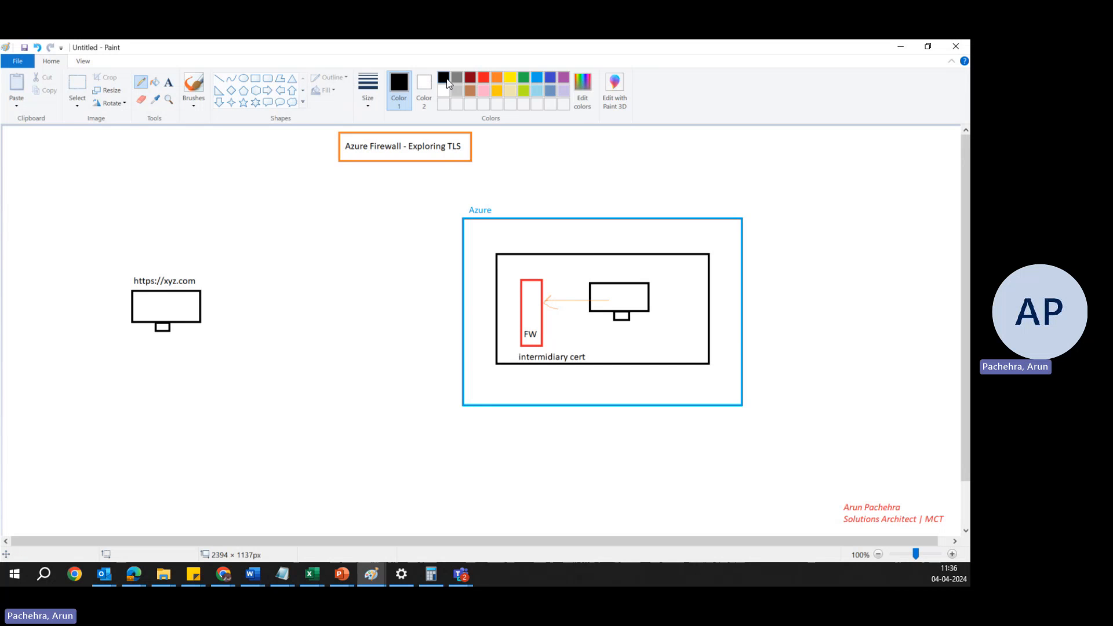
mouse_move(581, 126)
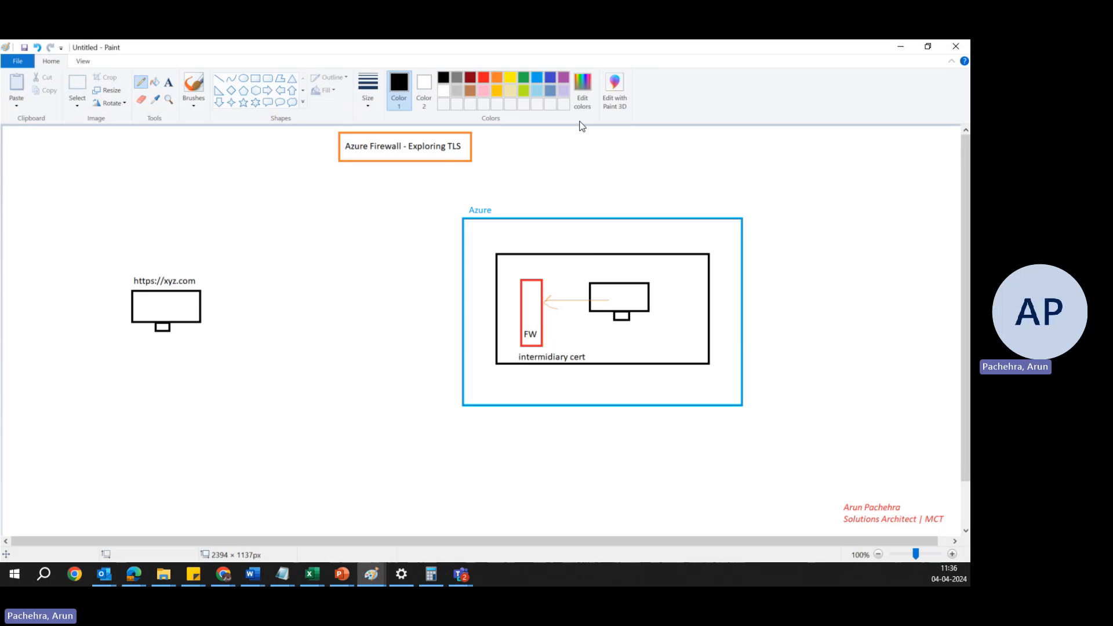
mouse_move(802, 277)
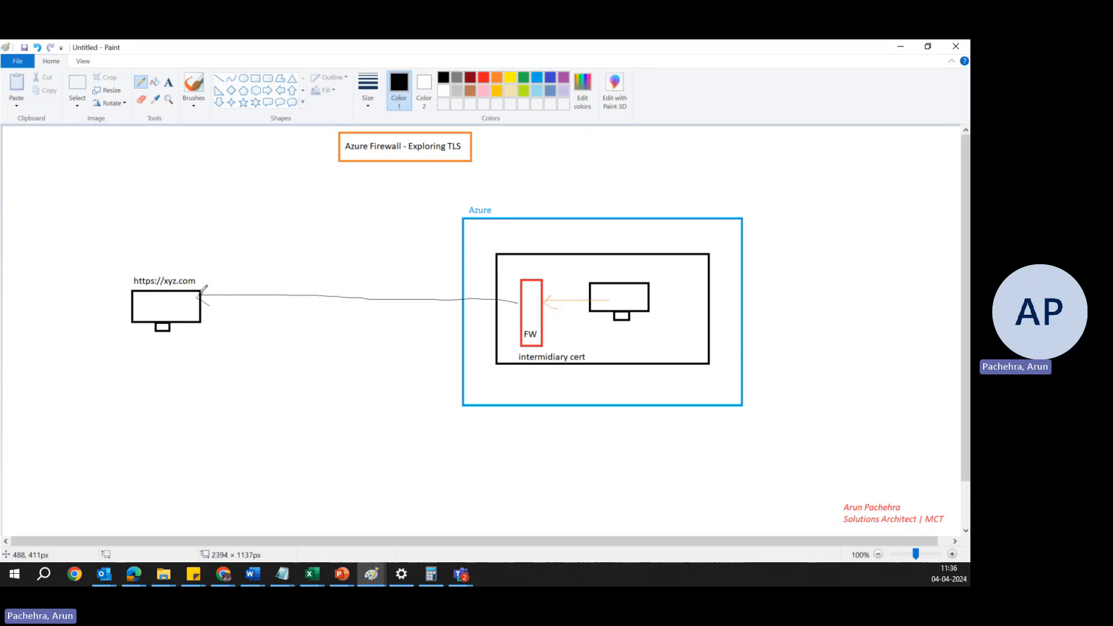
mouse_move(541, 339)
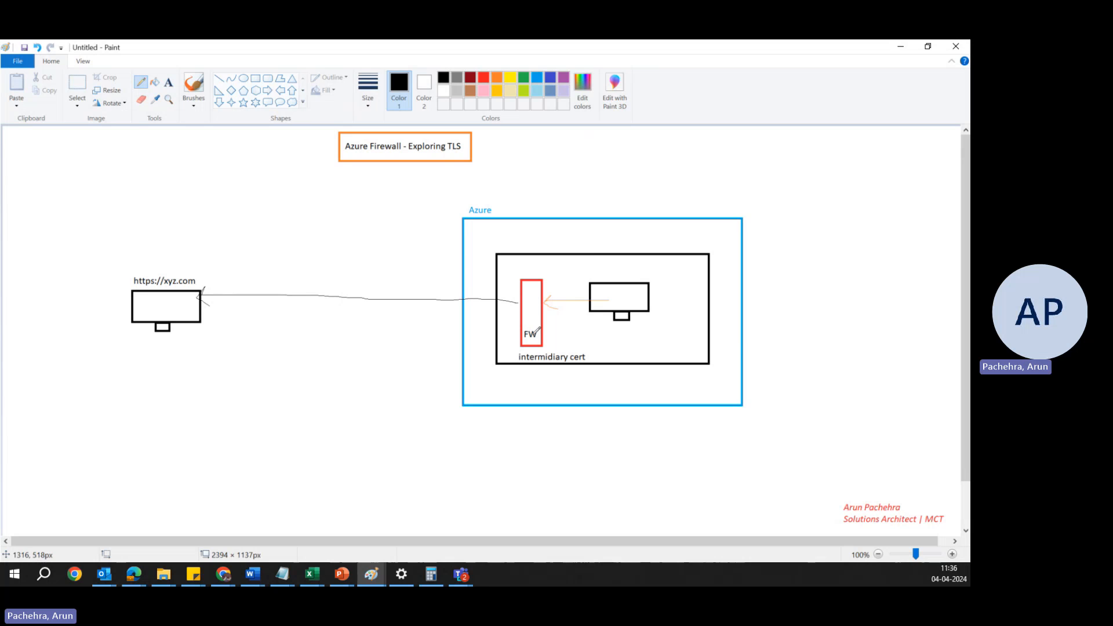
mouse_move(389, 296)
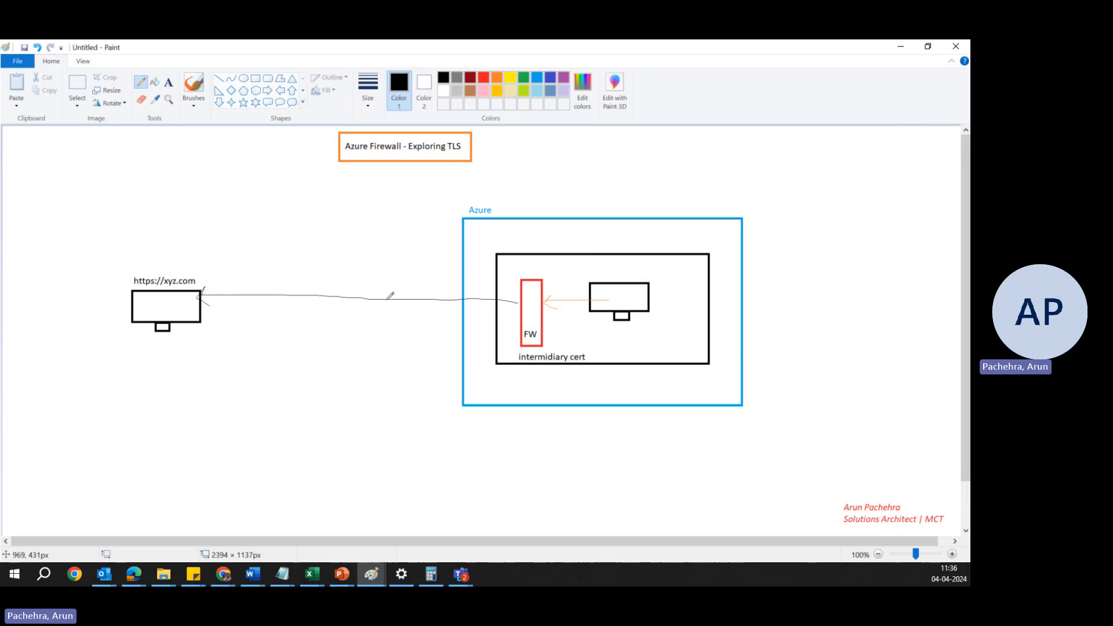
mouse_move(207, 299)
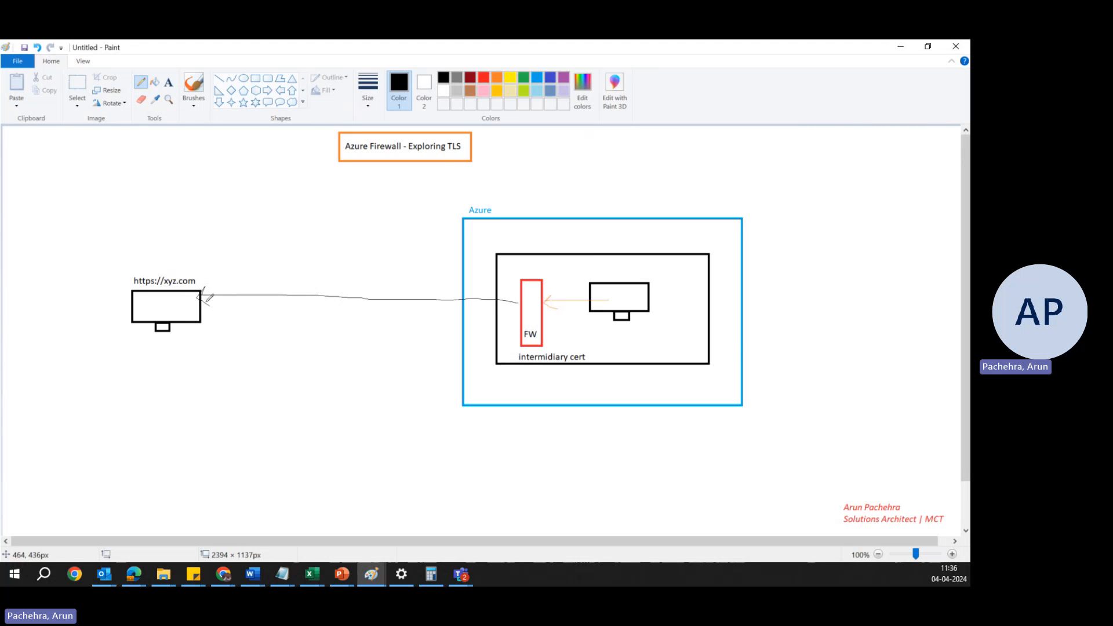
mouse_move(510, 341)
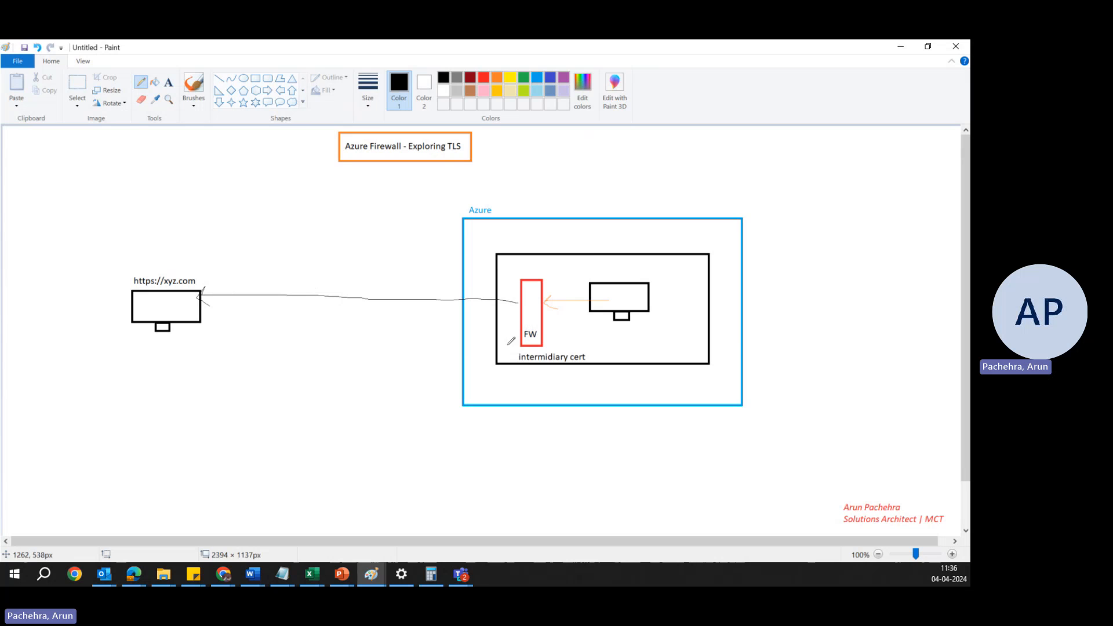
mouse_move(546, 341)
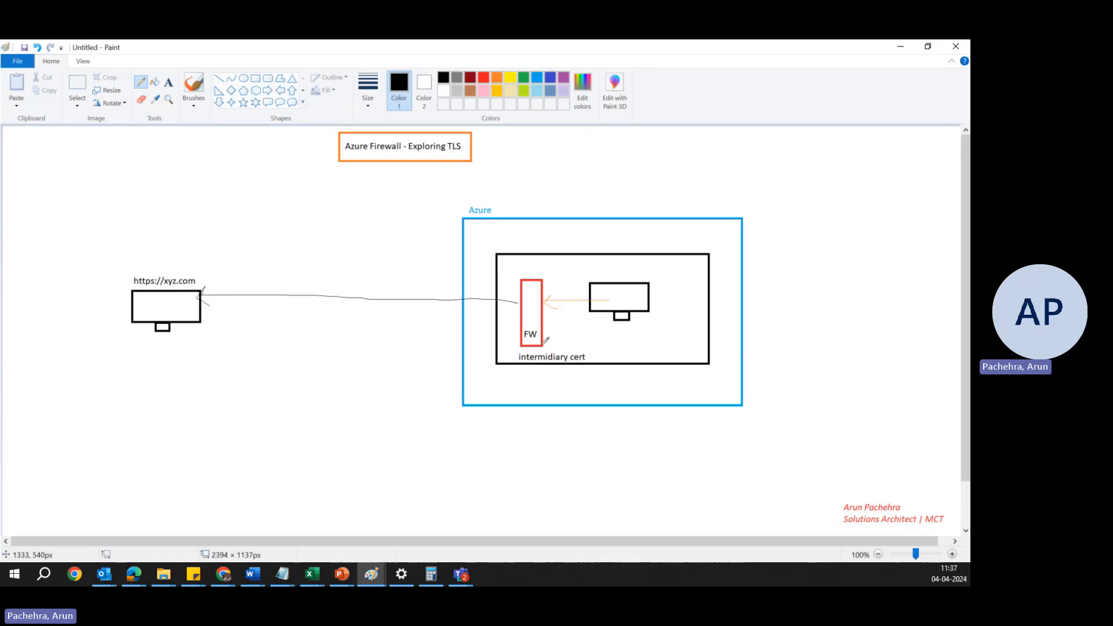
mouse_move(549, 298)
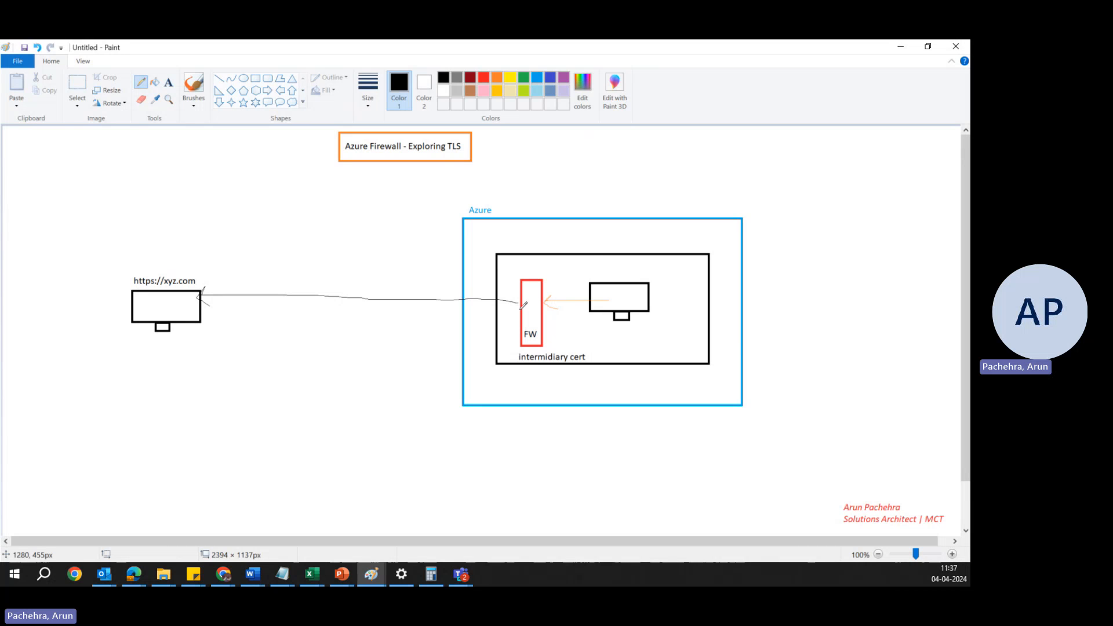
mouse_move(181, 264)
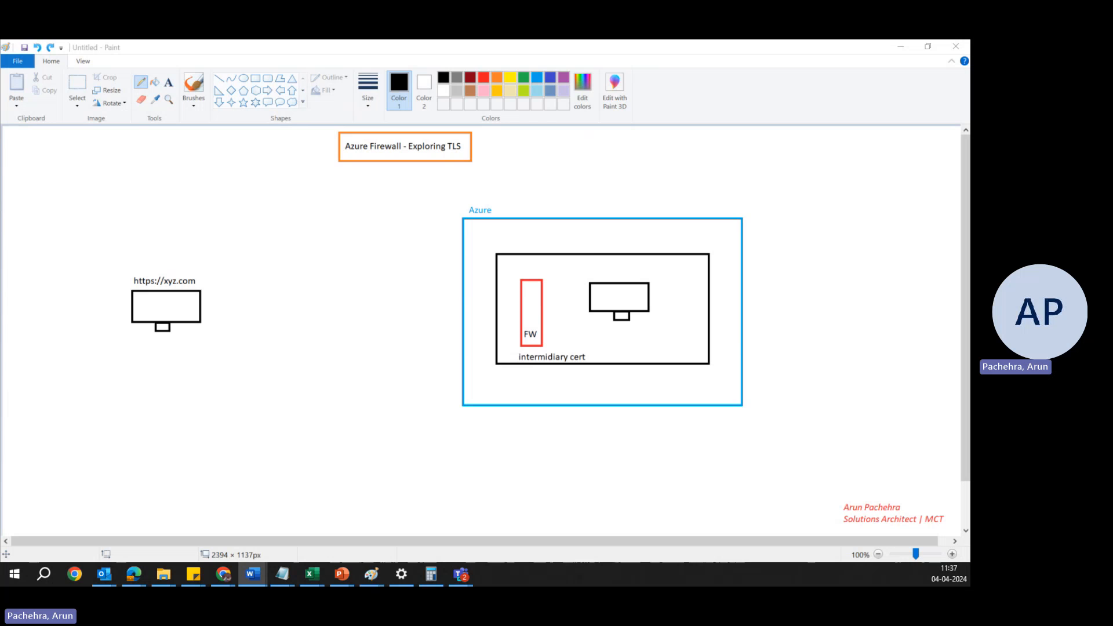
mouse_move(556, 307)
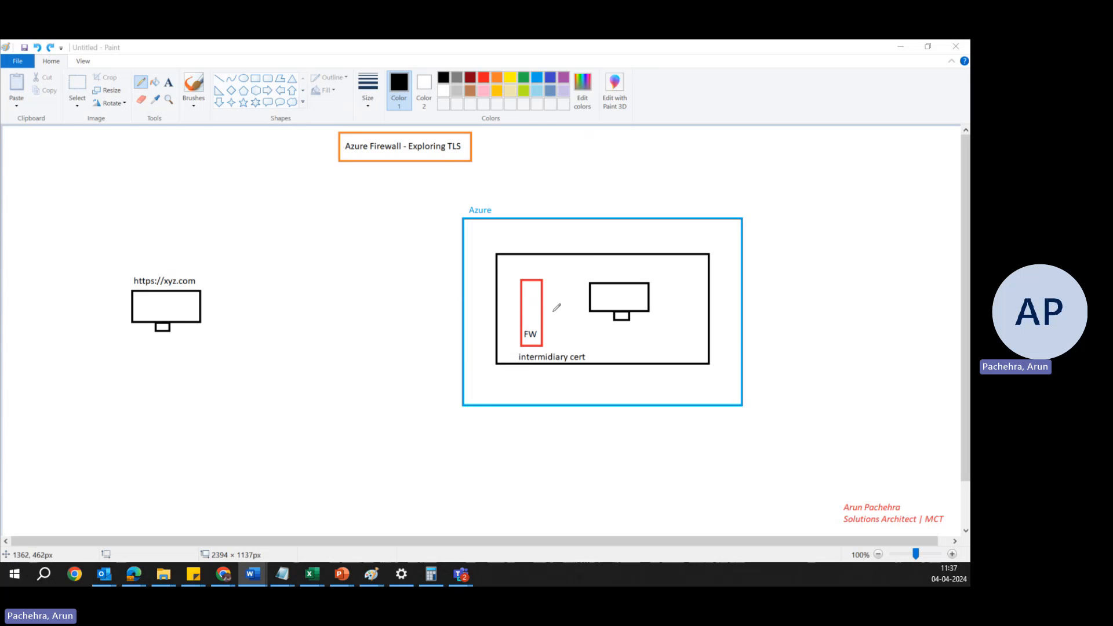
mouse_move(181, 52)
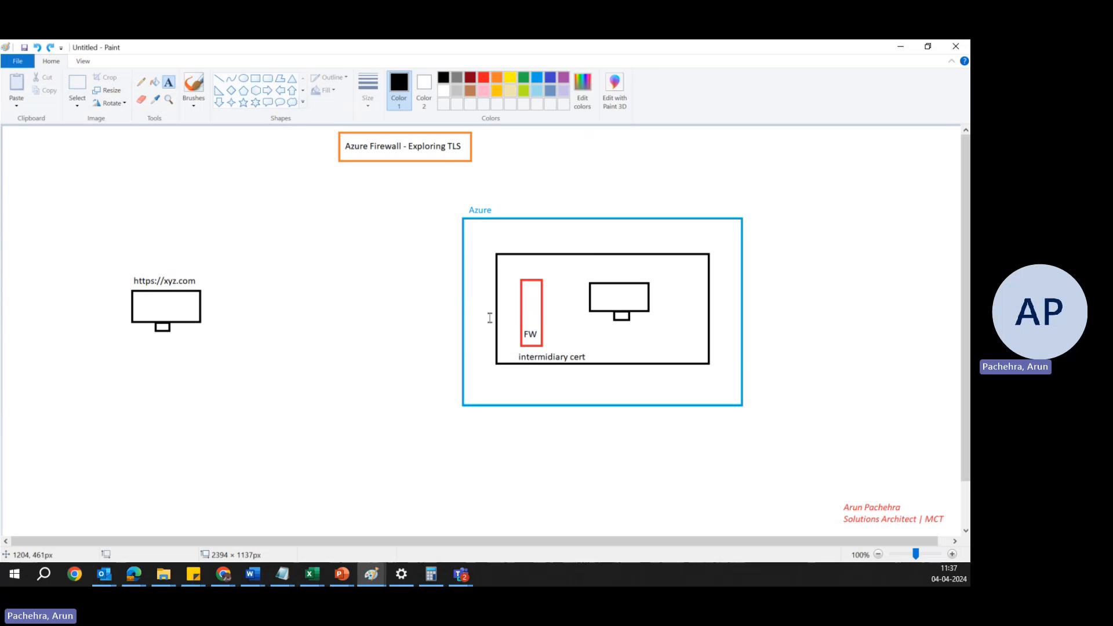
mouse_move(536, 315)
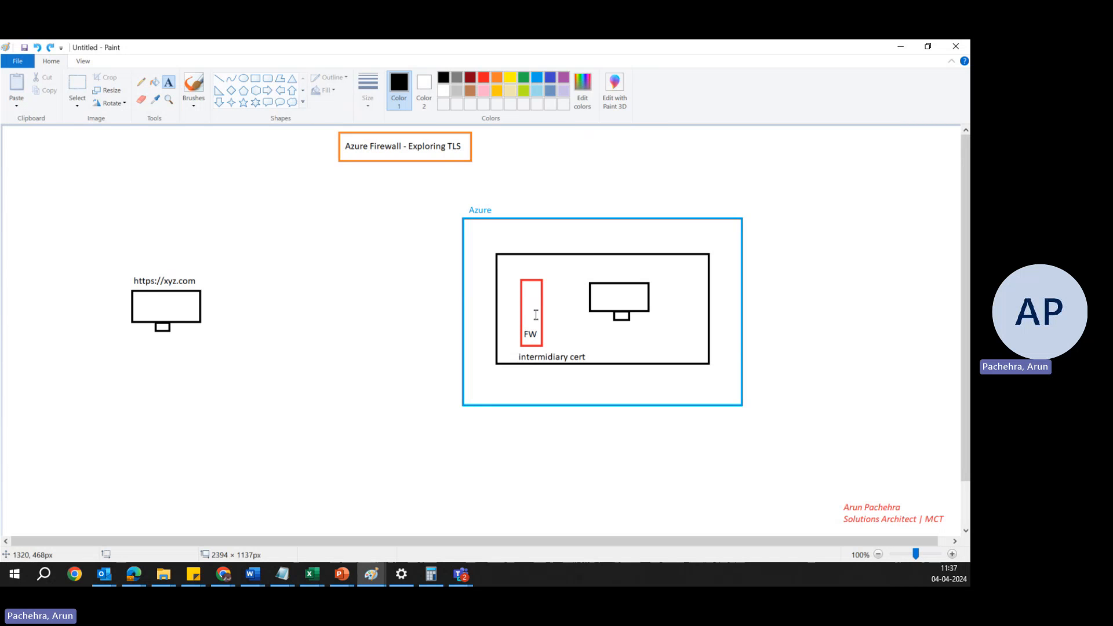
mouse_move(517, 376)
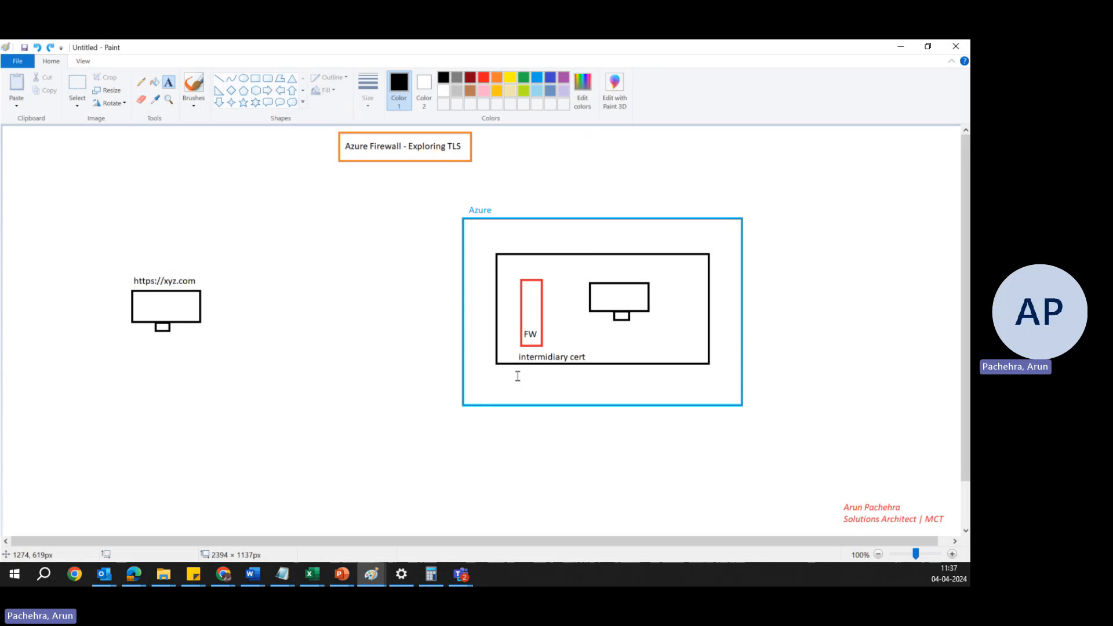
mouse_move(502, 418)
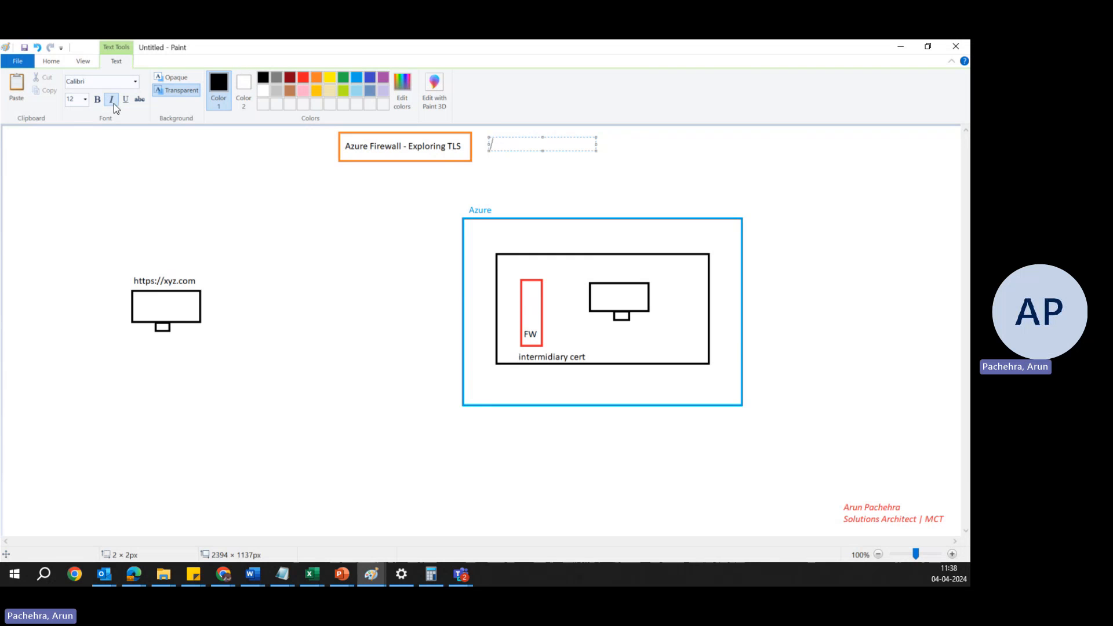
type("Pre")
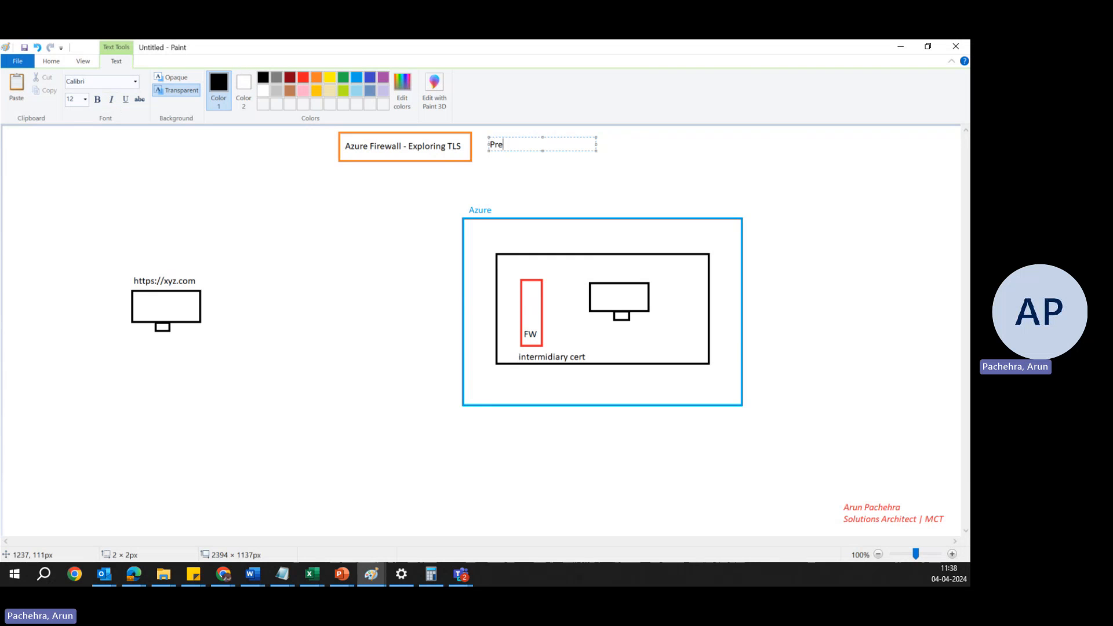
type("mium")
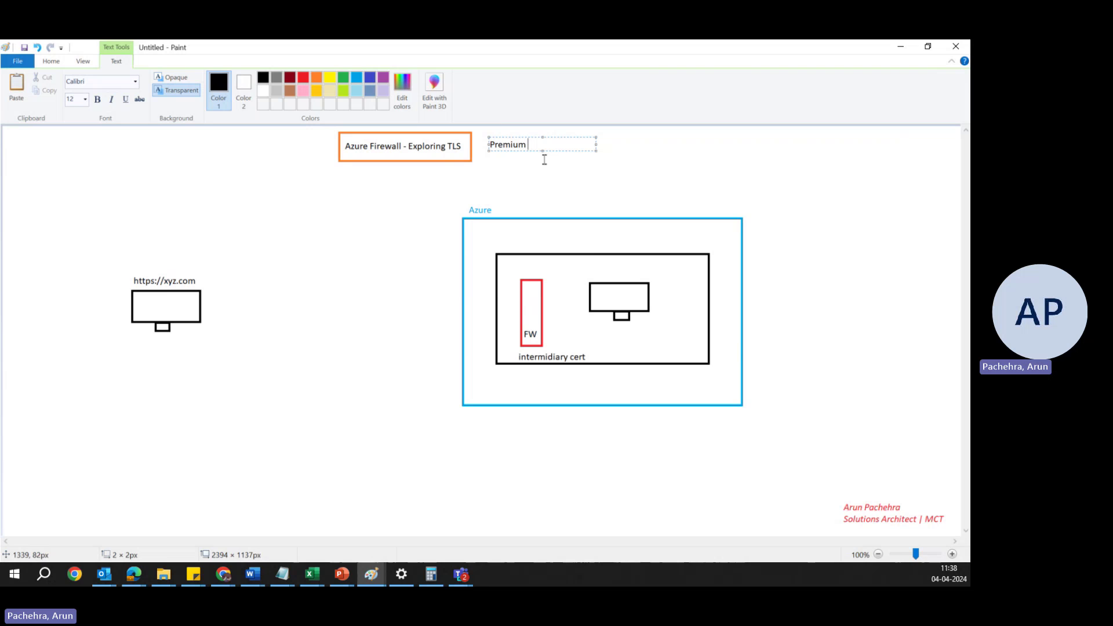
mouse_move(517, 150)
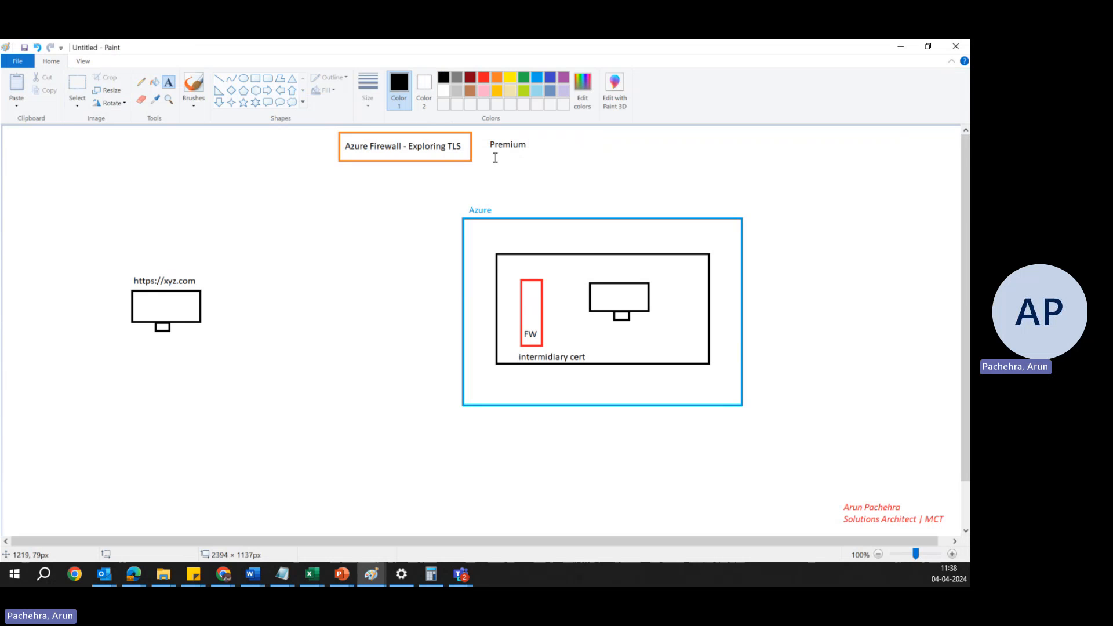
mouse_move(514, 189)
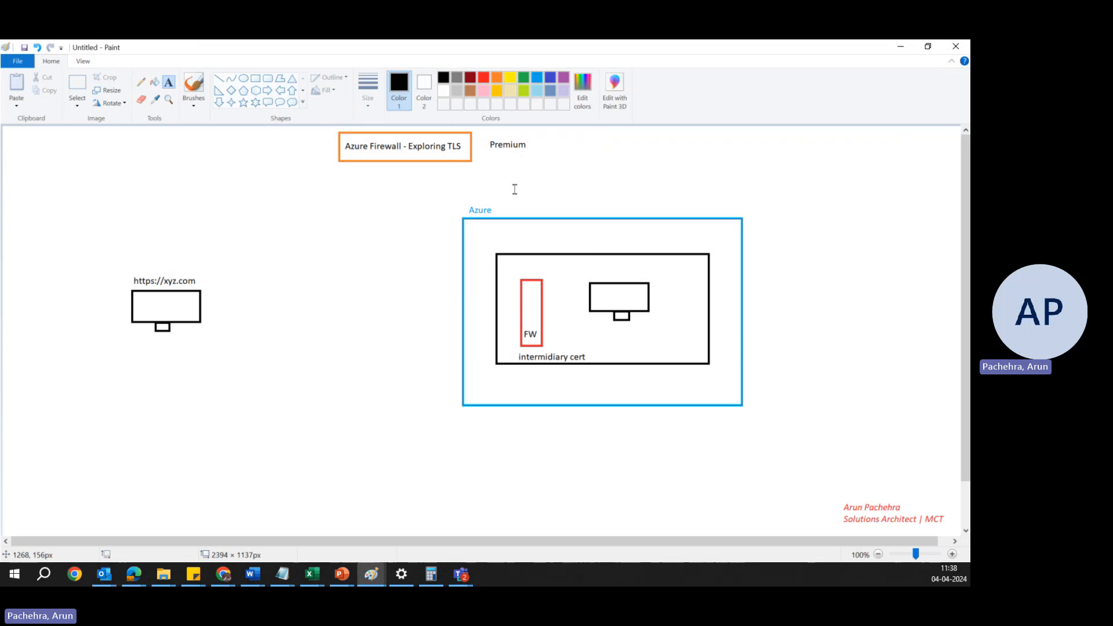
mouse_move(546, 420)
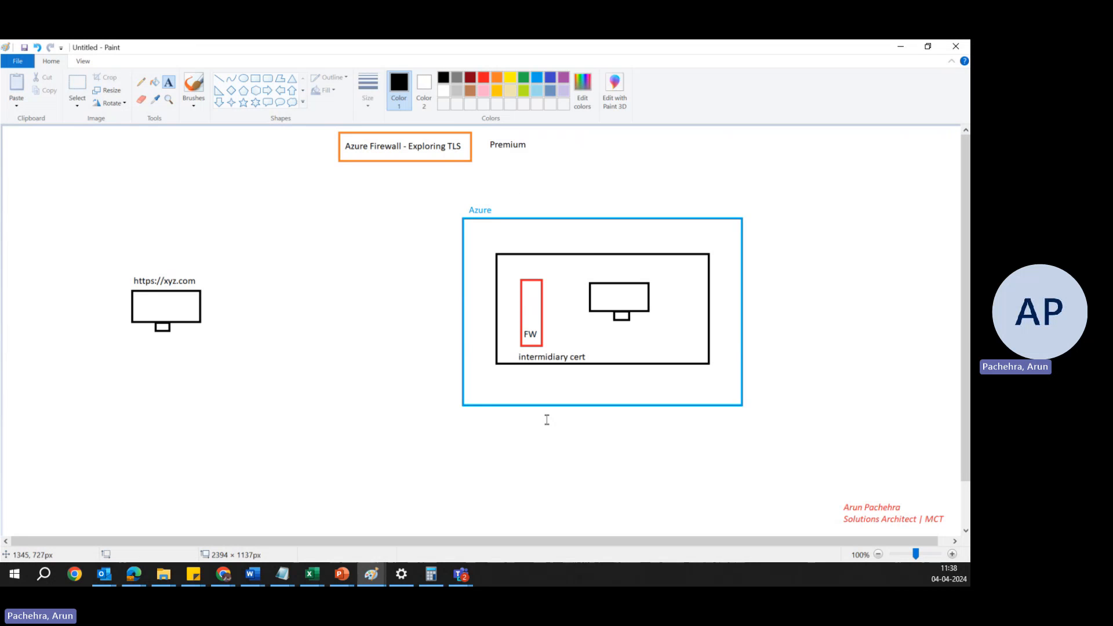
mouse_move(436, 167)
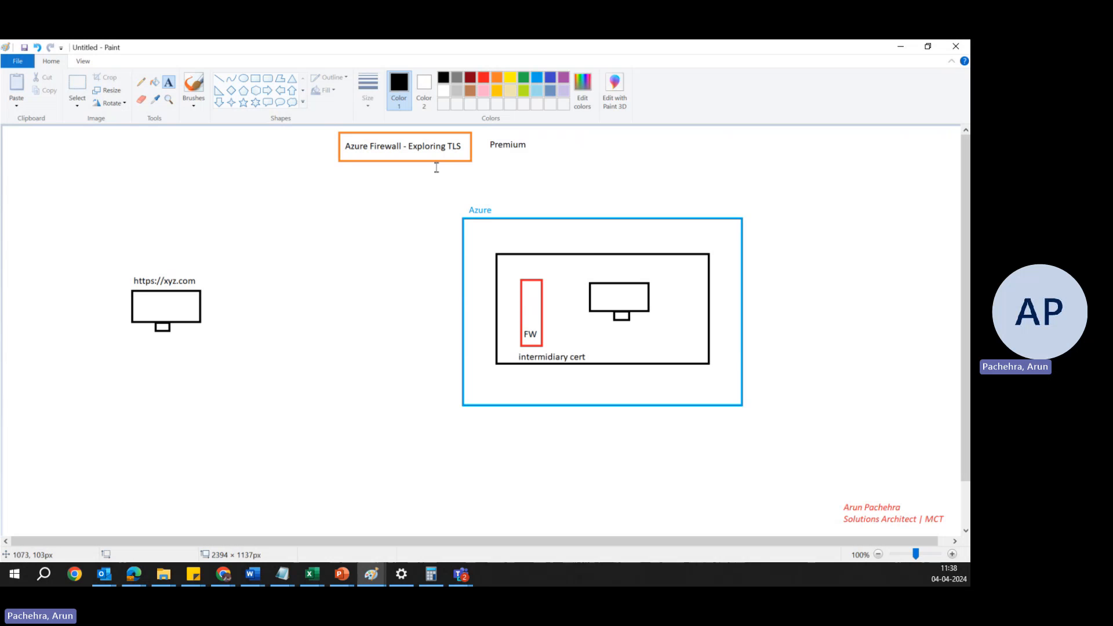
mouse_move(418, 144)
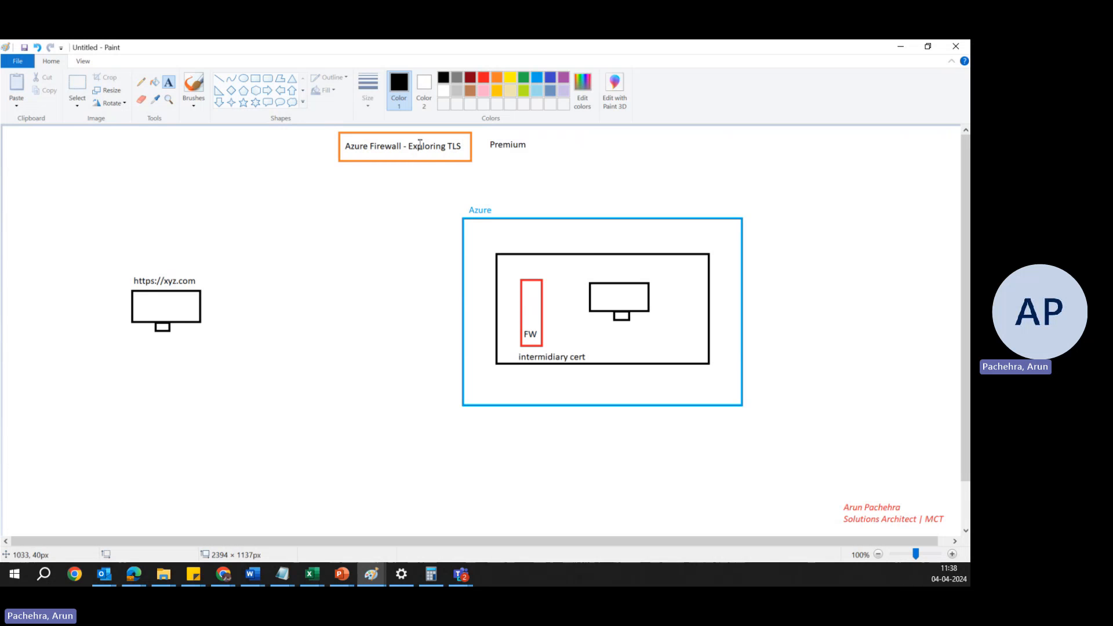
mouse_move(491, 158)
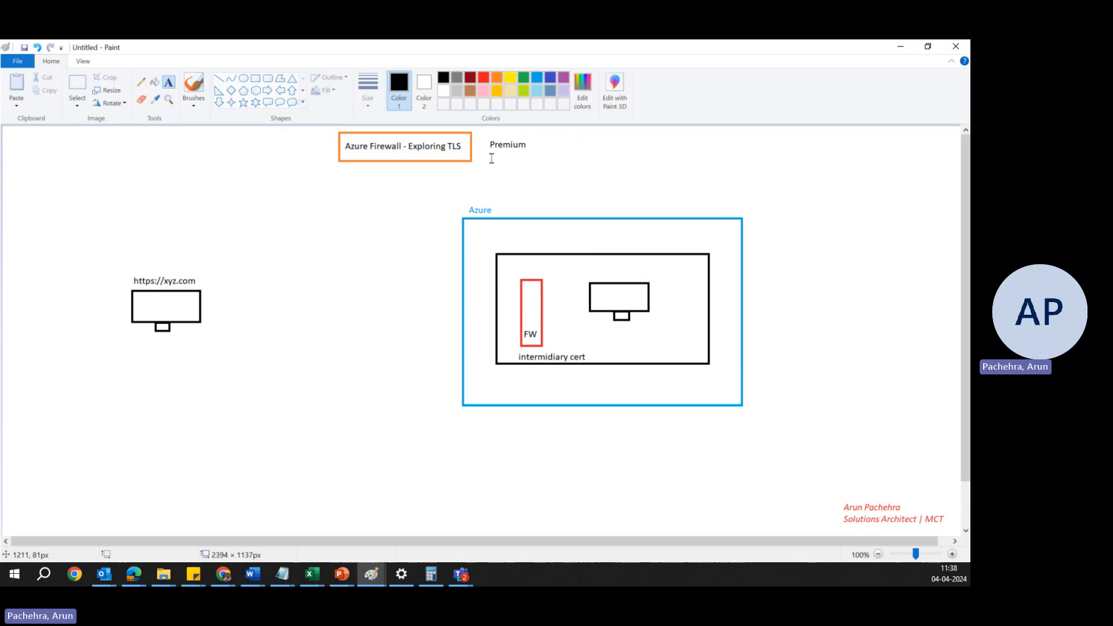
mouse_move(492, 166)
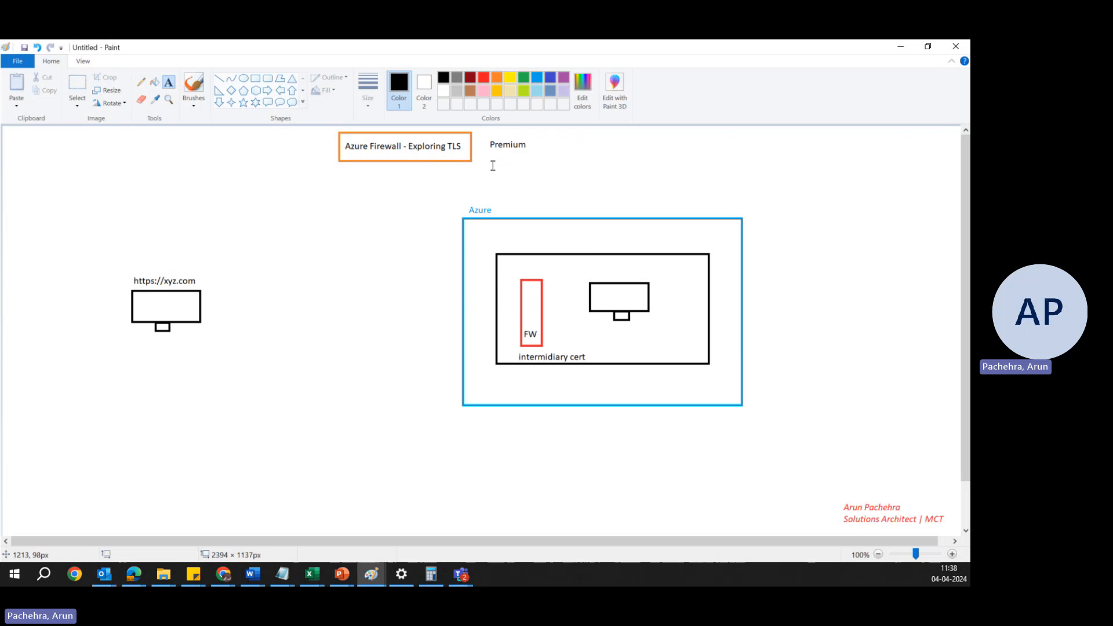
mouse_move(141, 100)
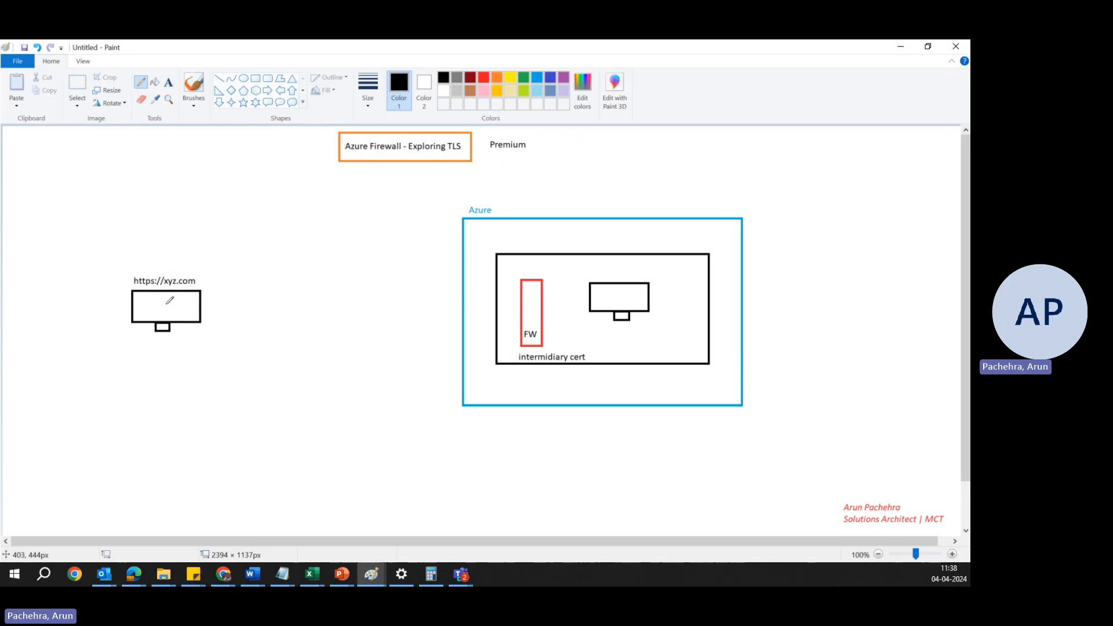
mouse_move(277, 130)
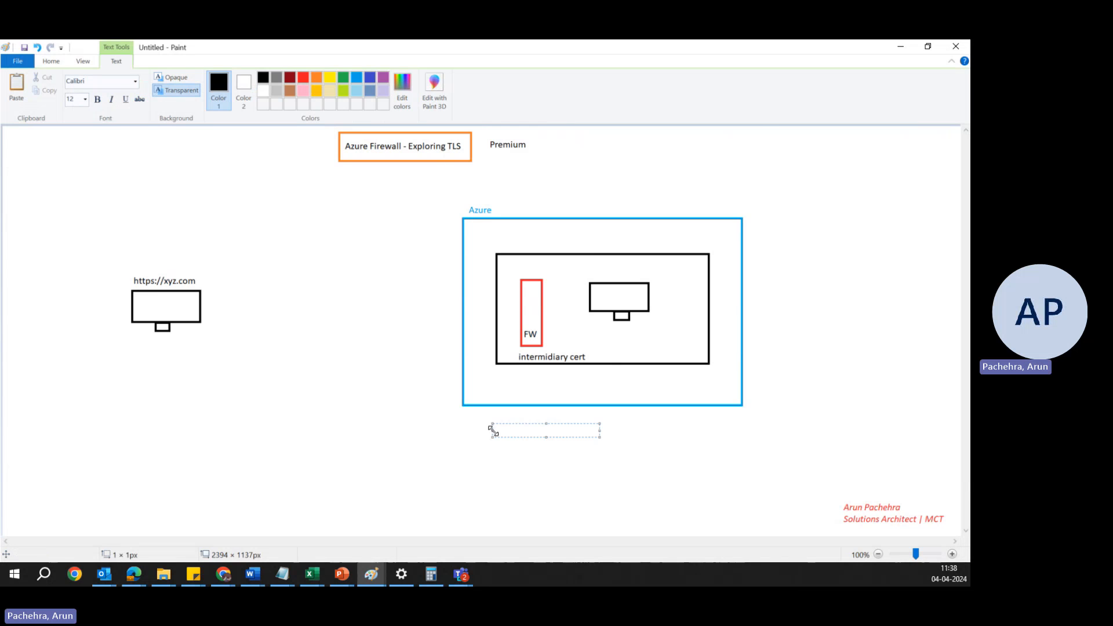
Step: Add the labels 'Outgoing Traffic' and 'East-west traffic' below the Azure box
type("Outgoing")
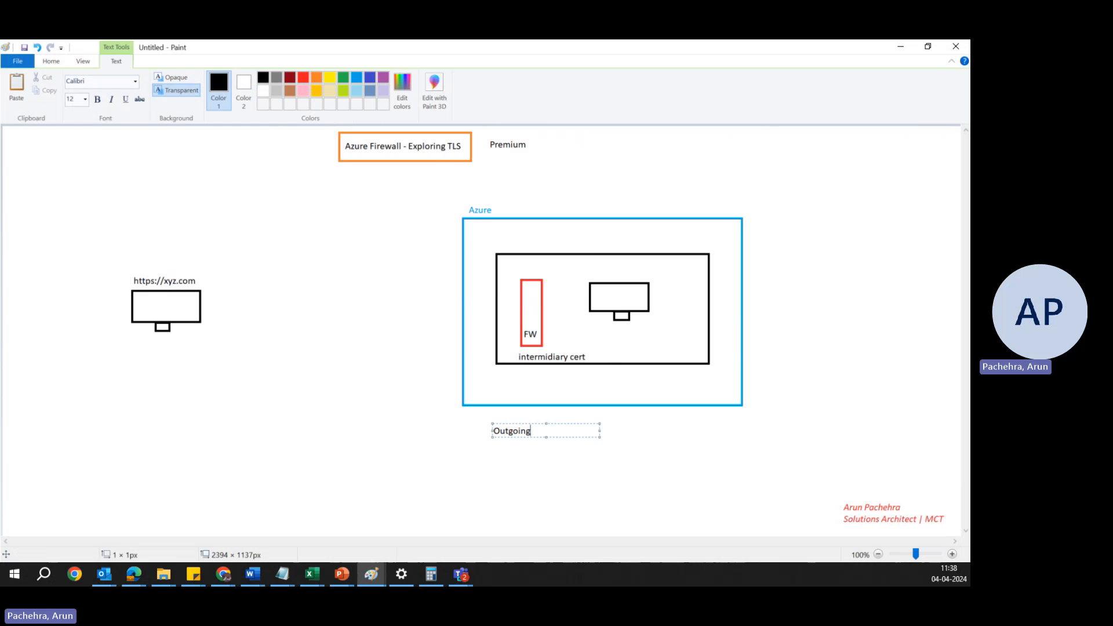
type("Traffic")
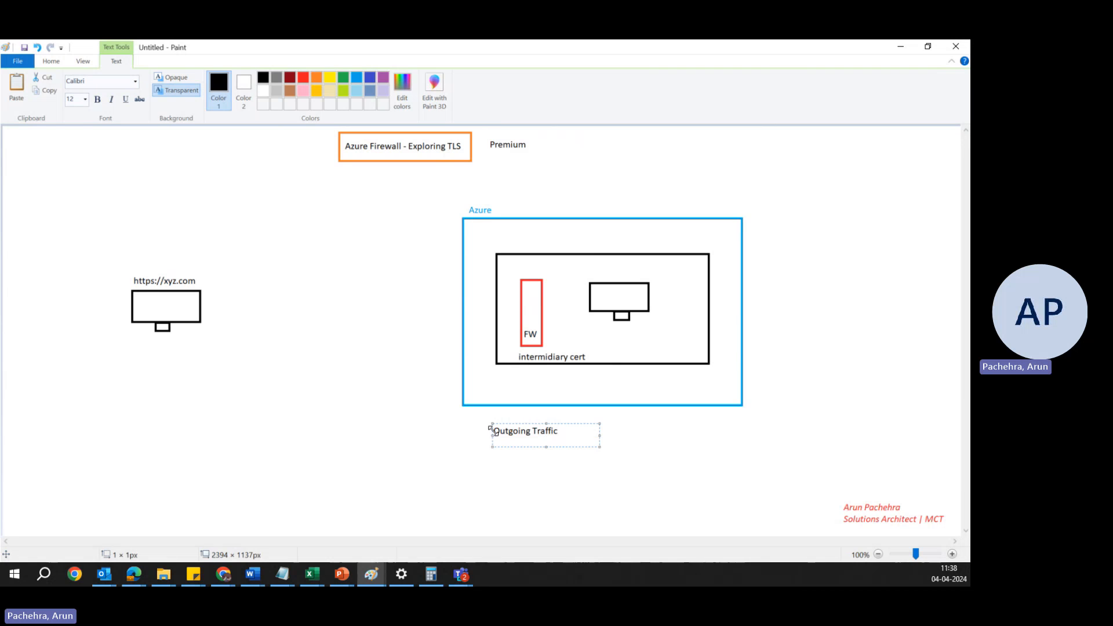
type("East-west traffic")
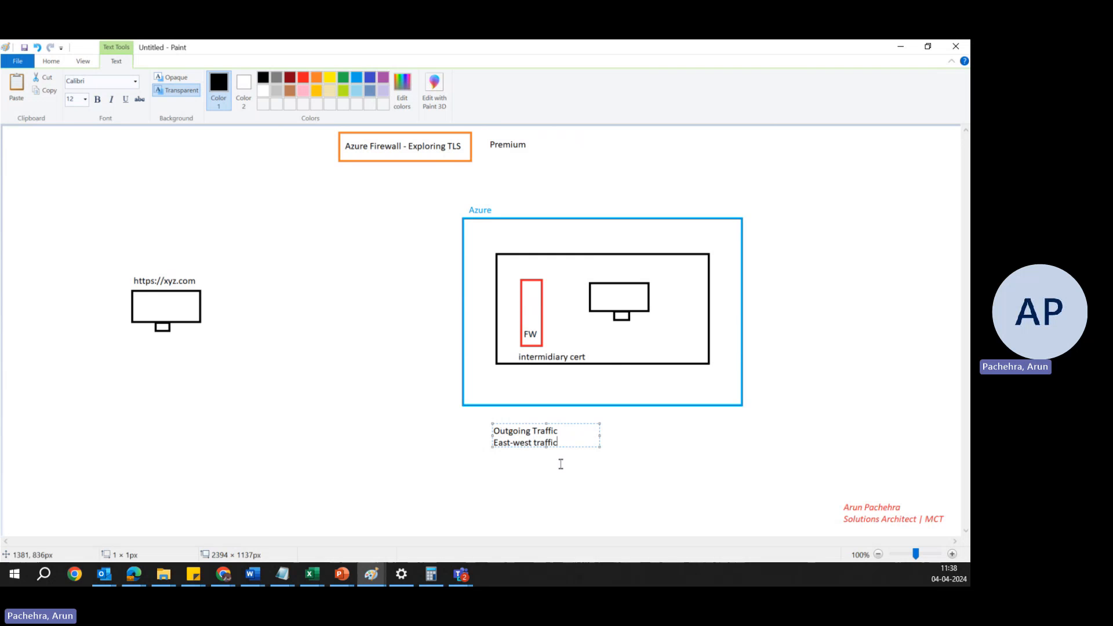
left_click(580, 460)
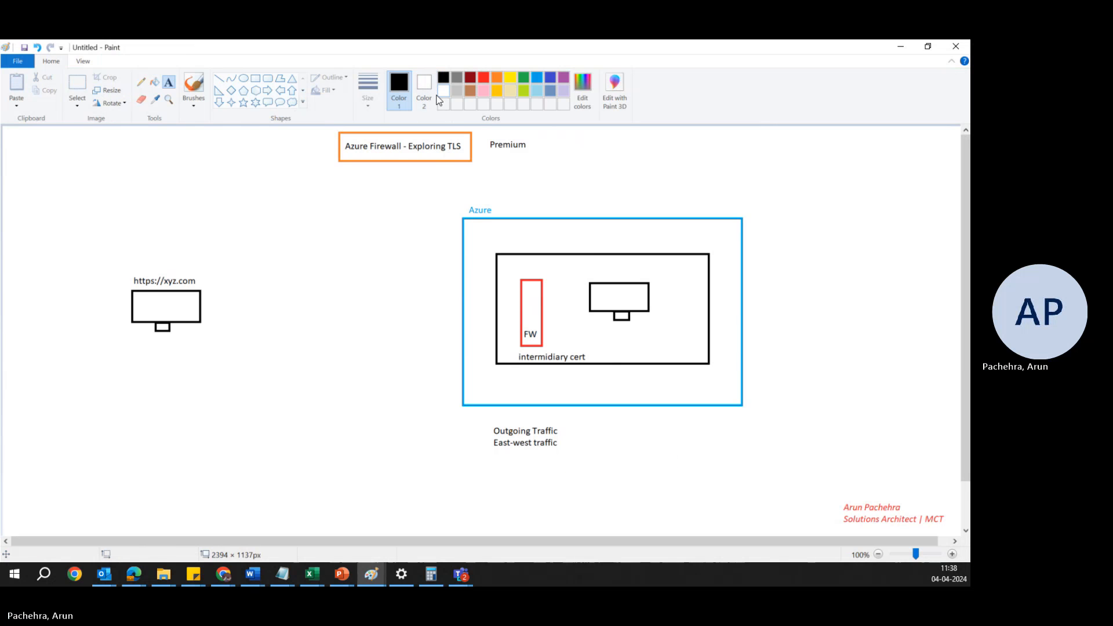
mouse_move(255, 385)
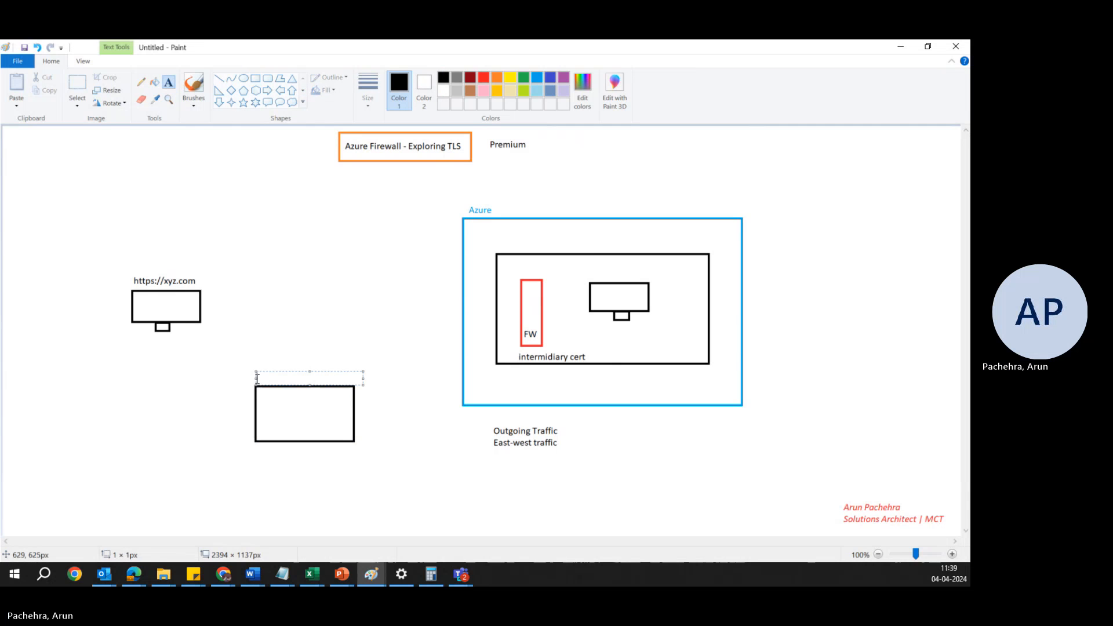
Step: Label the new left-hand rectangle 'on-prem'
type("on-prem")
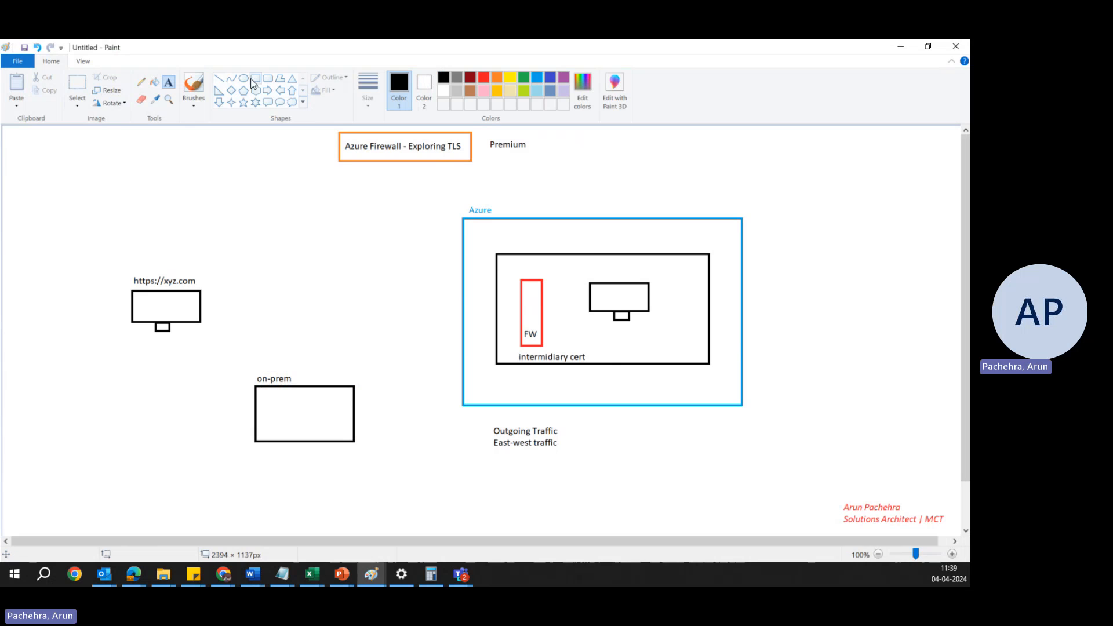
mouse_move(350, 419)
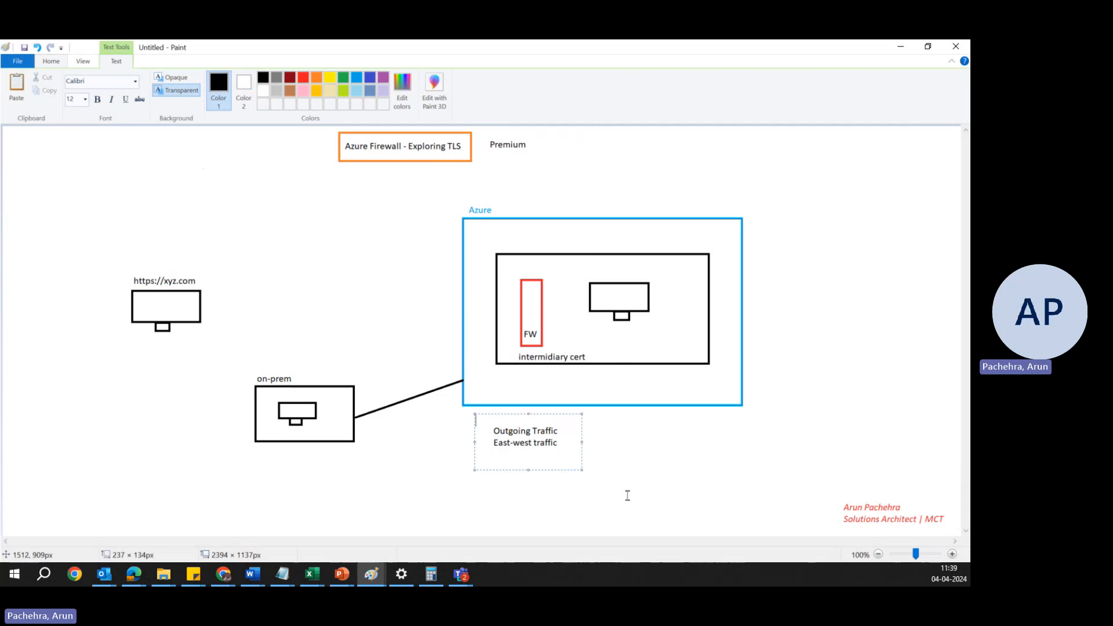
mouse_move(641, 490)
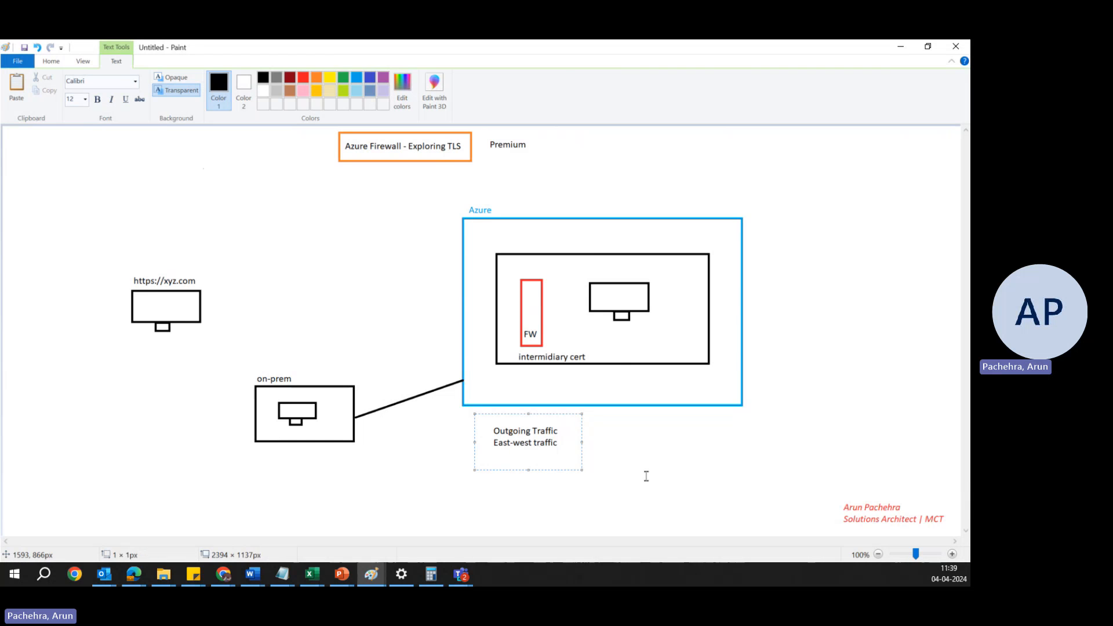
left_click(646, 476)
type("l-7 web app")
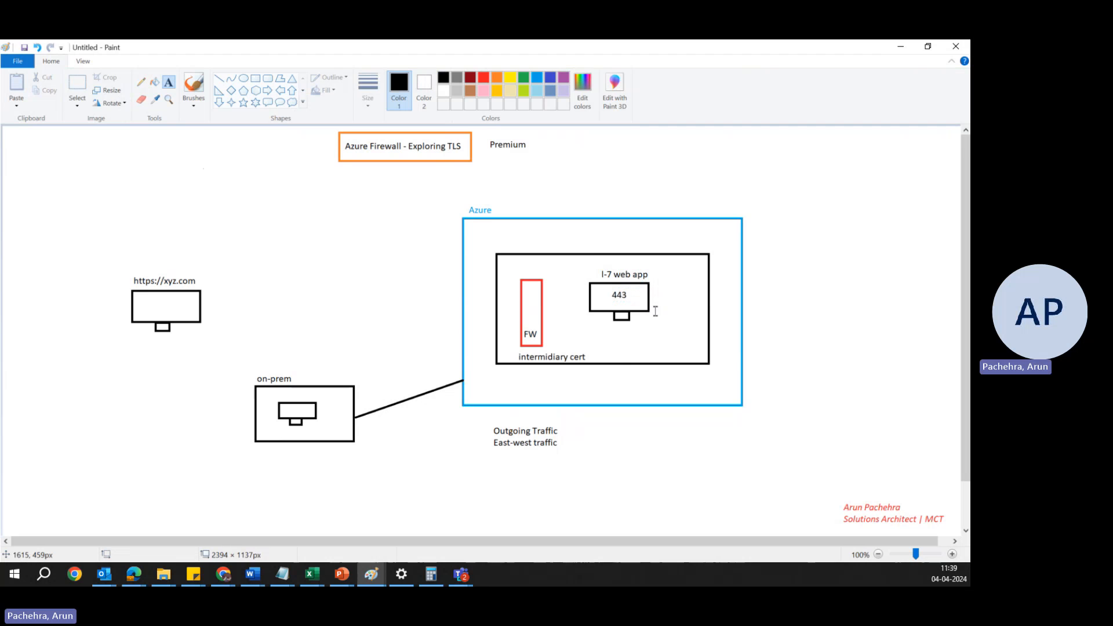
mouse_move(220, 96)
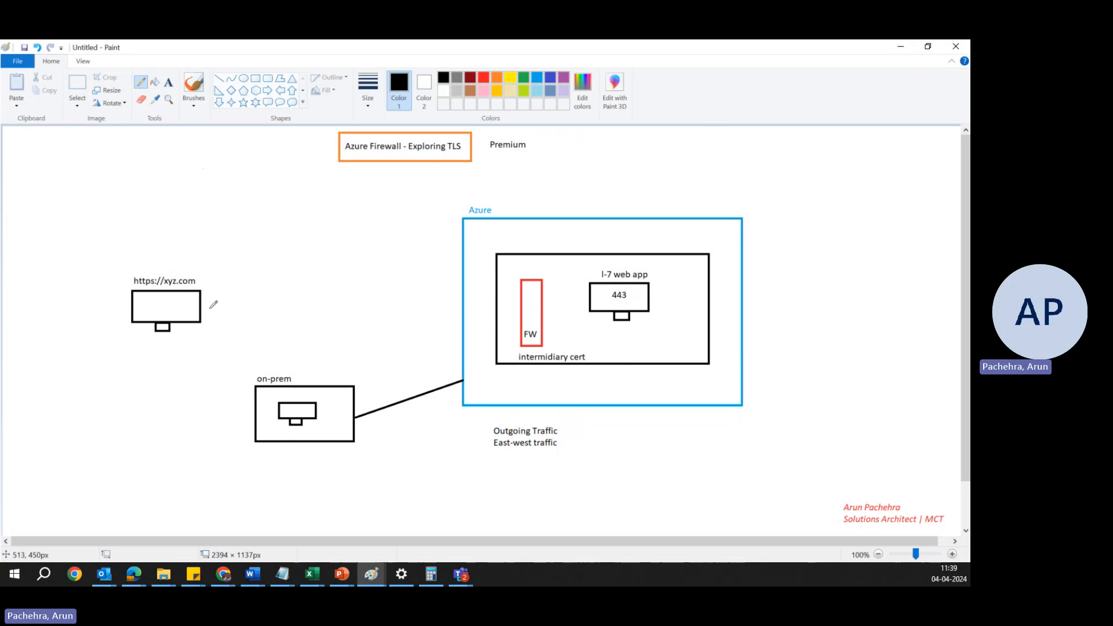
mouse_move(150, 306)
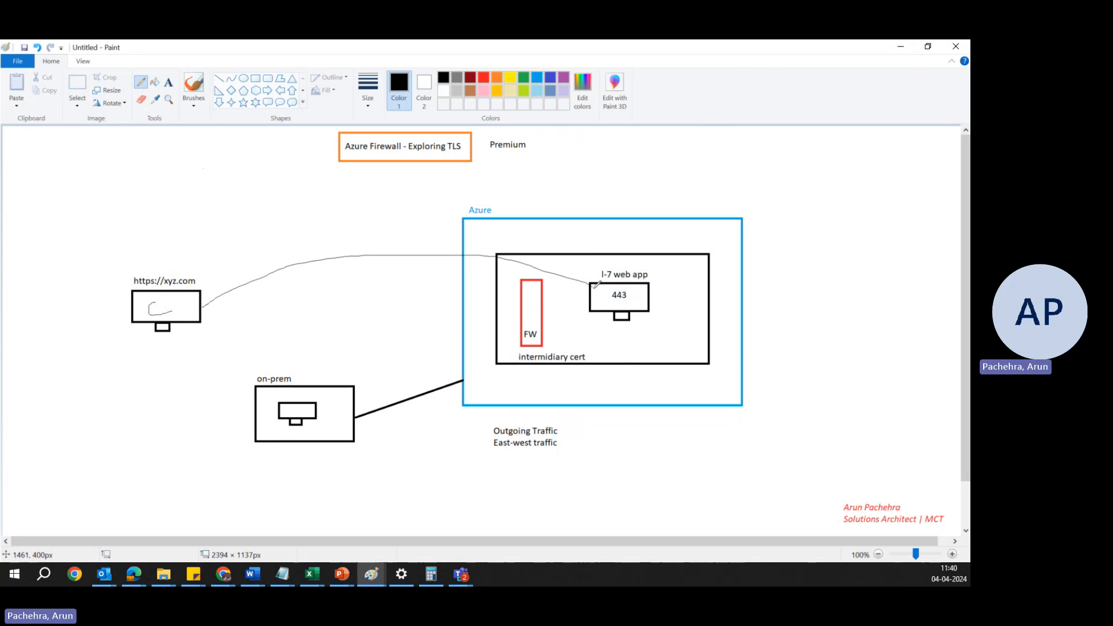
mouse_move(334, 226)
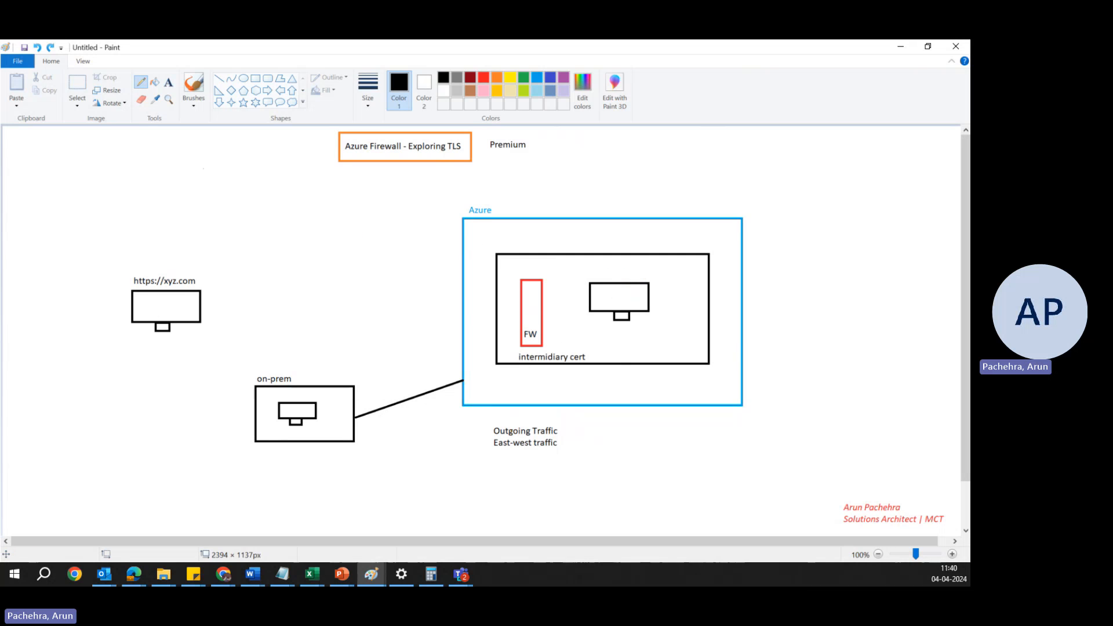
mouse_move(450, 318)
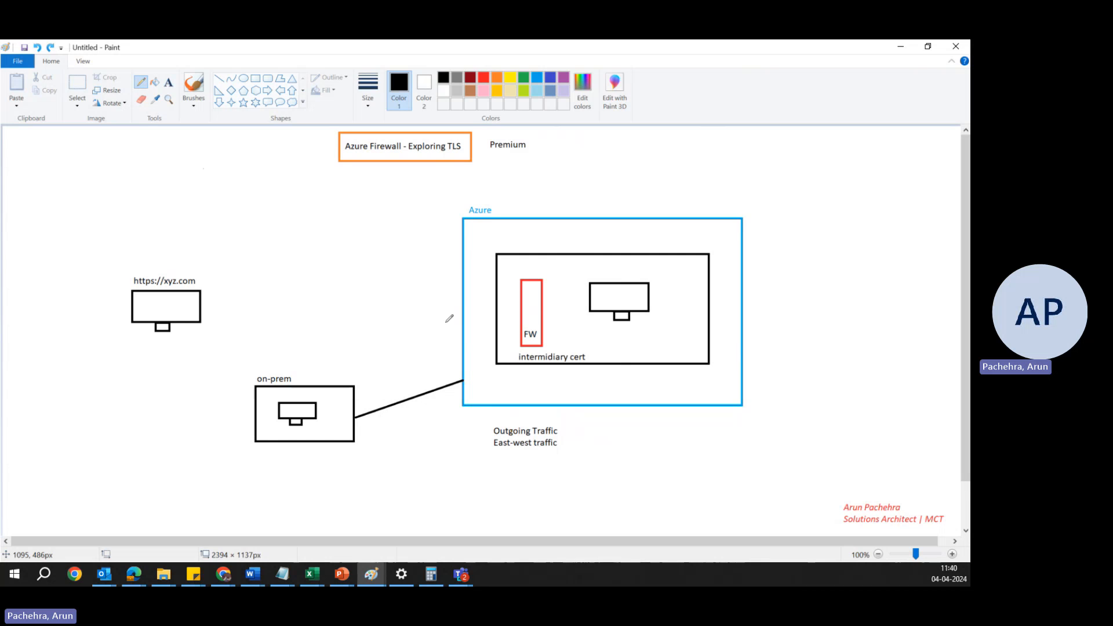
mouse_move(537, 354)
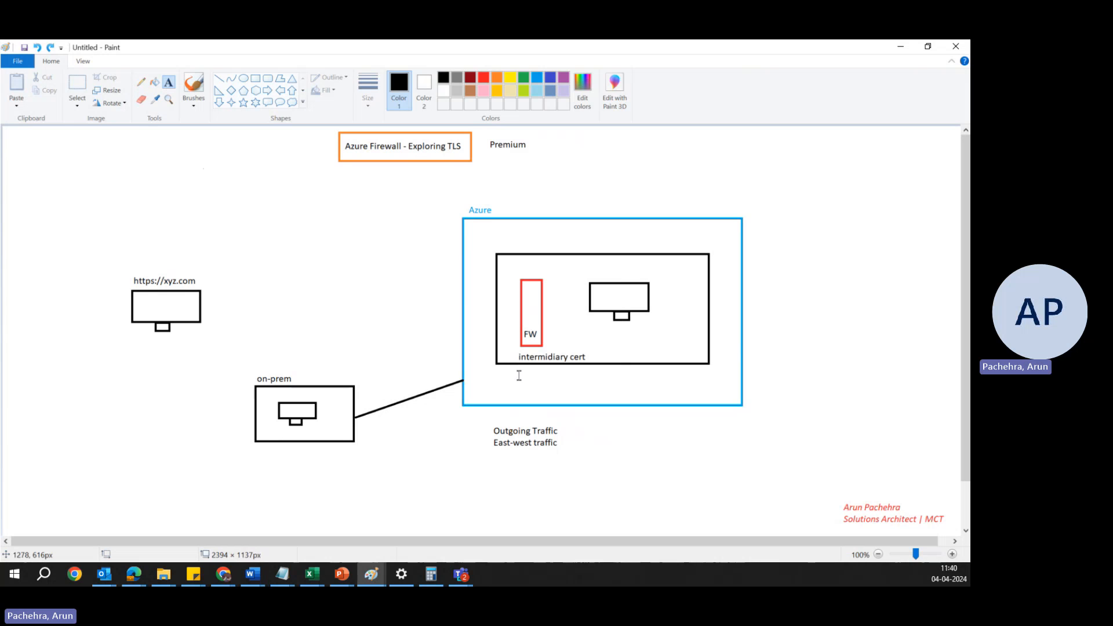
Step: Add a 'Root certificate' label below 'intermediary cert' inside the Azure box
left_click(518, 374)
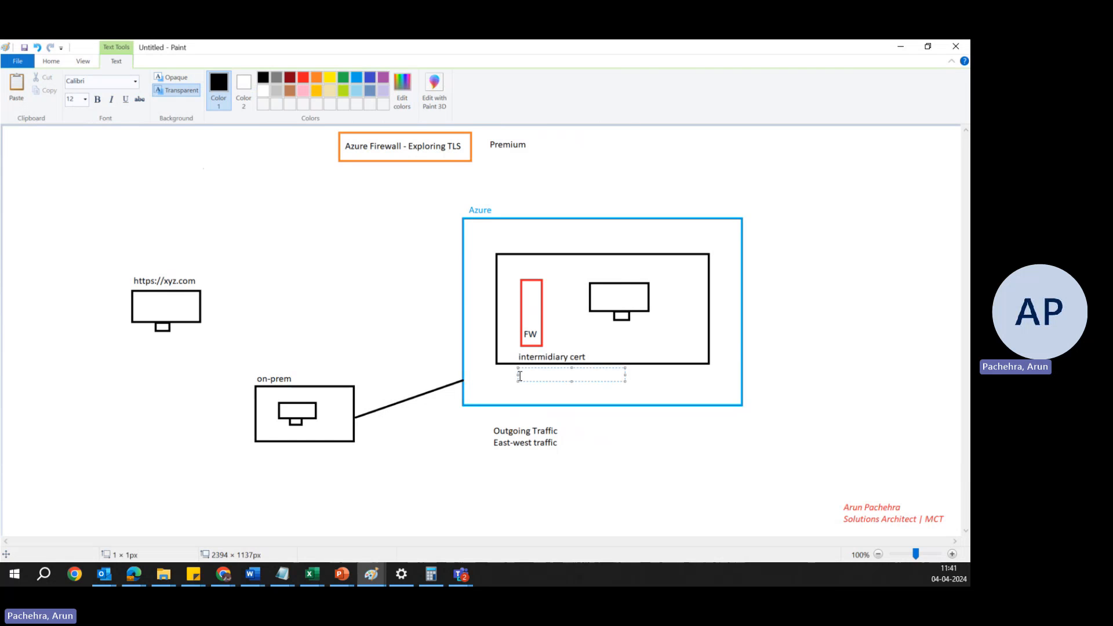
left_click(261, 310)
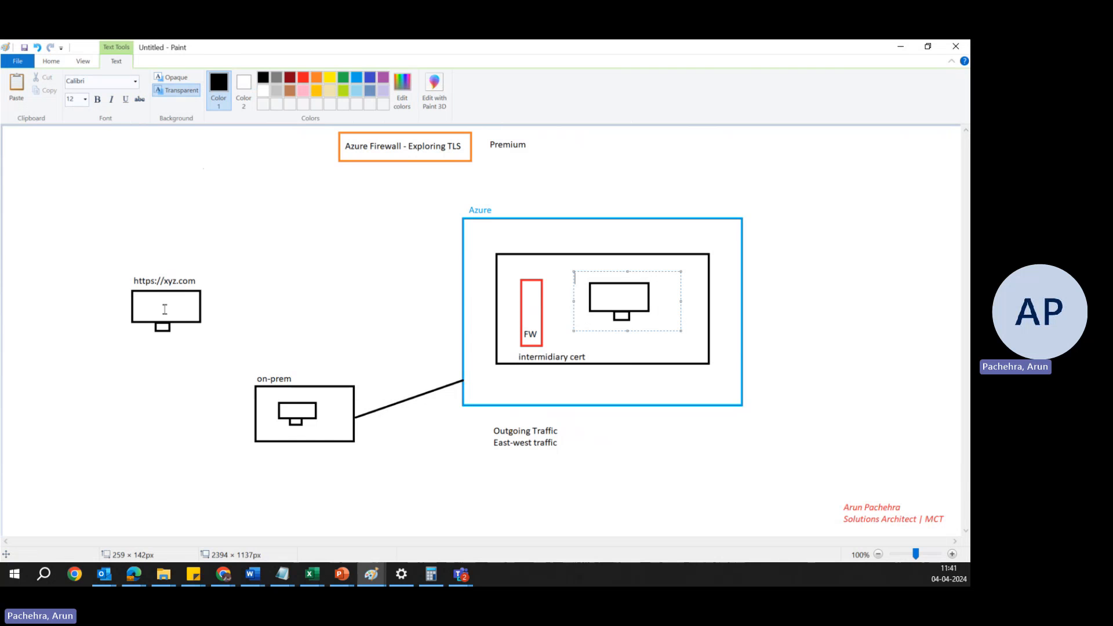
left_click(164, 309)
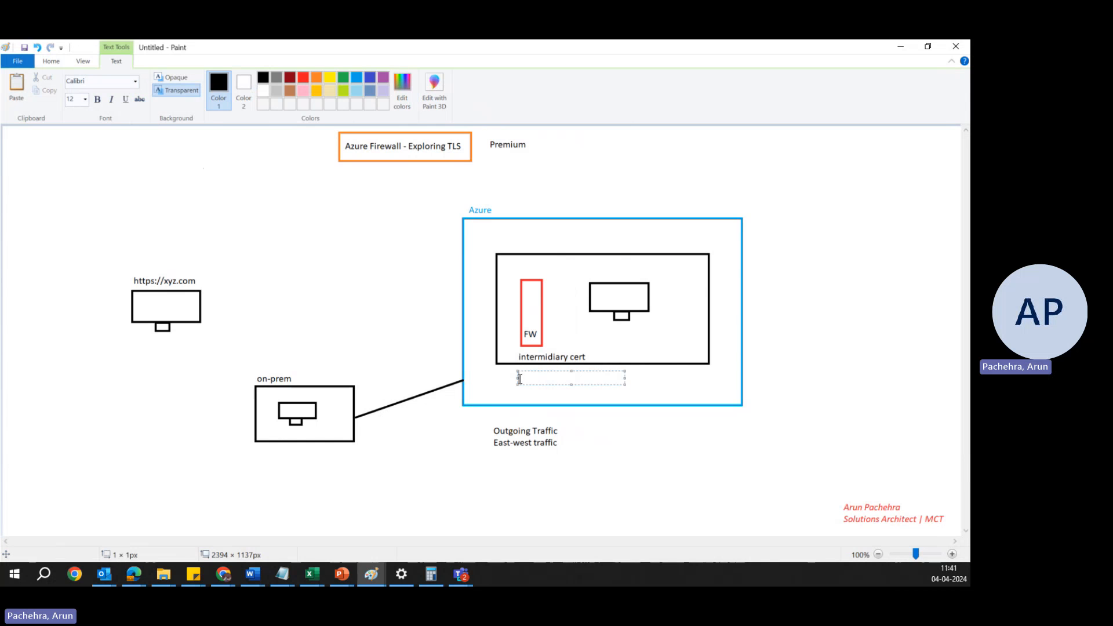
type("Root")
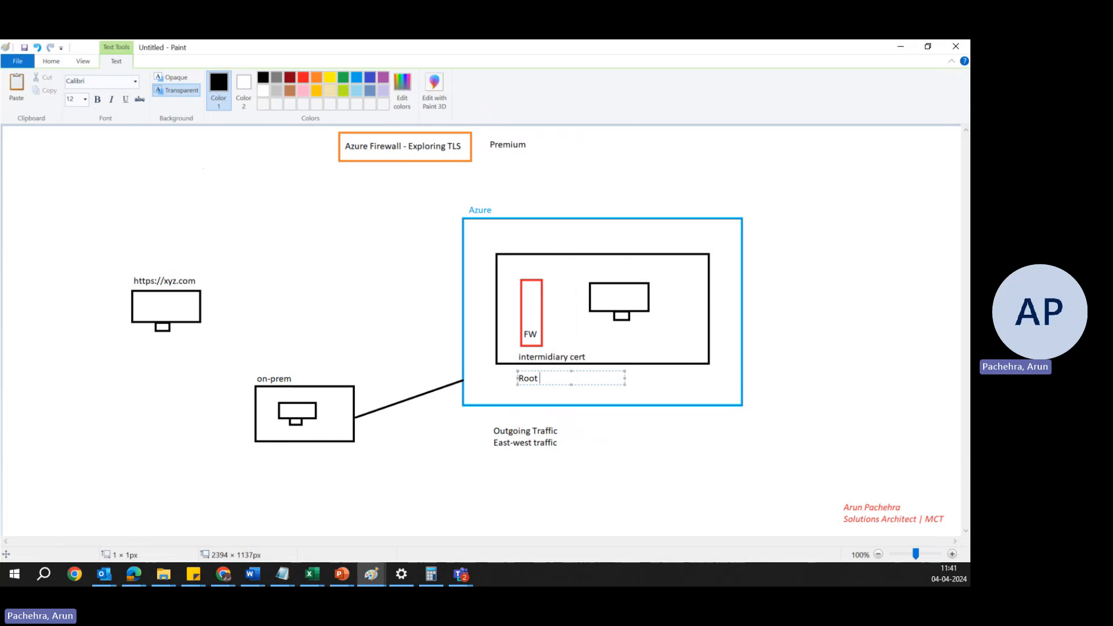
type("certificates")
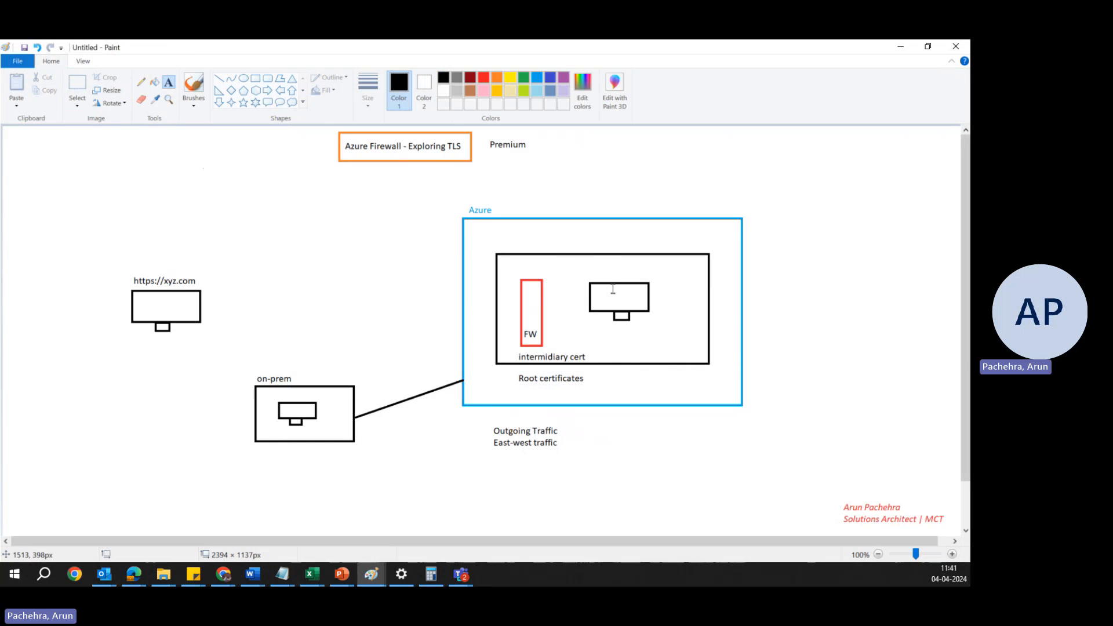
mouse_move(531, 308)
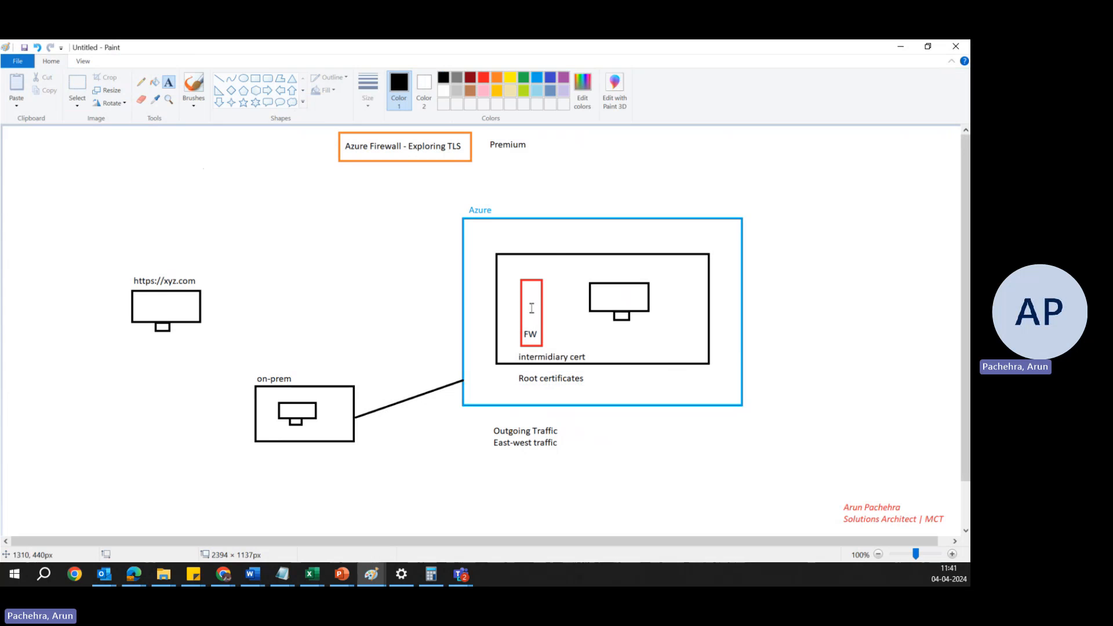
mouse_move(538, 311)
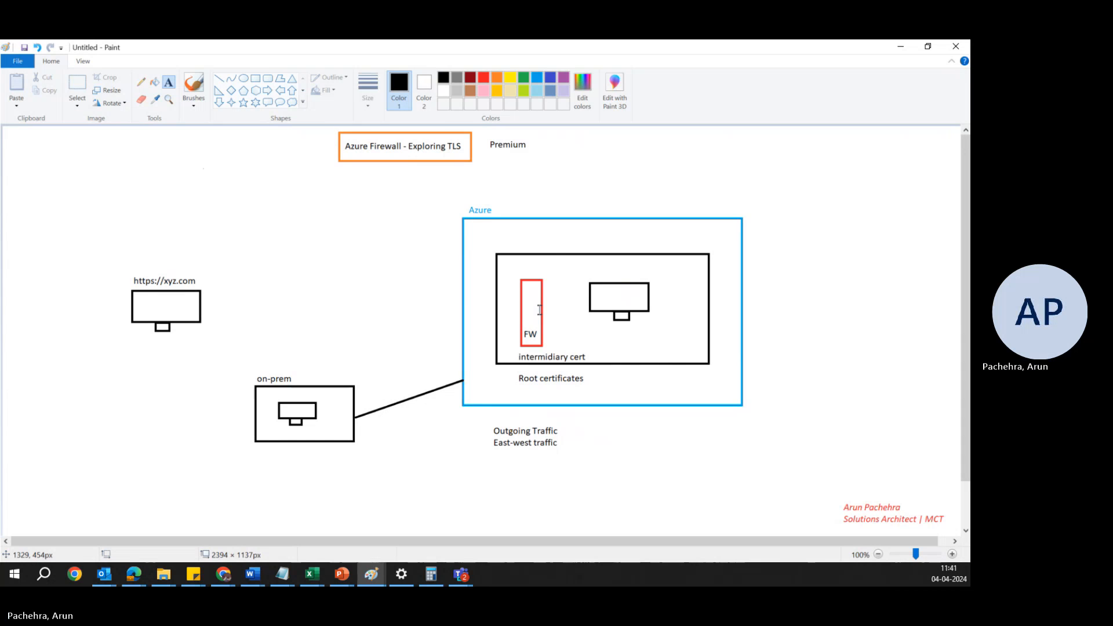
mouse_move(633, 318)
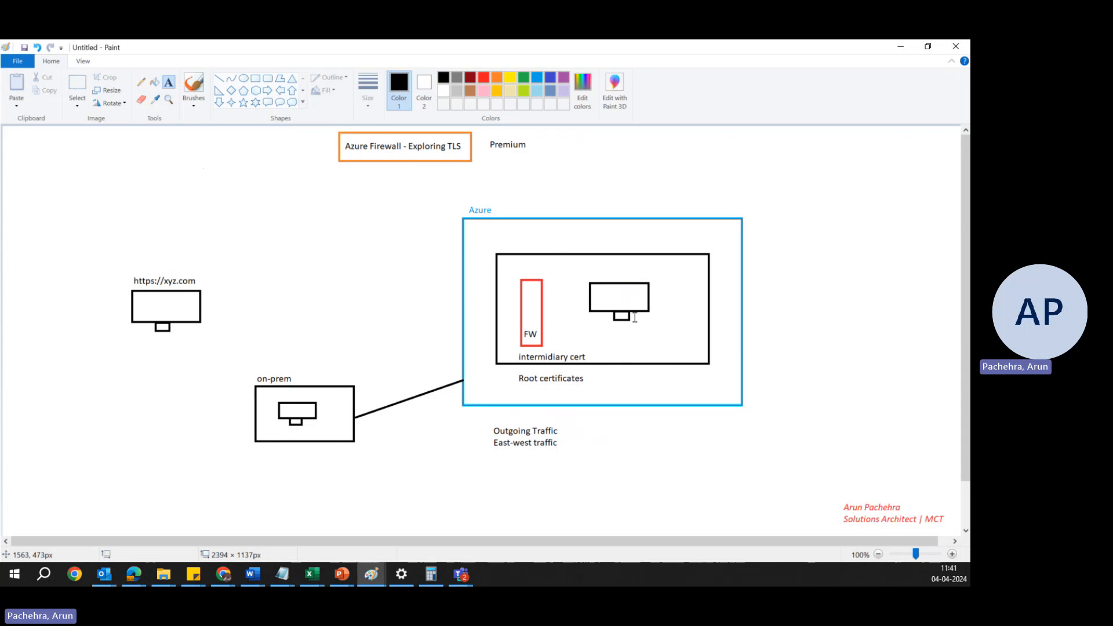
mouse_move(527, 305)
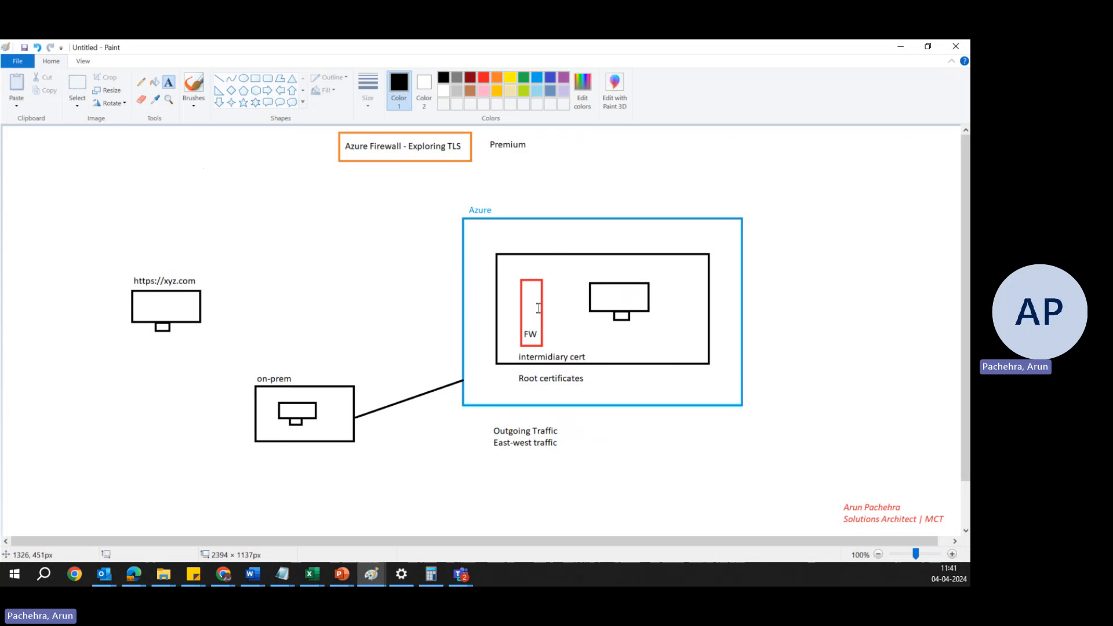
mouse_move(543, 375)
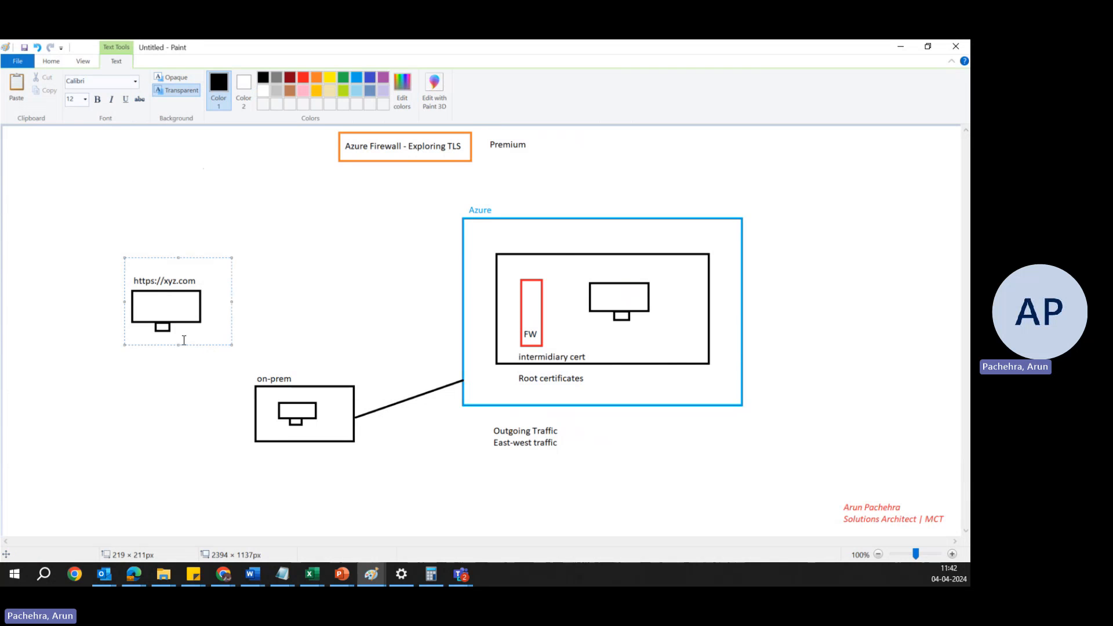
mouse_move(480, 318)
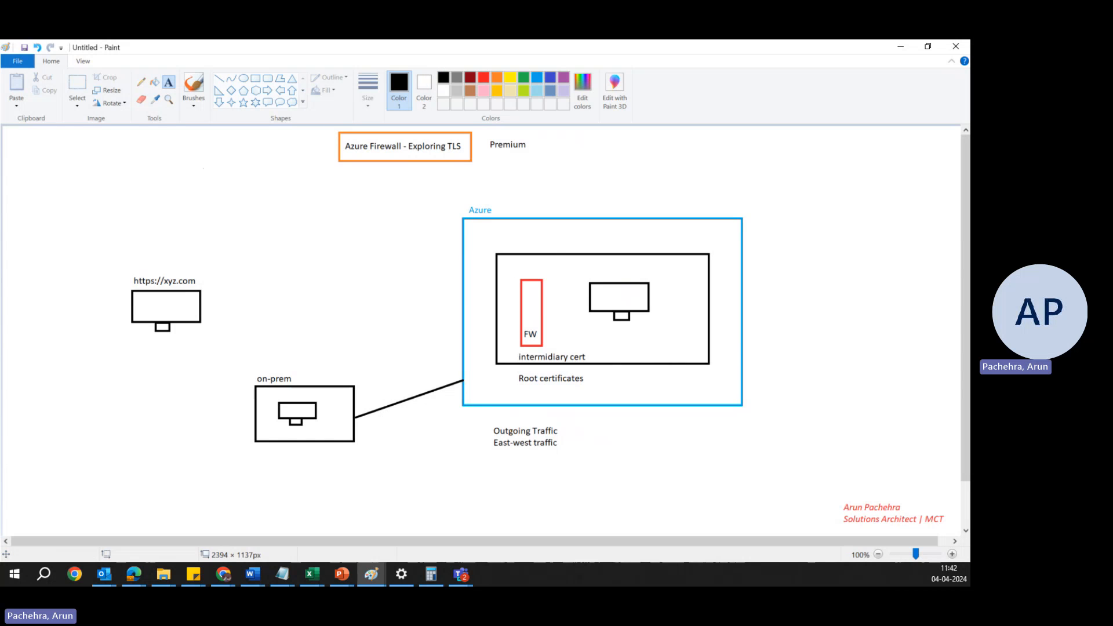
mouse_move(350, 303)
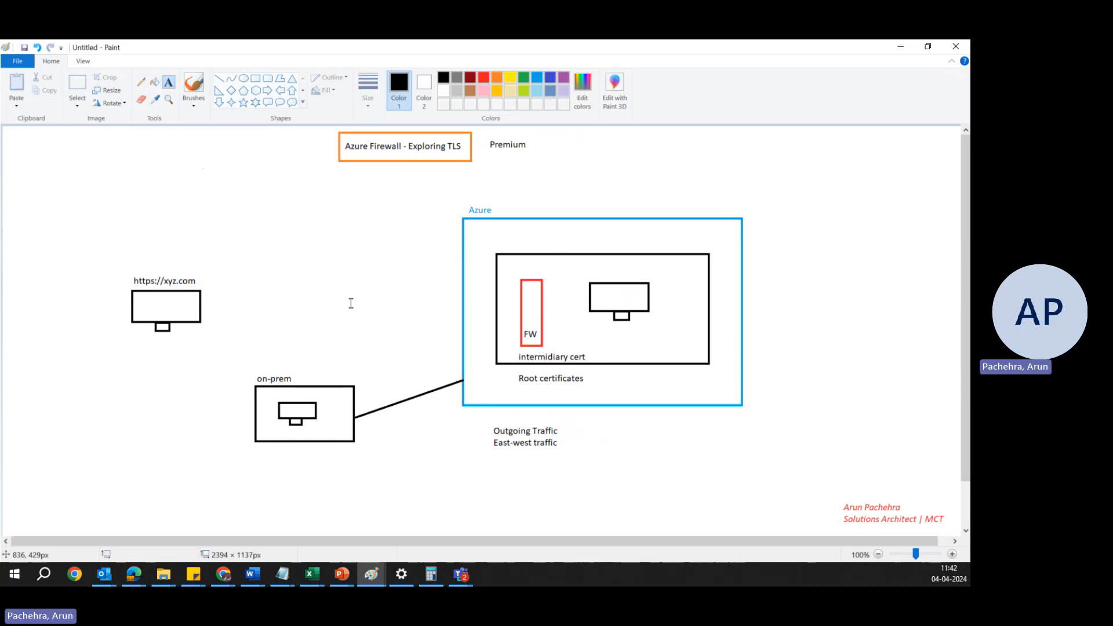
mouse_move(516, 371)
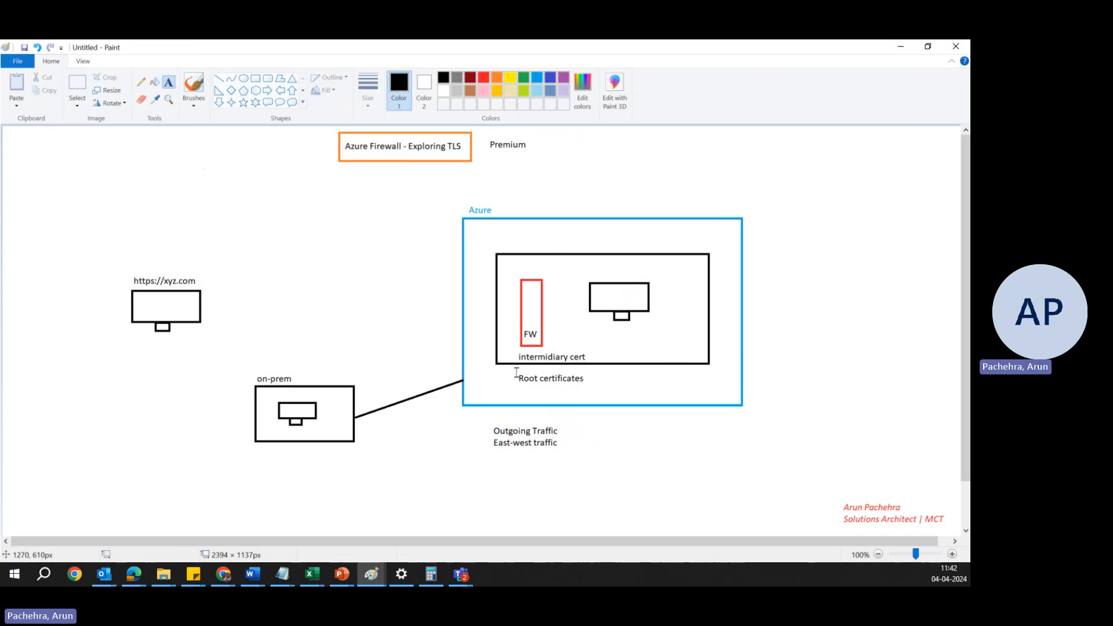
mouse_move(600, 415)
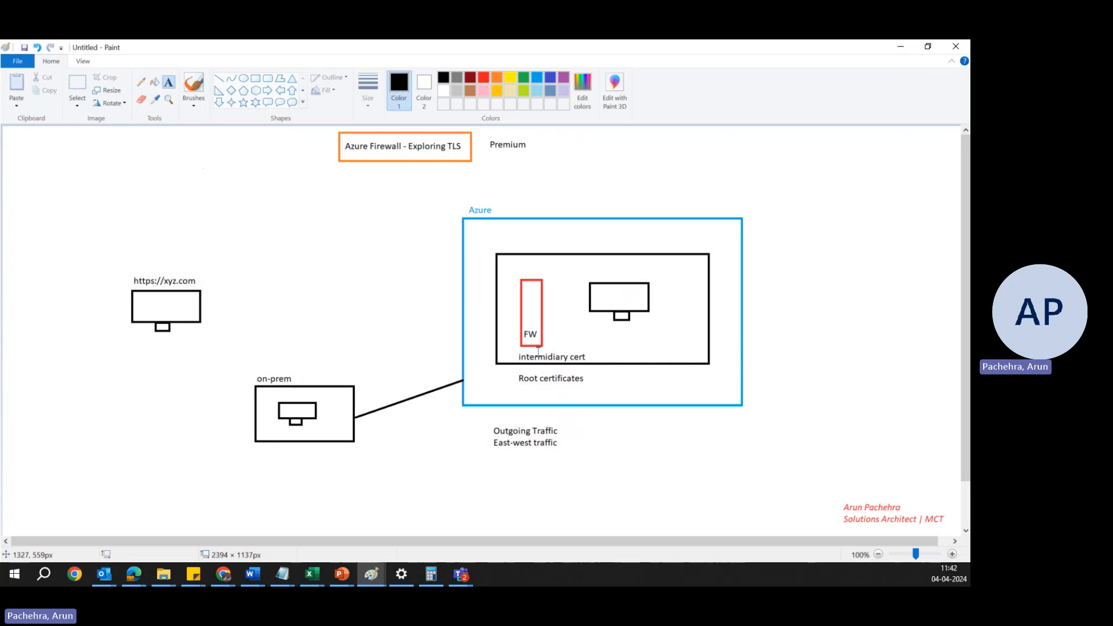
mouse_move(381, 251)
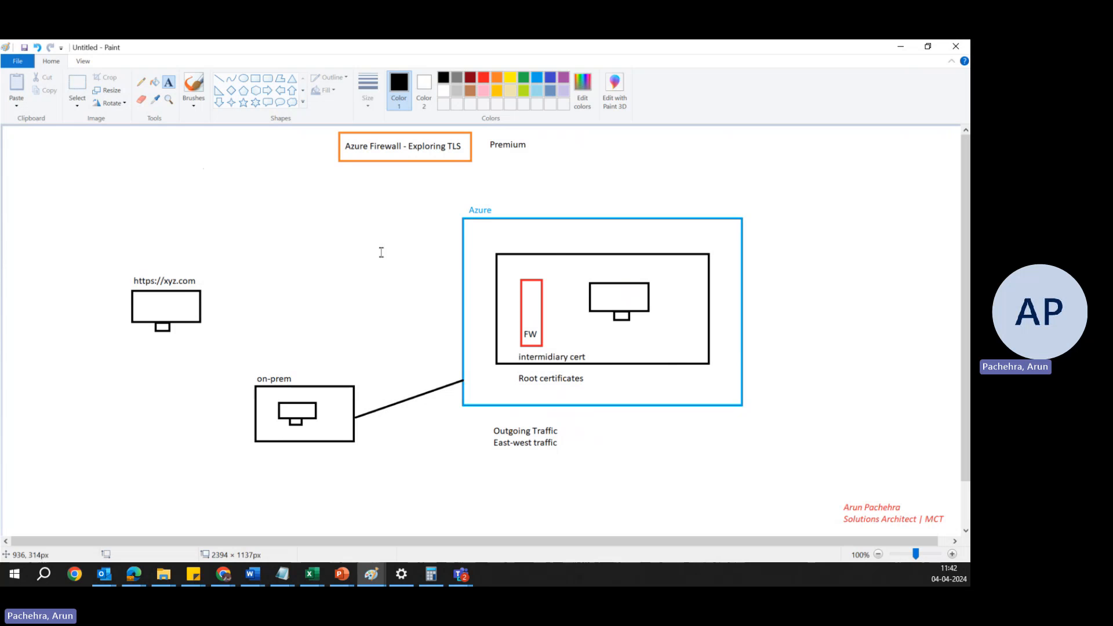
mouse_move(492, 157)
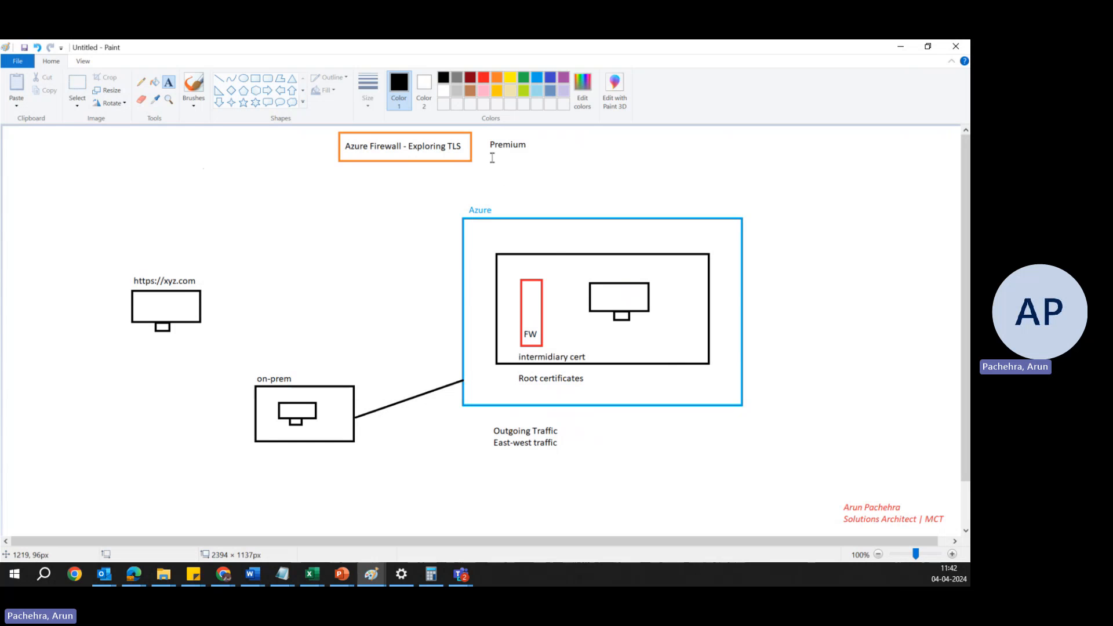
mouse_move(489, 154)
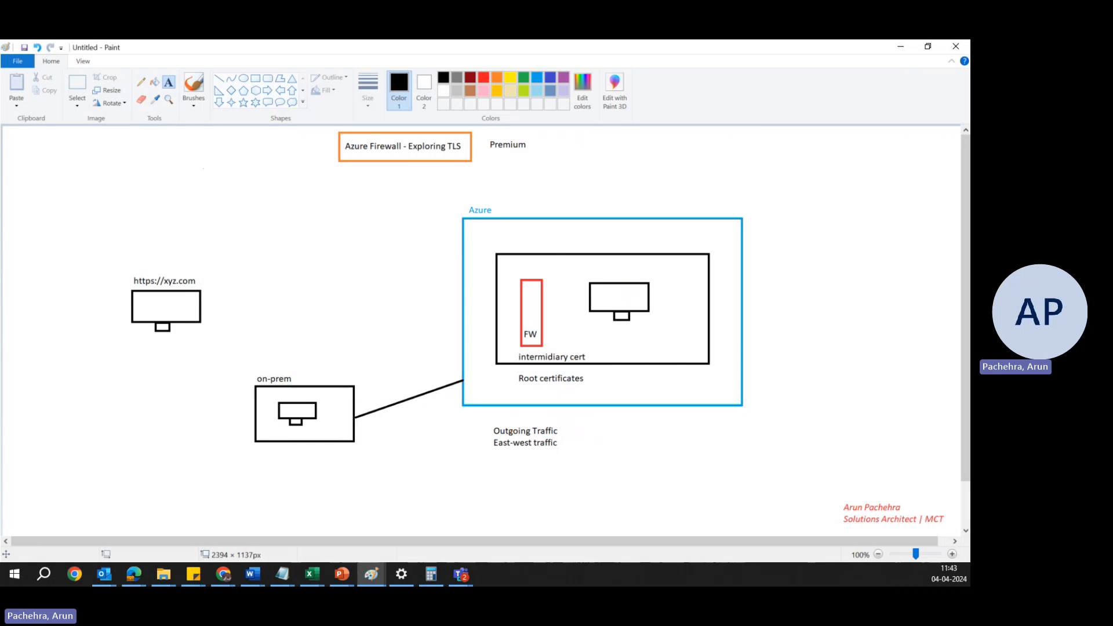
mouse_move(361, 489)
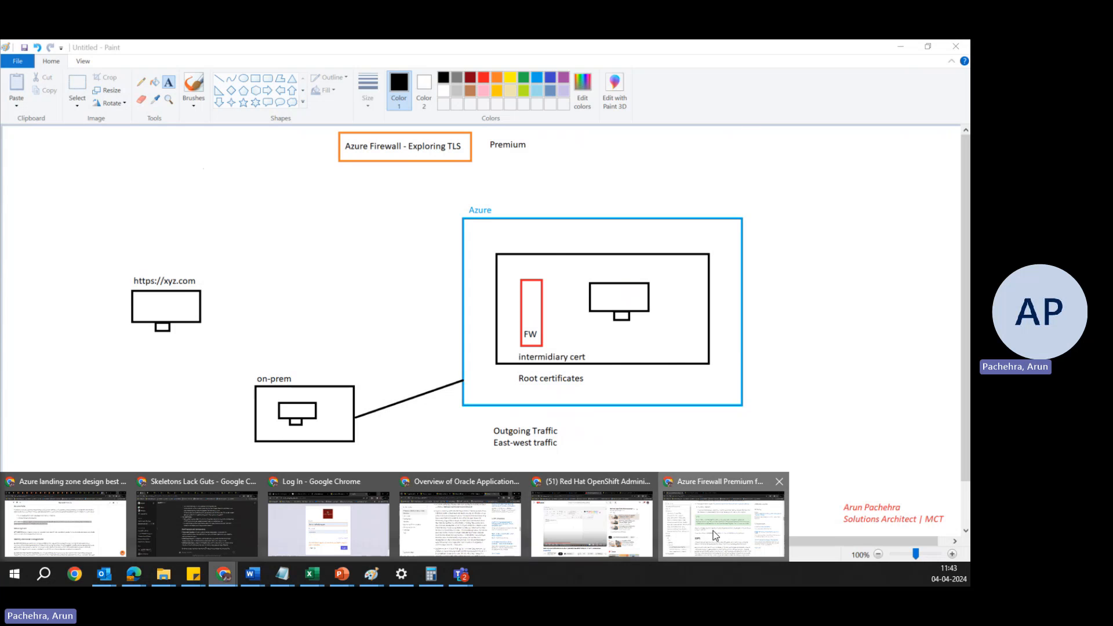
Step: Bring up the Azure Firewall Premium features page and scroll to the TLS inspection use cases
left_click(723, 523)
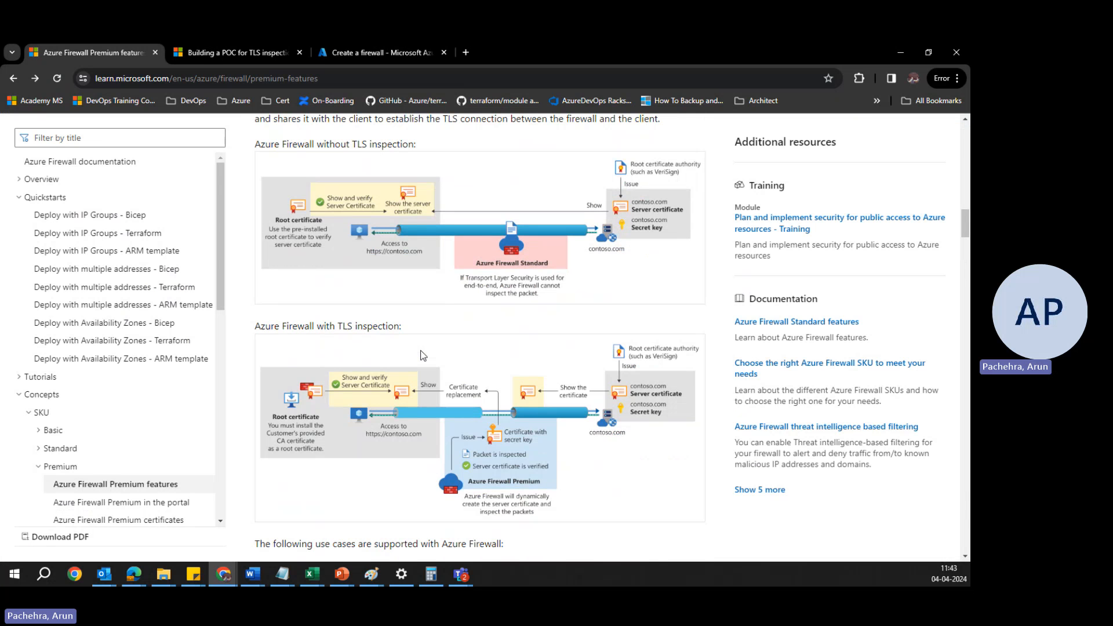
mouse_move(433, 236)
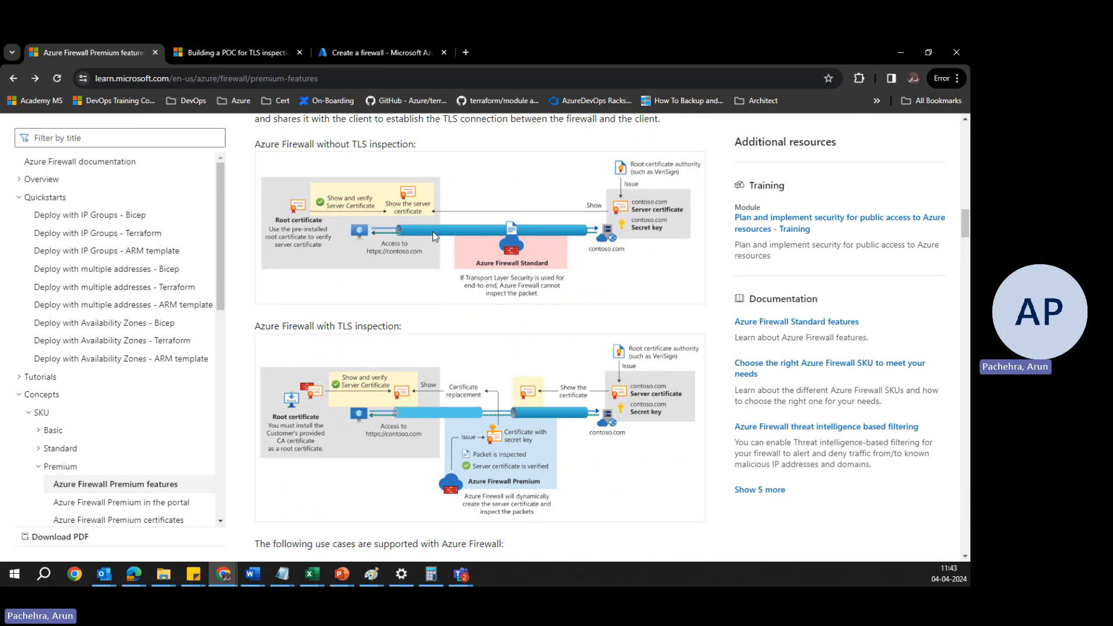
mouse_move(559, 235)
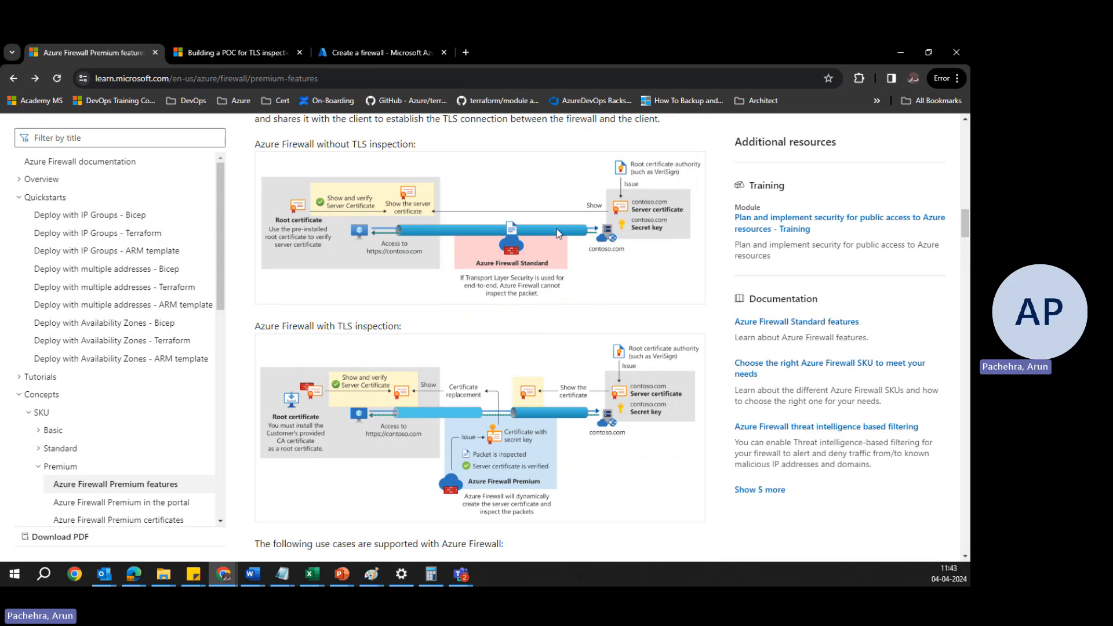
scroll("down", 3)
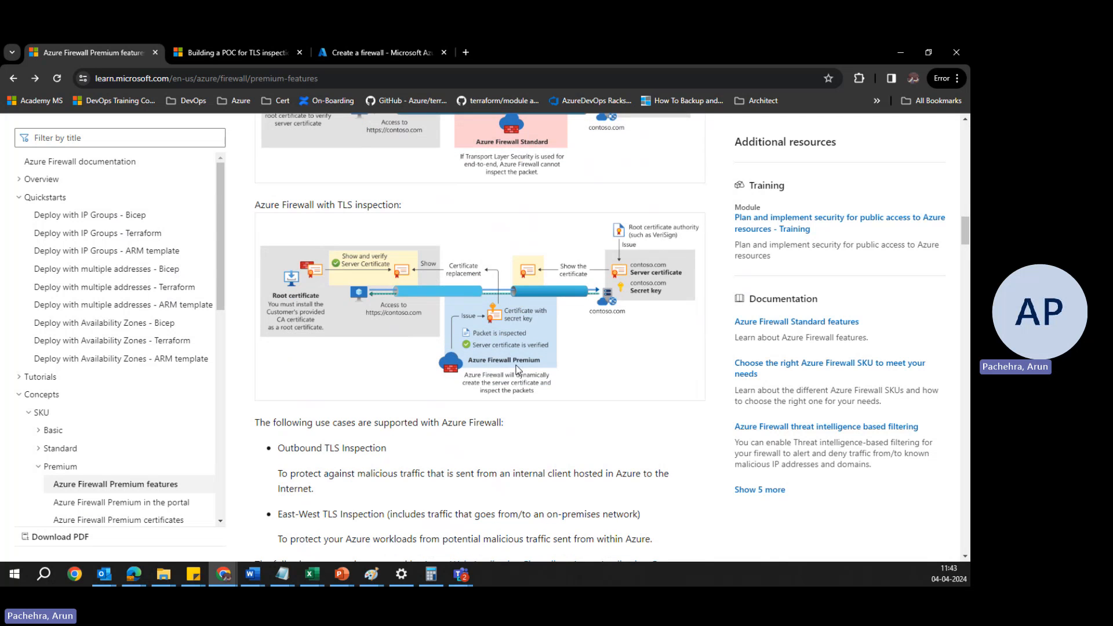
mouse_move(504, 288)
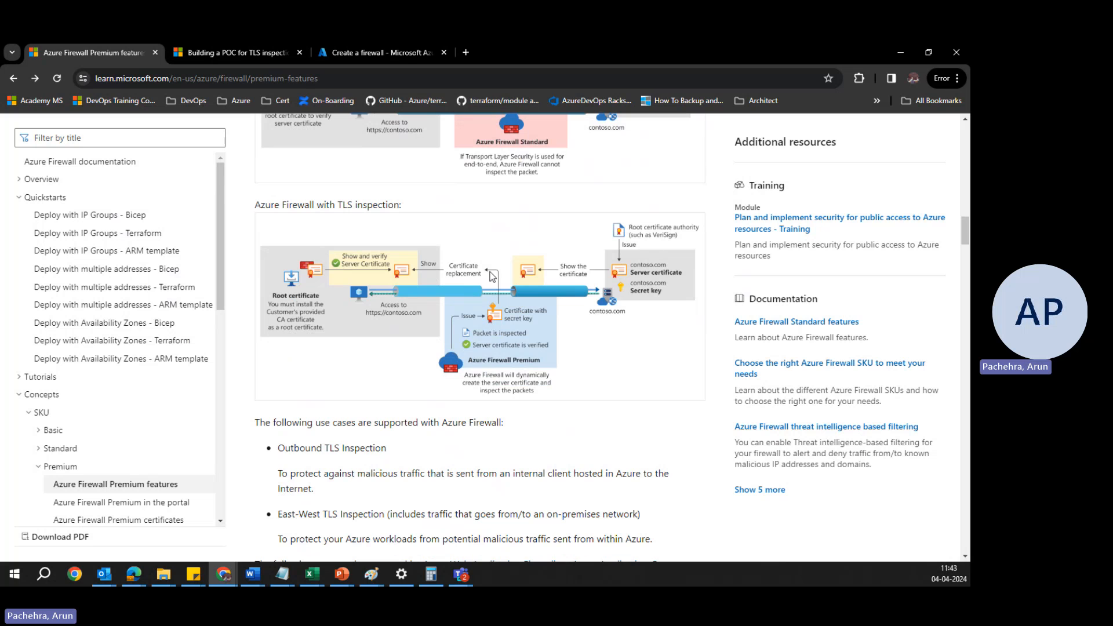
mouse_move(285, 321)
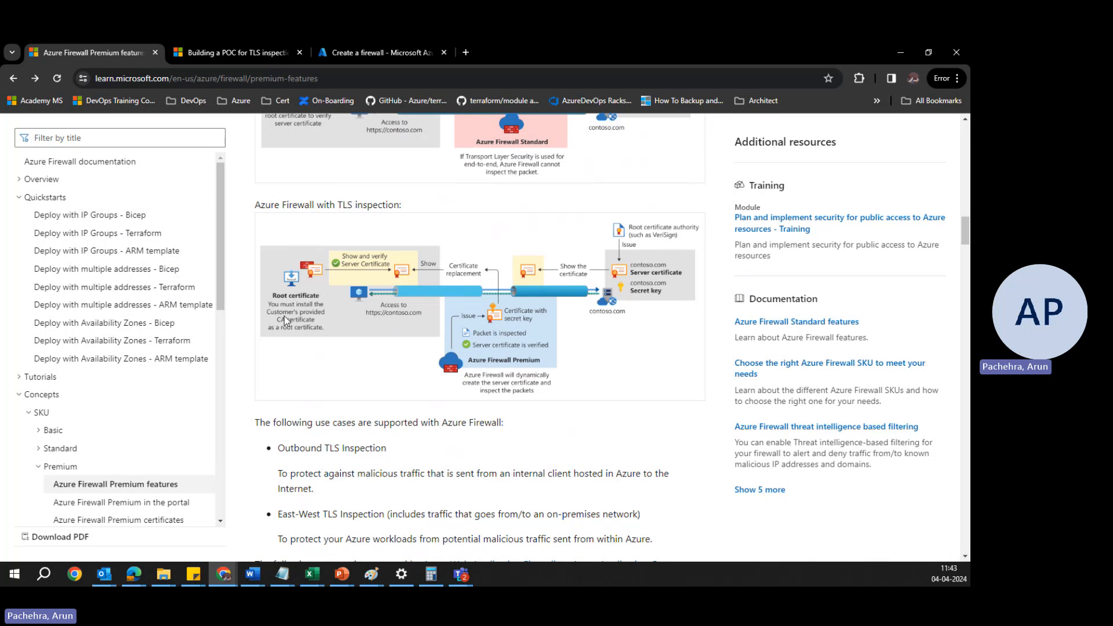
mouse_move(403, 324)
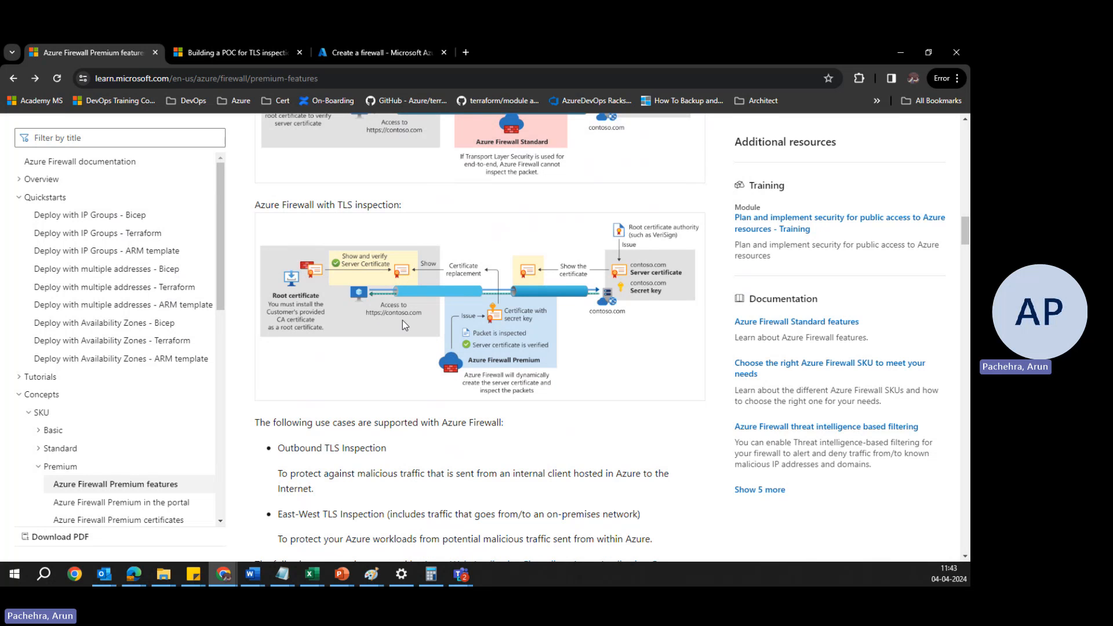
mouse_move(605, 291)
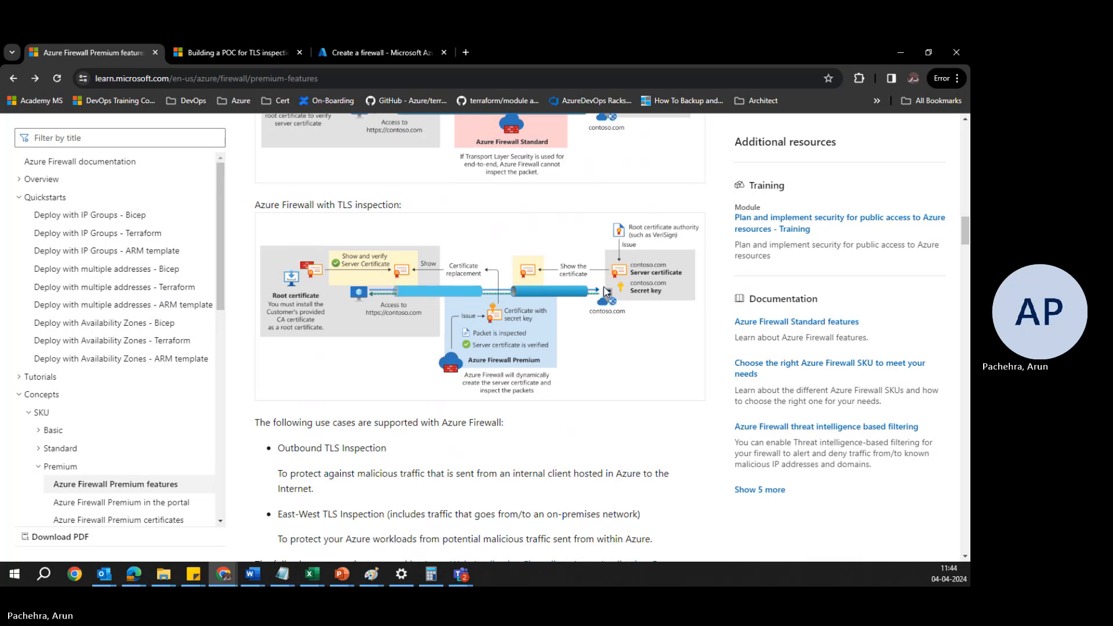
mouse_move(598, 387)
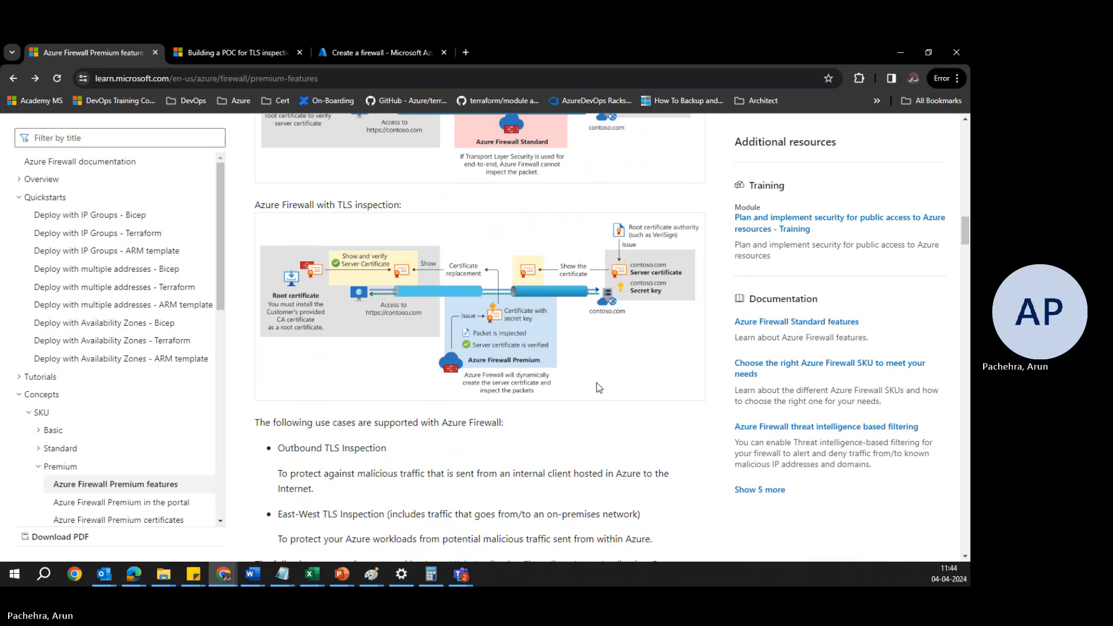
scroll("down", 3)
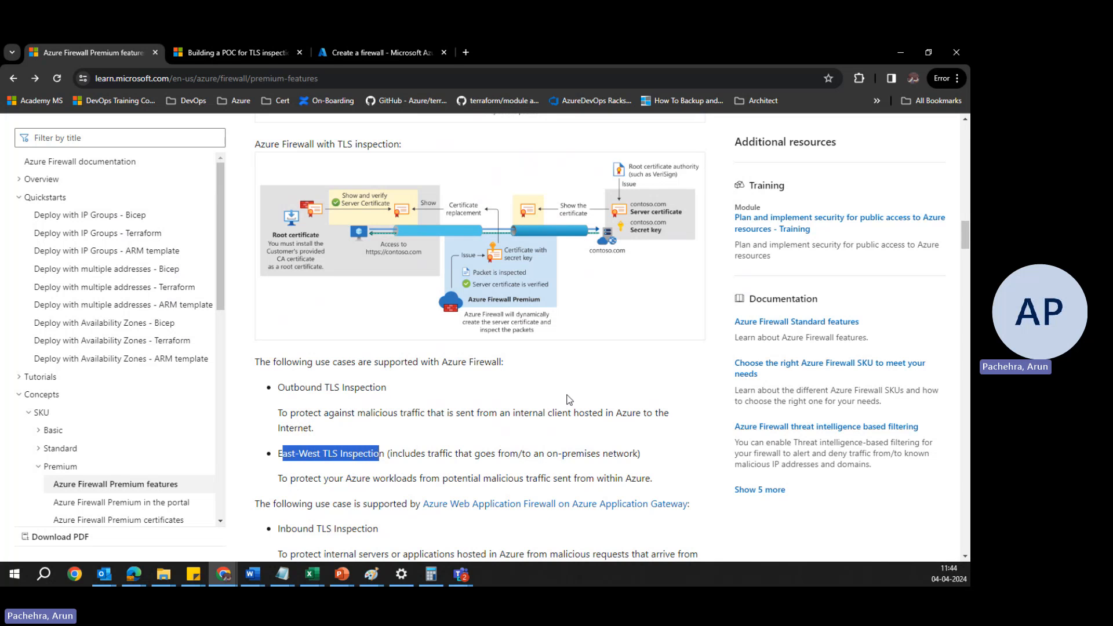
scroll("down", 3)
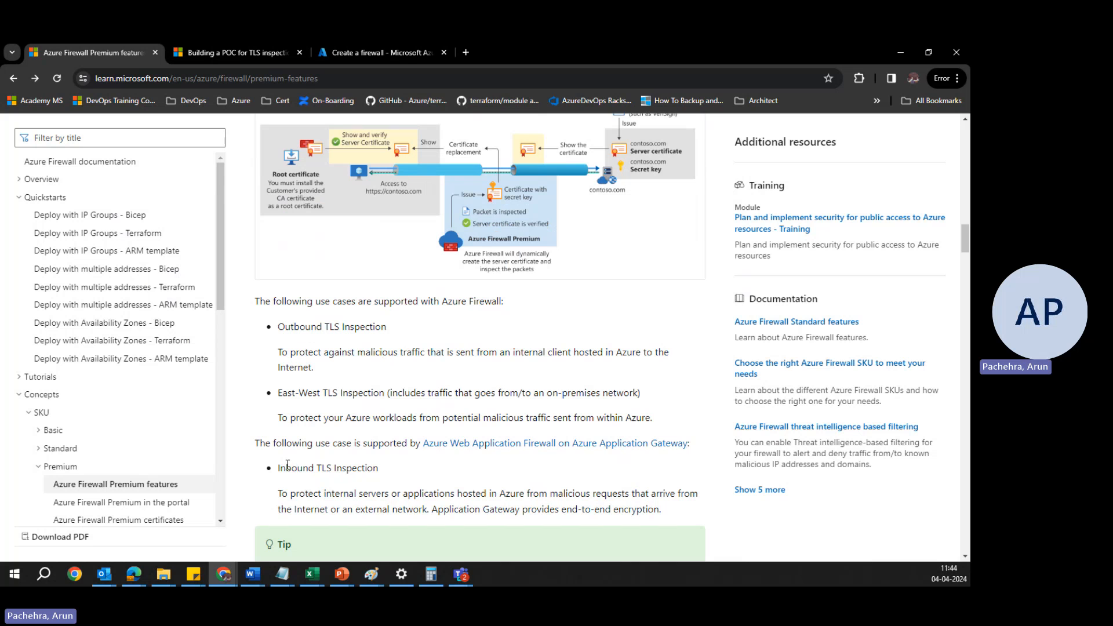
double_click(328, 467)
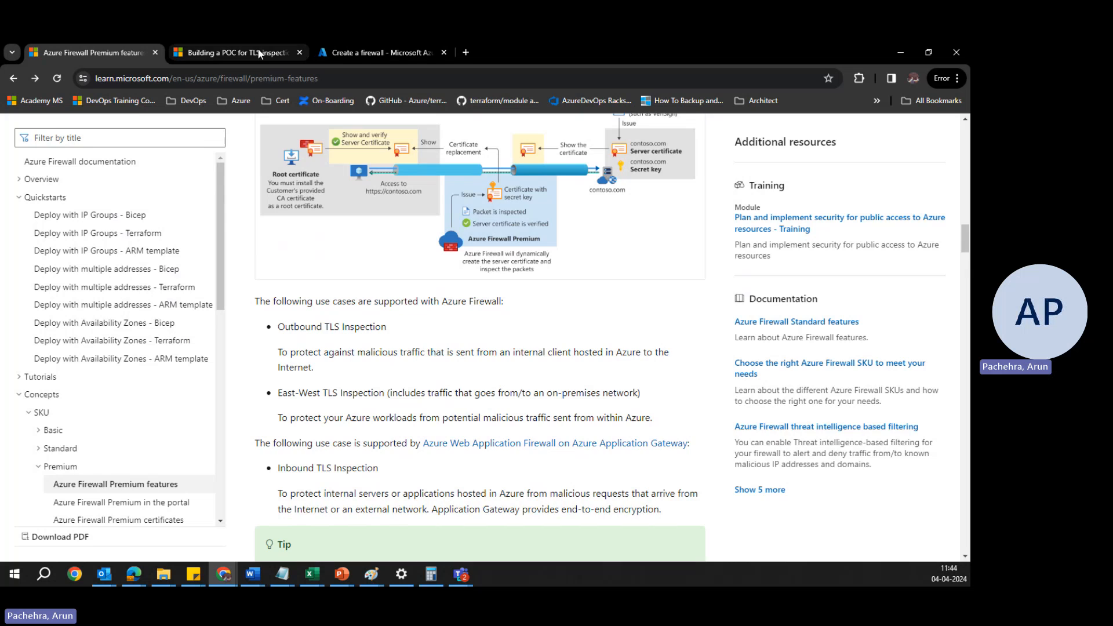
Step: Switch to the TLS inspection POC blog post and scroll to its Key vault configuration step
left_click(237, 53)
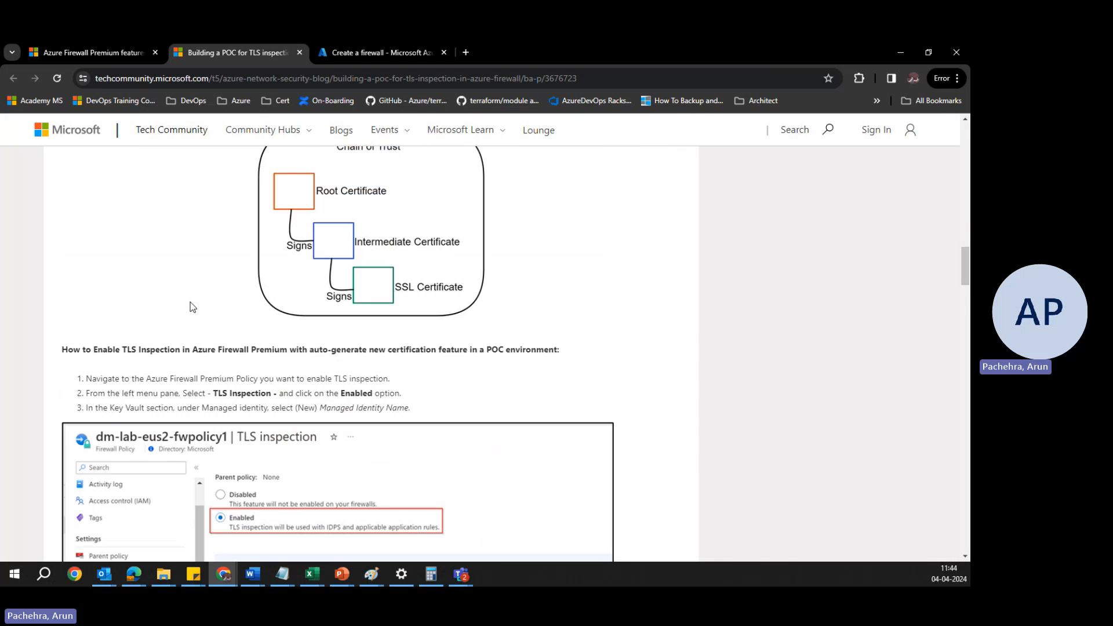
scroll("down", 3)
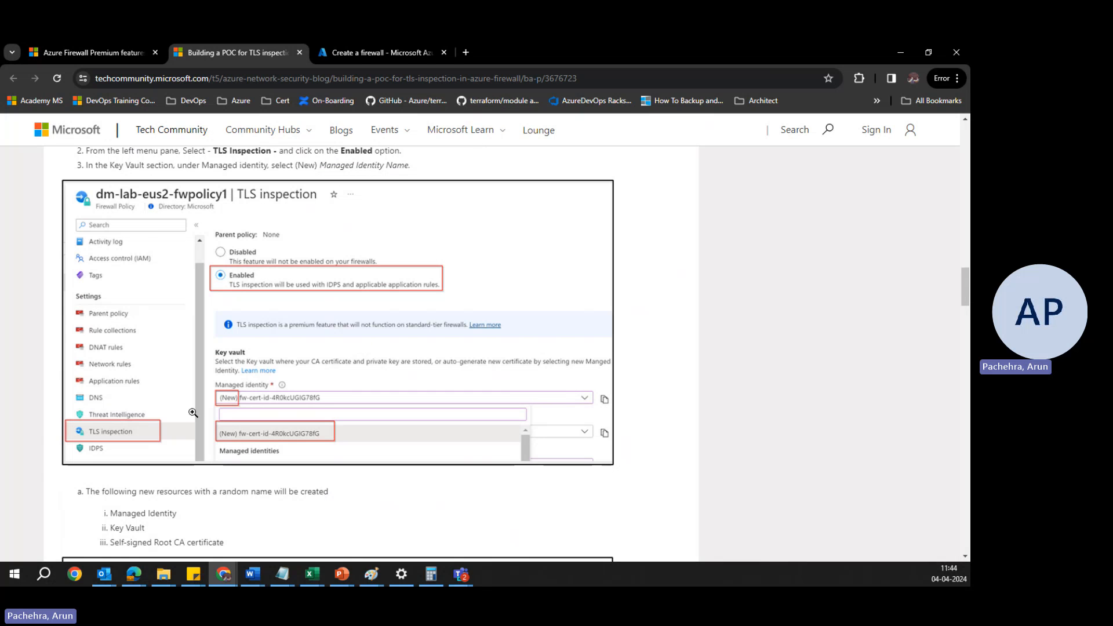
mouse_move(107, 439)
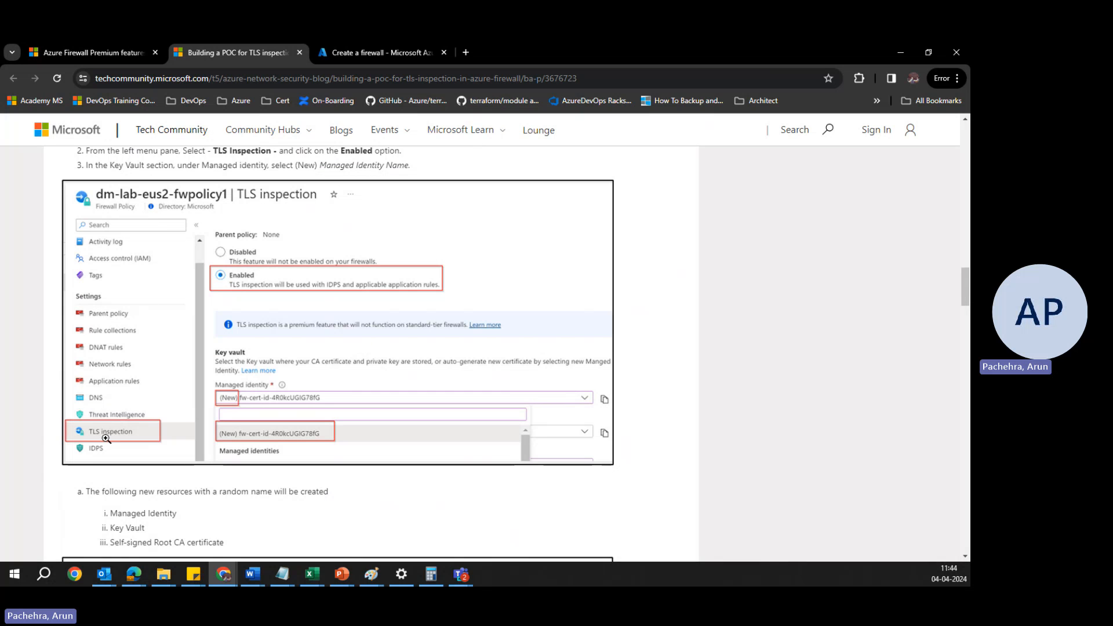
mouse_move(266, 247)
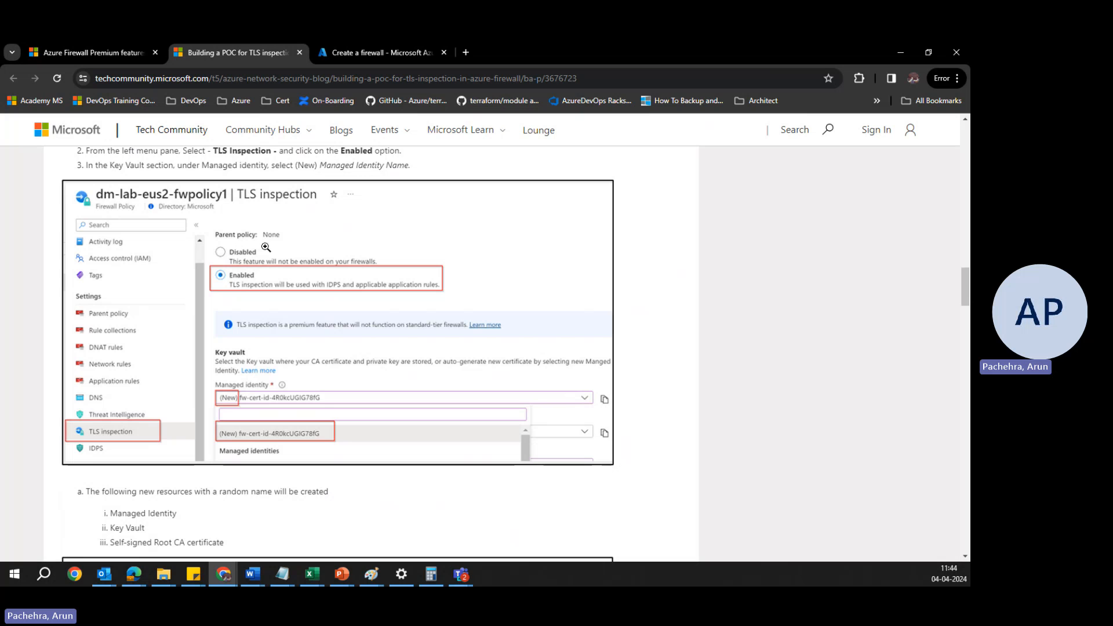
mouse_move(245, 290)
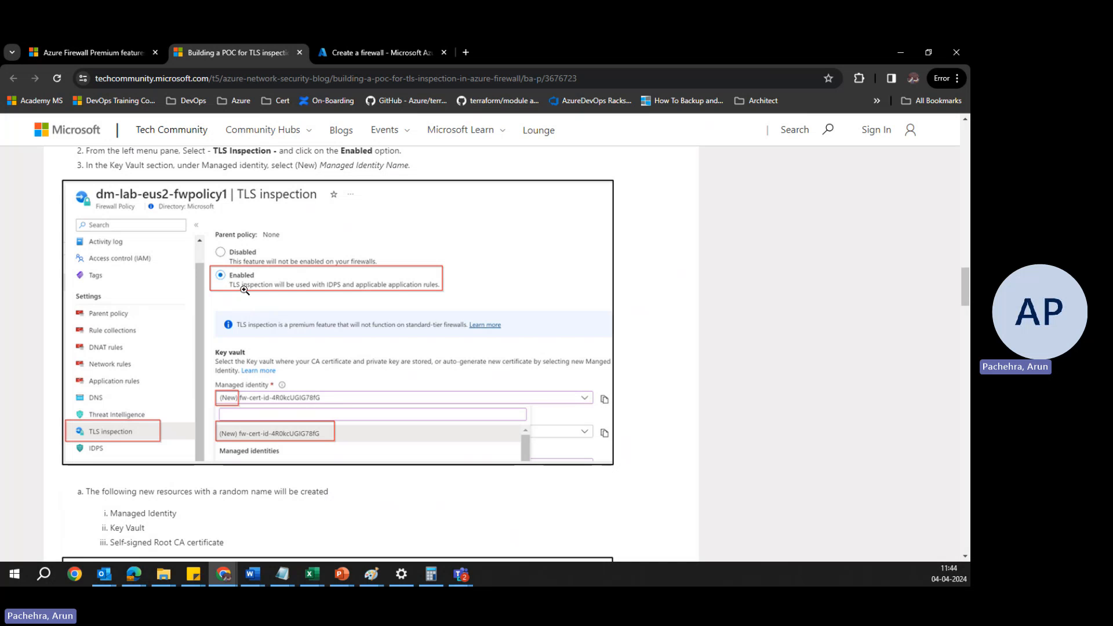
mouse_move(384, 294)
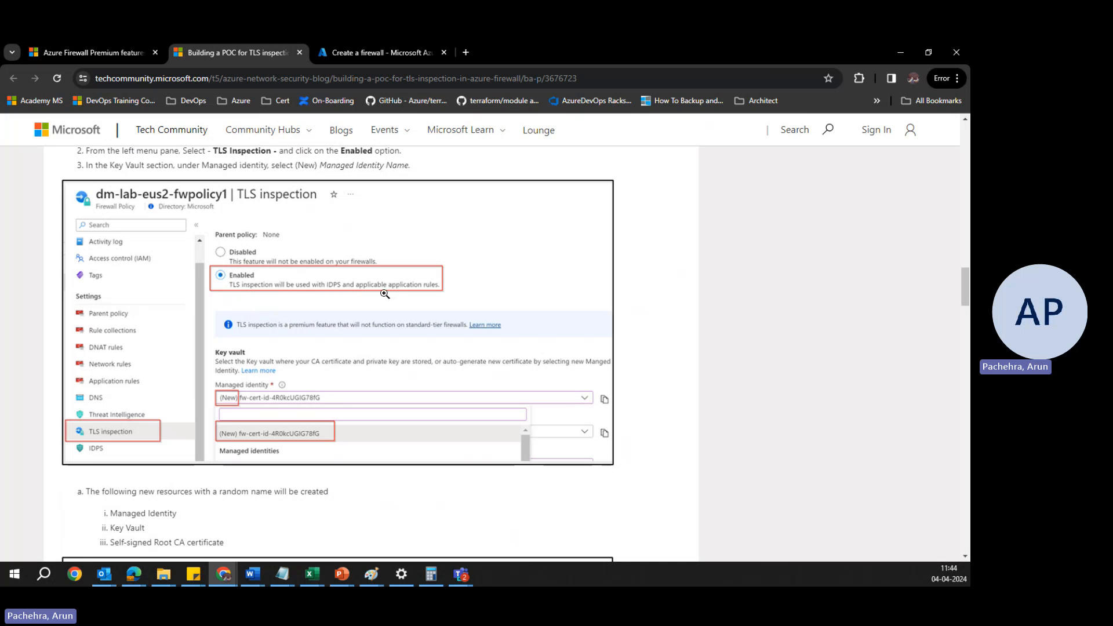
scroll("down", 3)
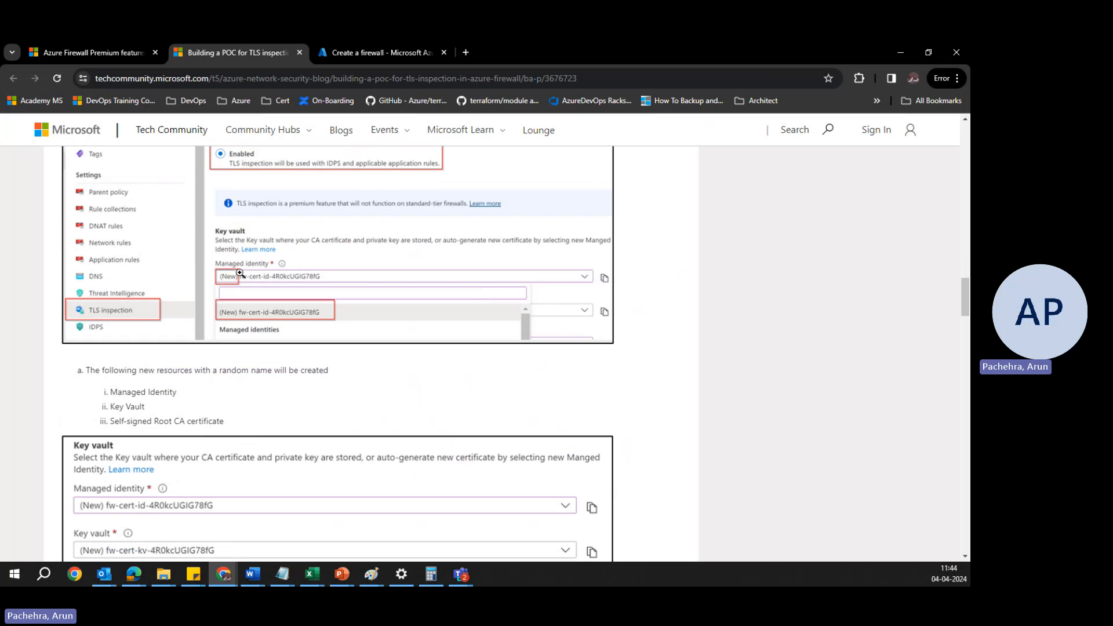
mouse_move(201, 274)
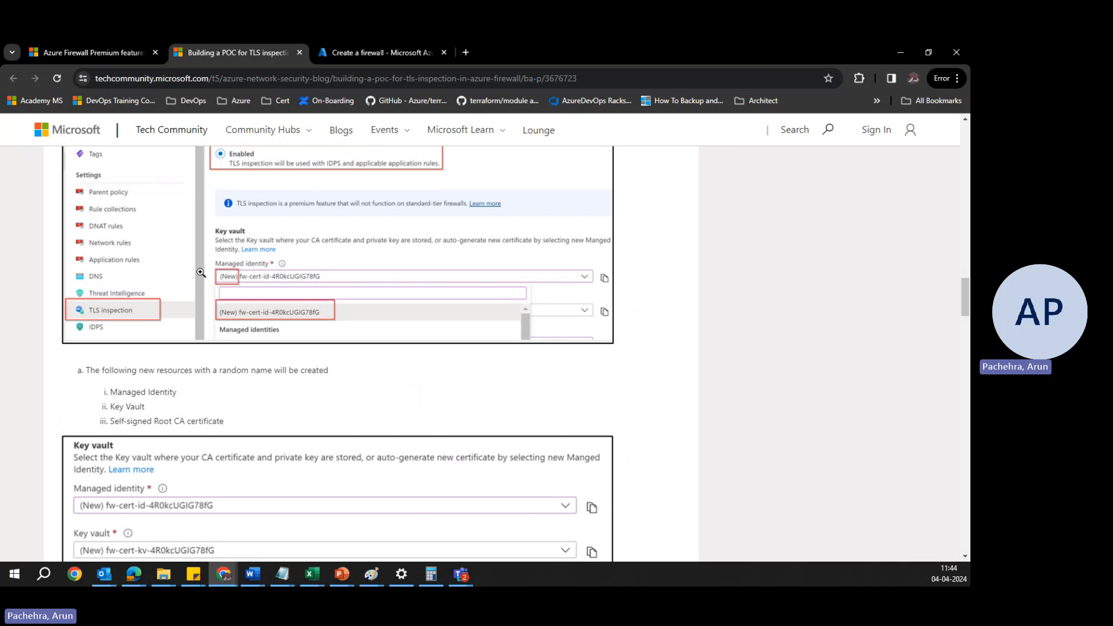
mouse_move(211, 255)
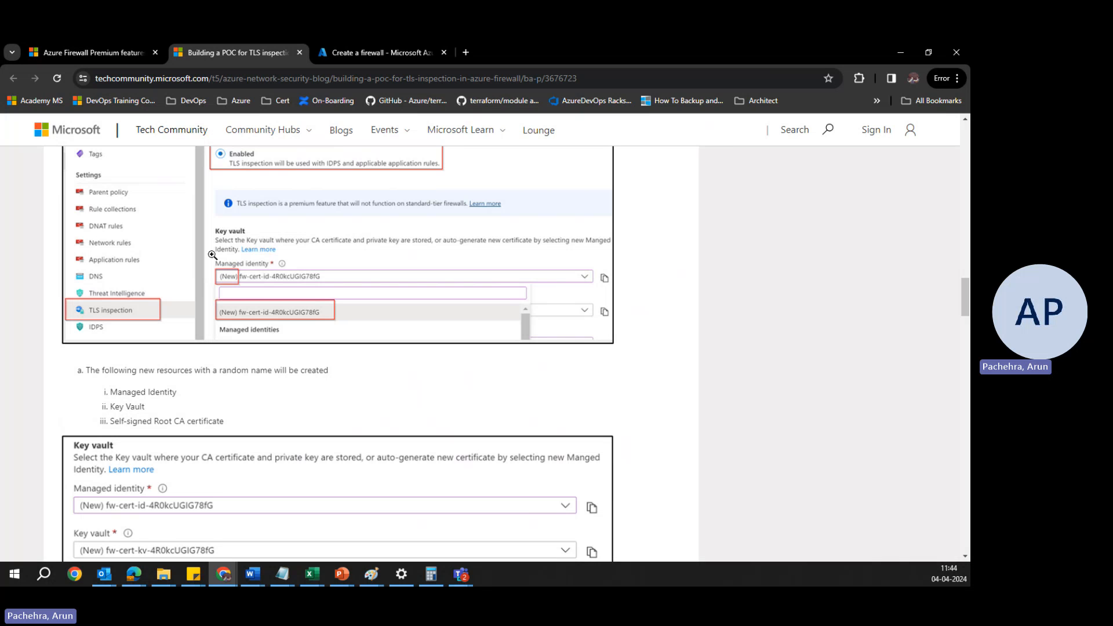
mouse_move(227, 275)
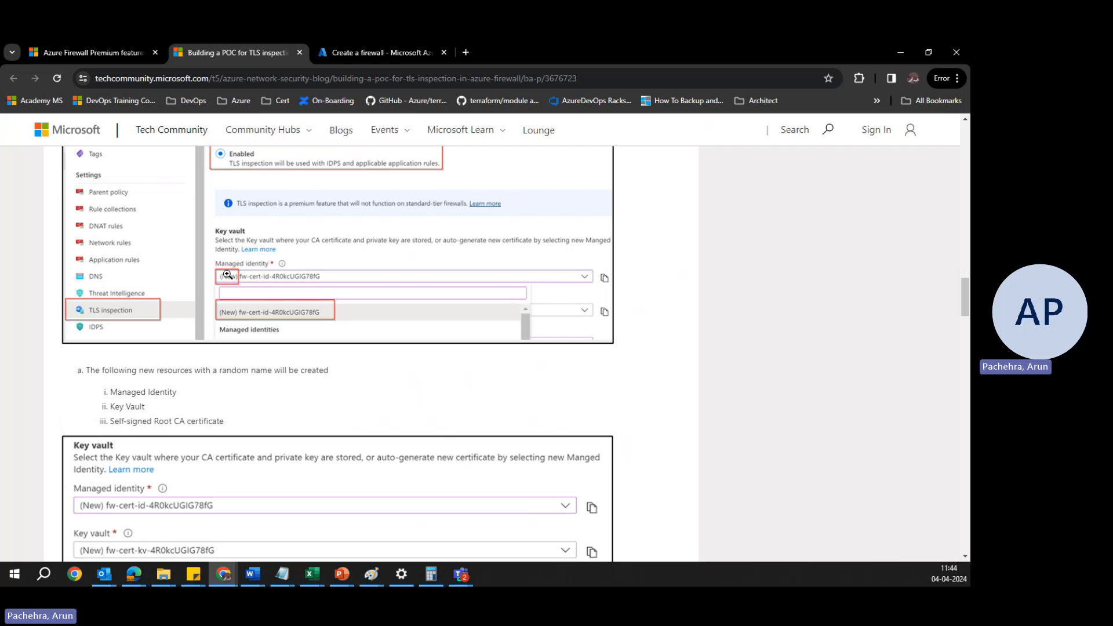
mouse_move(261, 276)
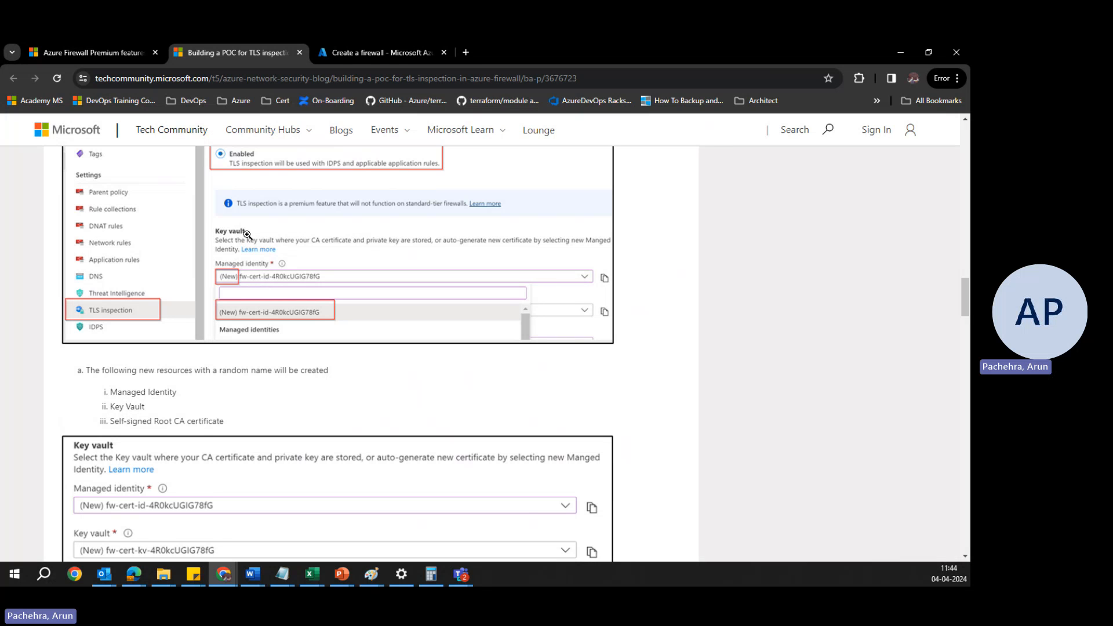
mouse_move(298, 394)
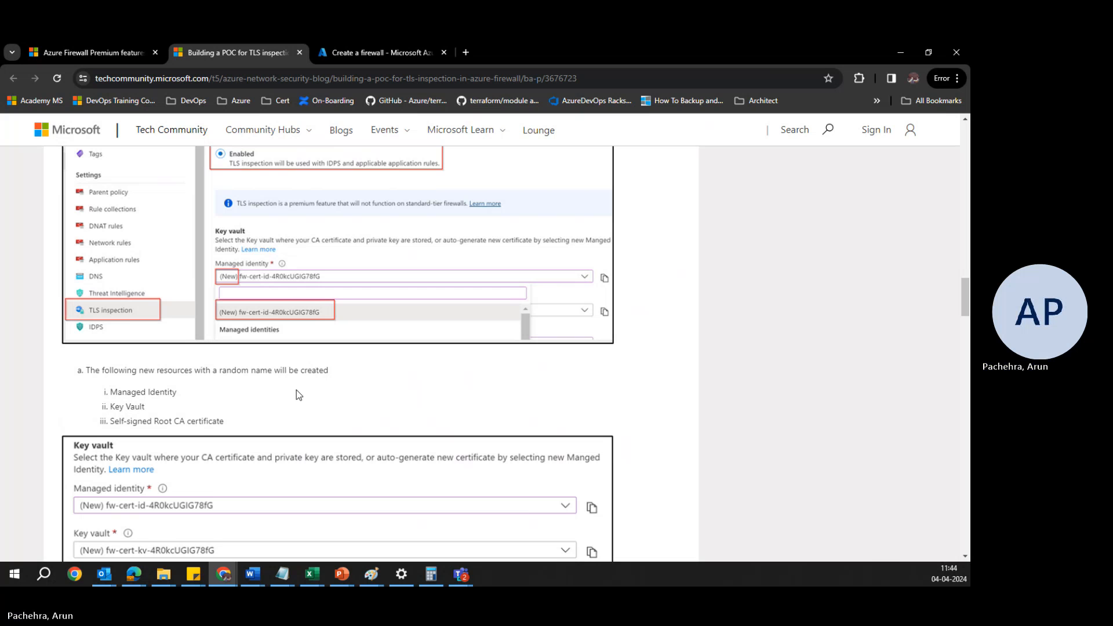
mouse_move(338, 417)
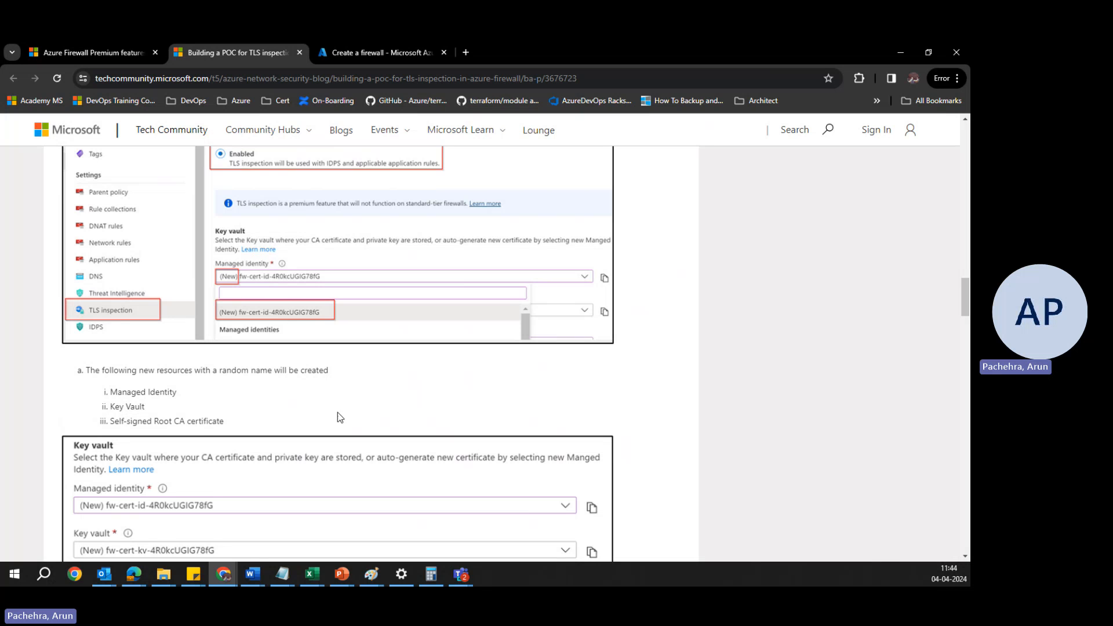
Step: Scroll the blog post through the certificate, rule and root import steps to step 10
scroll("down", 3)
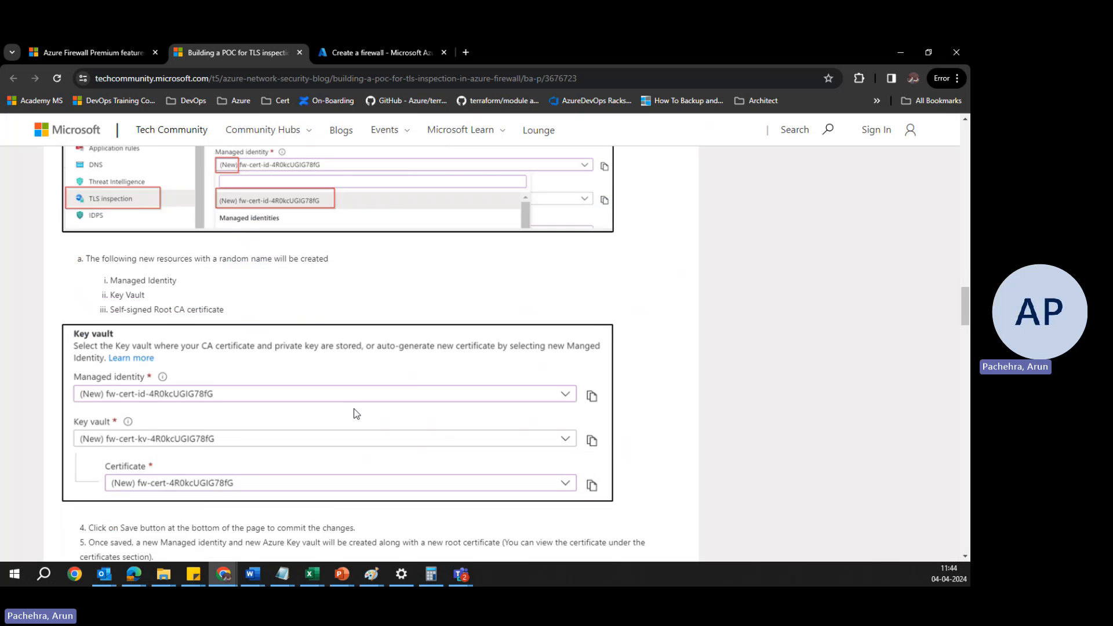
scroll("down", 3)
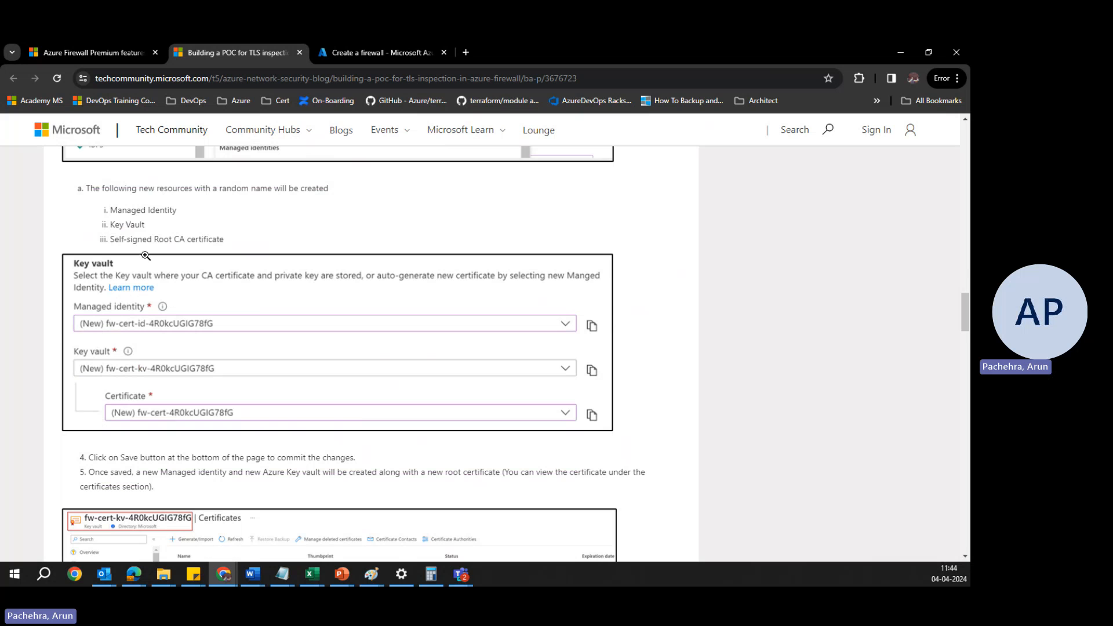
mouse_move(230, 332)
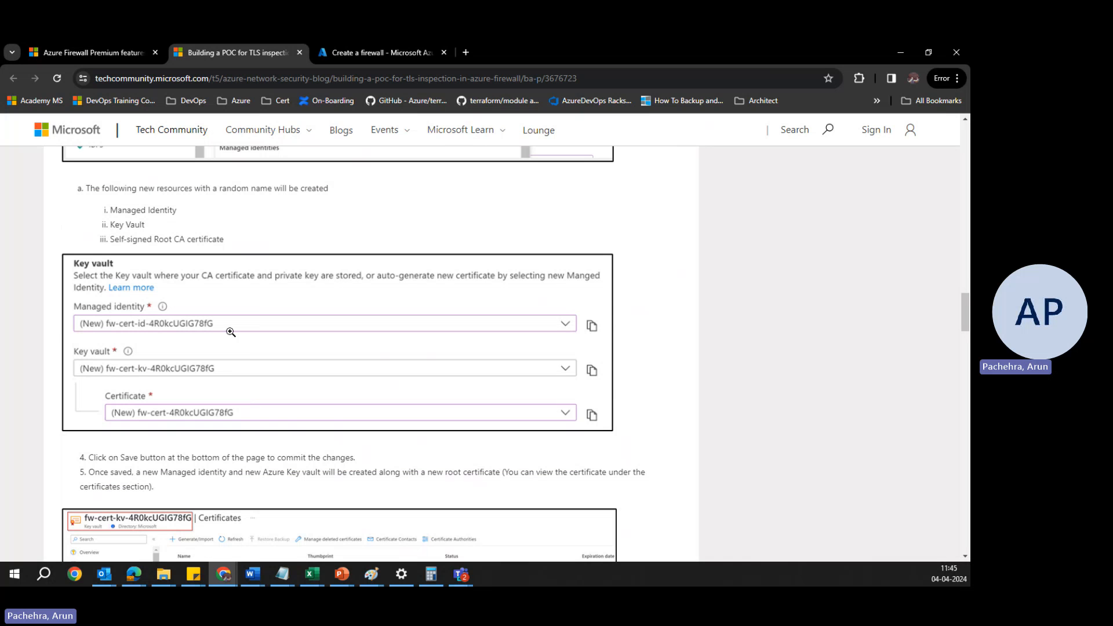
mouse_move(352, 285)
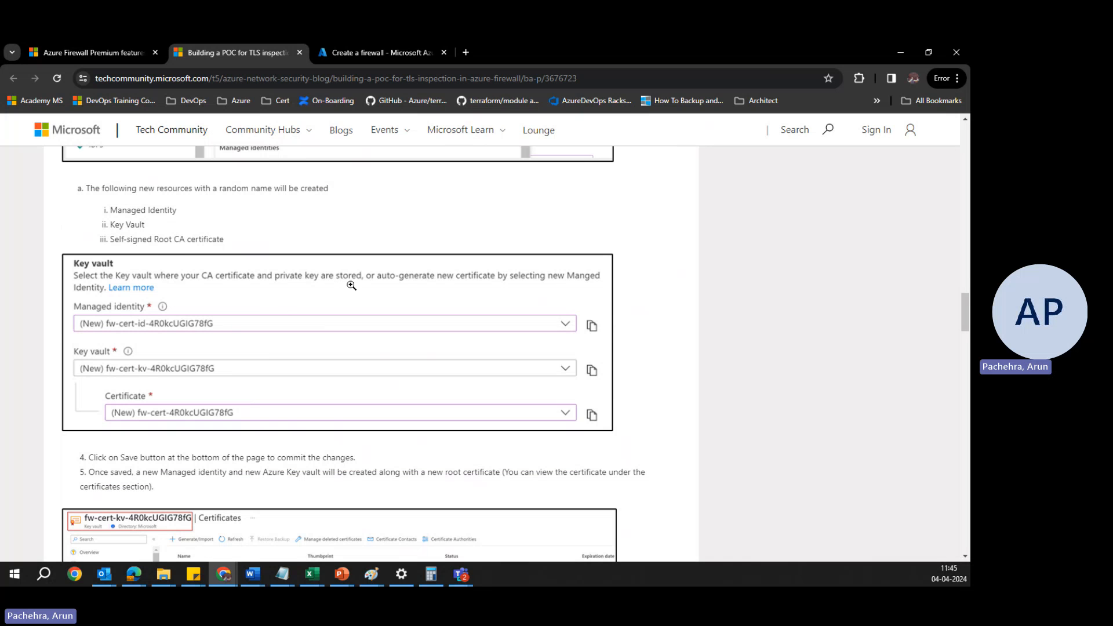
scroll("down", 3)
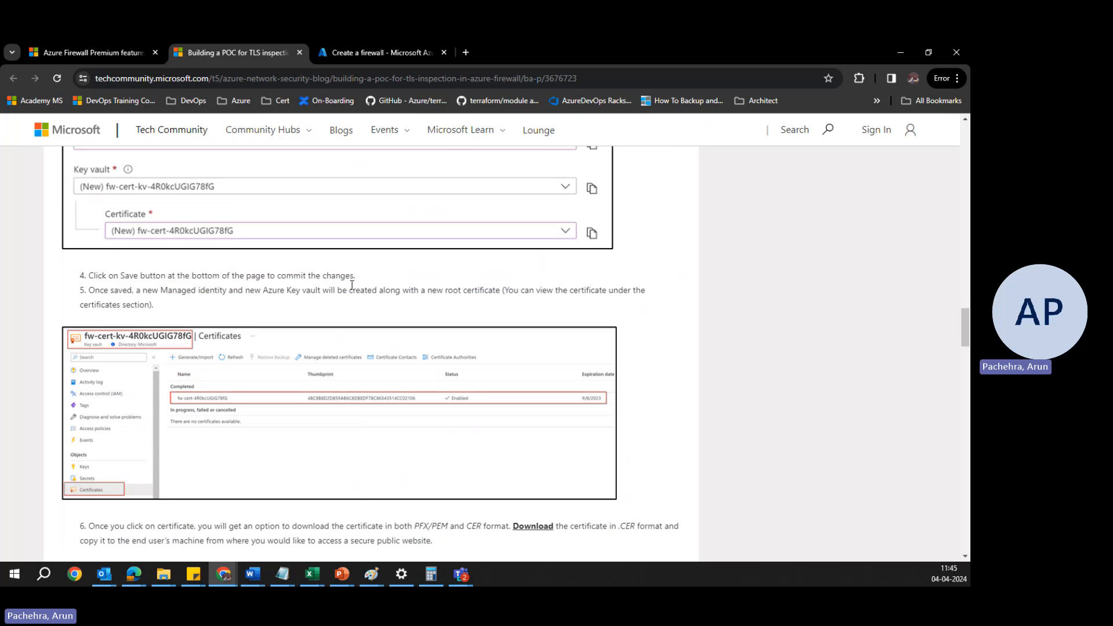
mouse_move(136, 379)
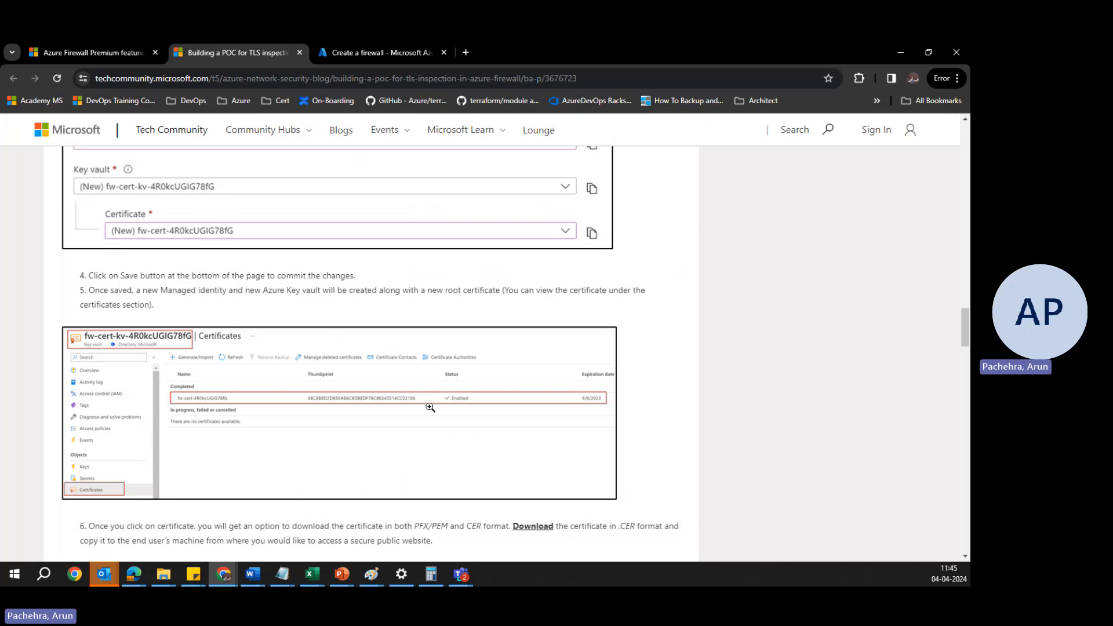
scroll("down", 3)
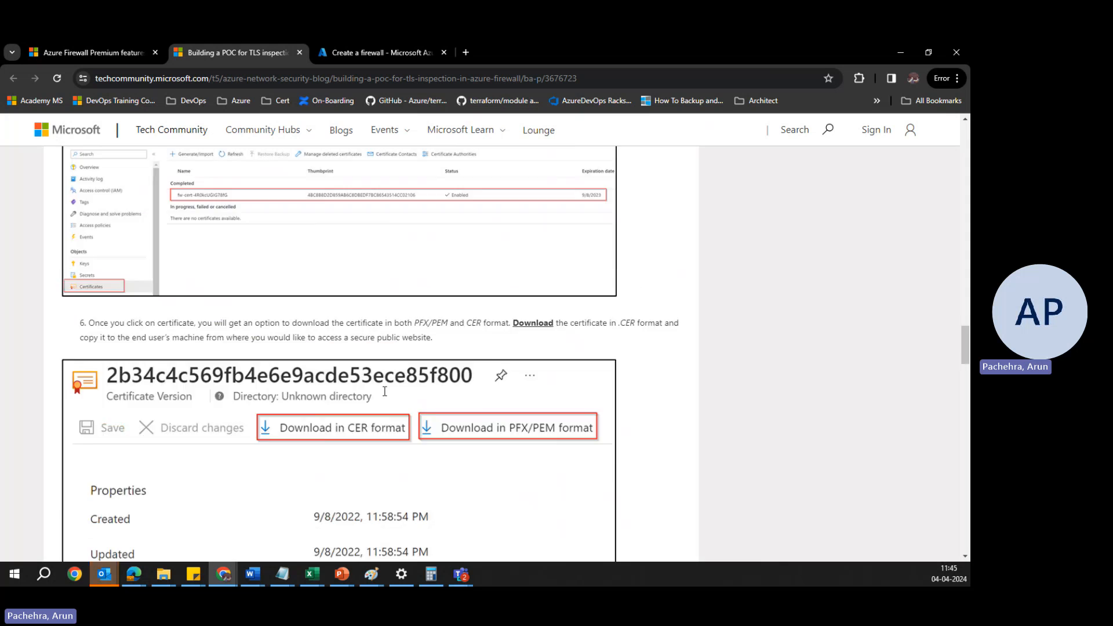
scroll("down", 3)
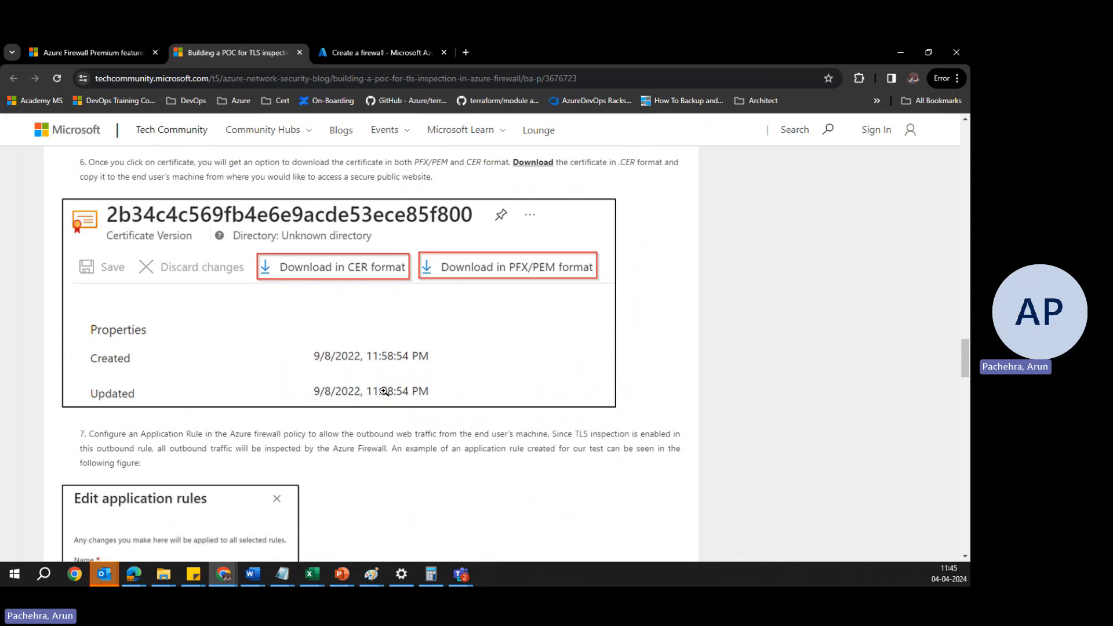
scroll("down", 3)
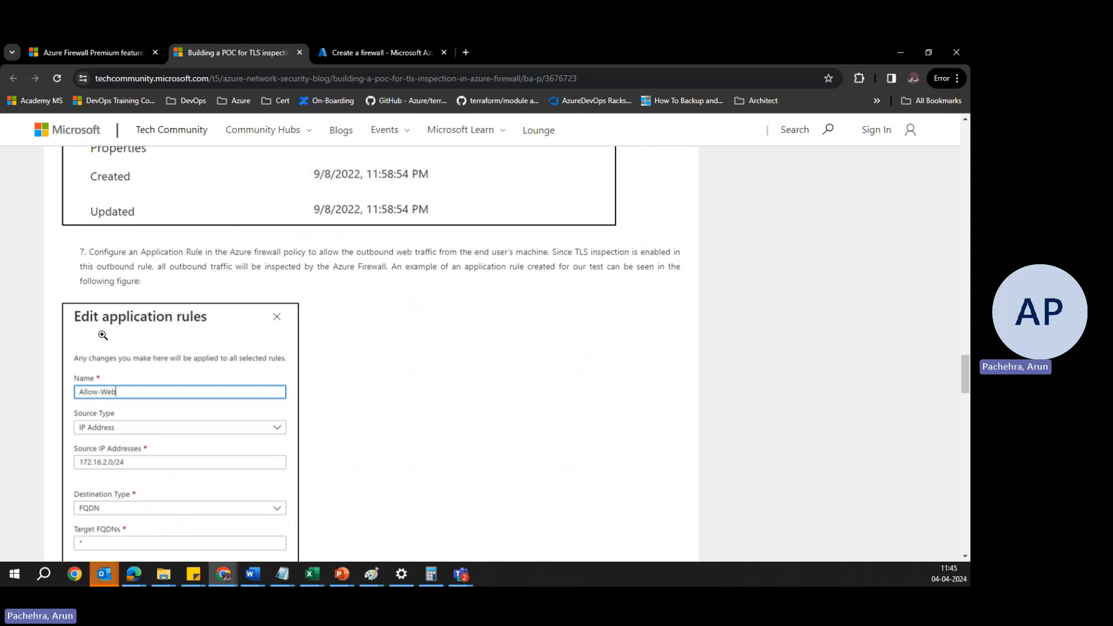
scroll("down", 3)
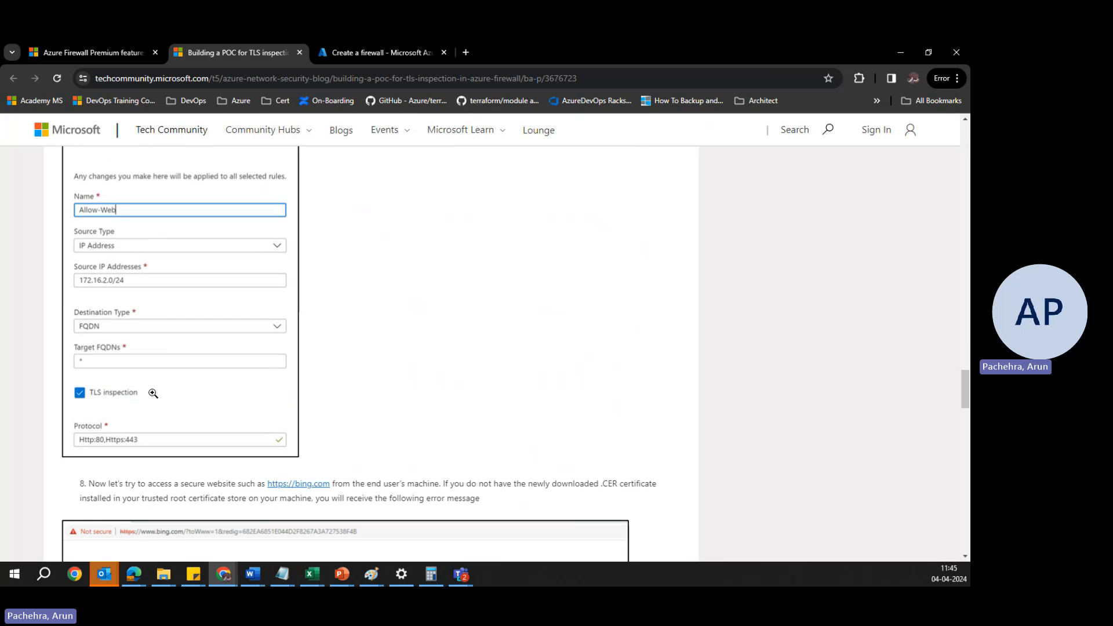
mouse_move(227, 377)
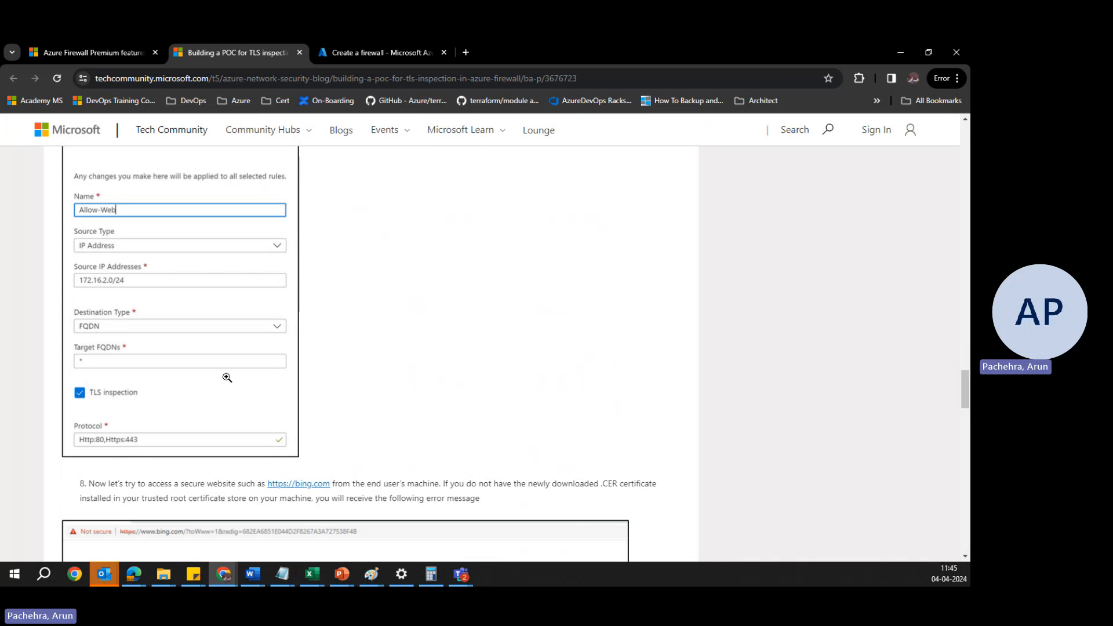
scroll("down", 3)
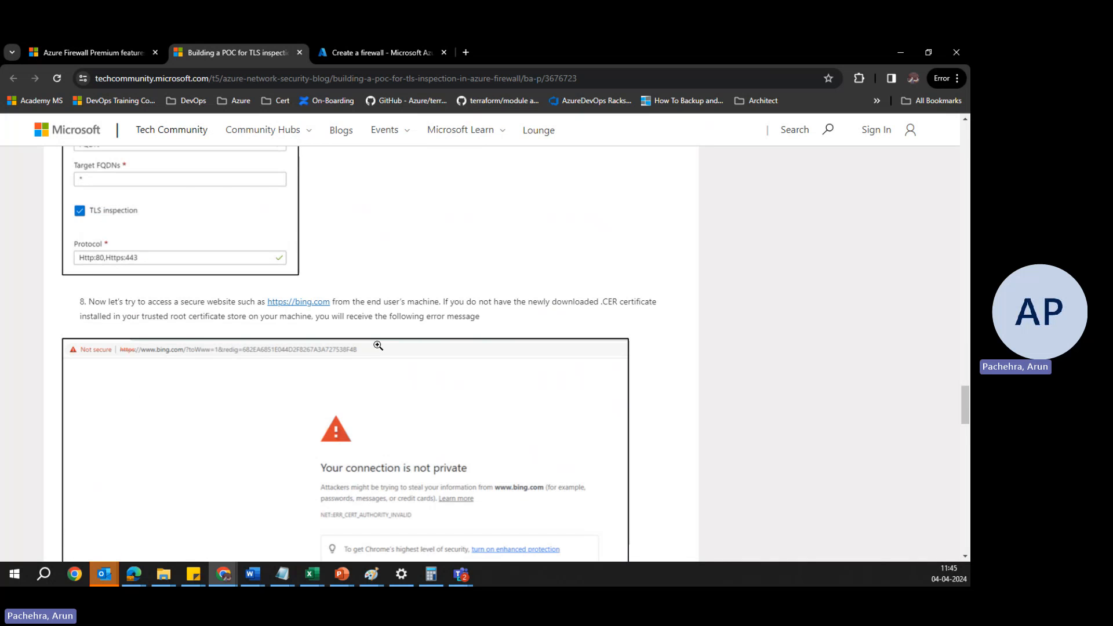
scroll("down", 3)
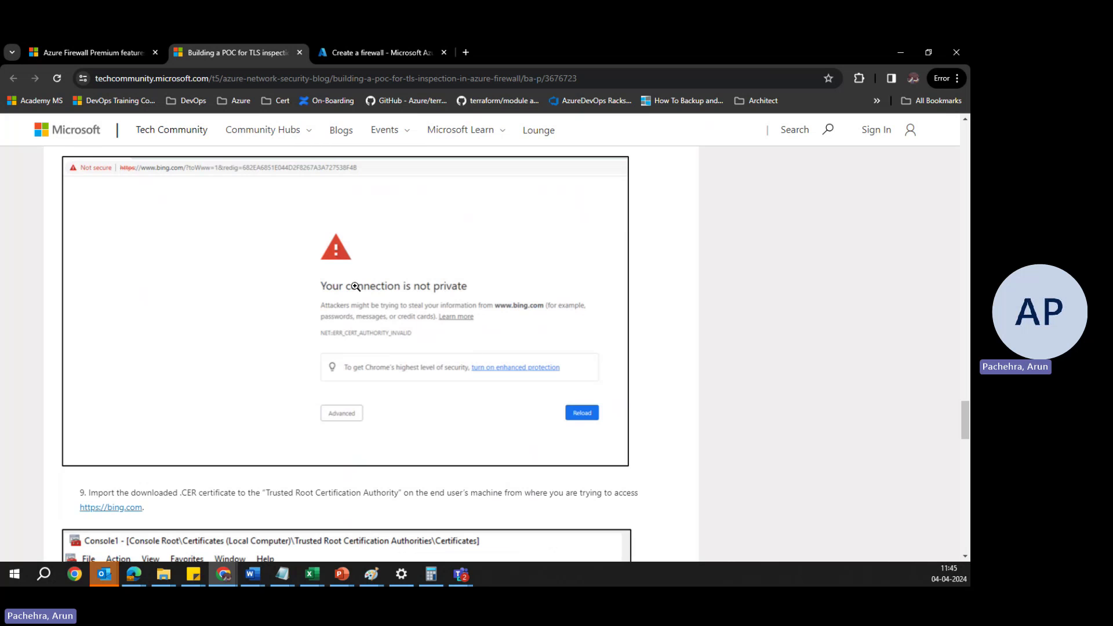
mouse_move(283, 346)
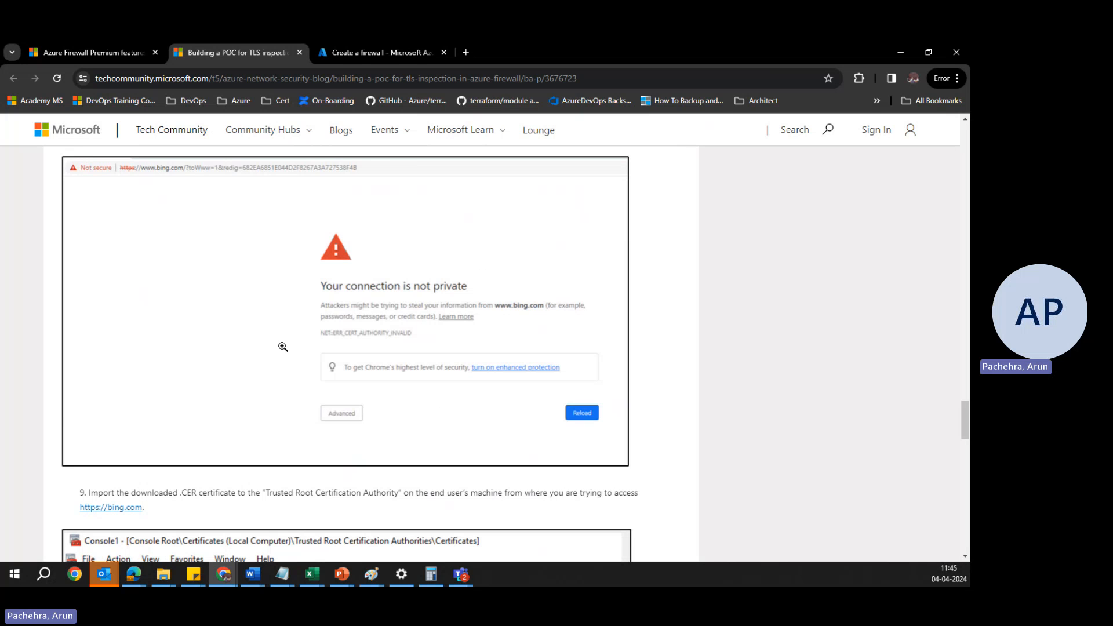
scroll("down", 3)
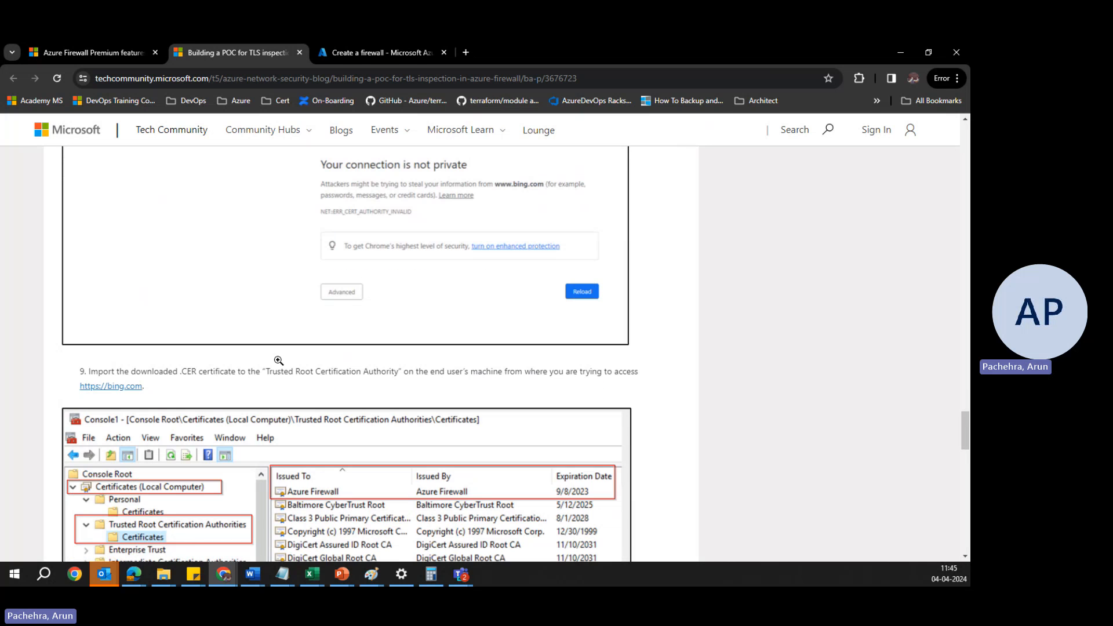
scroll("down", 3)
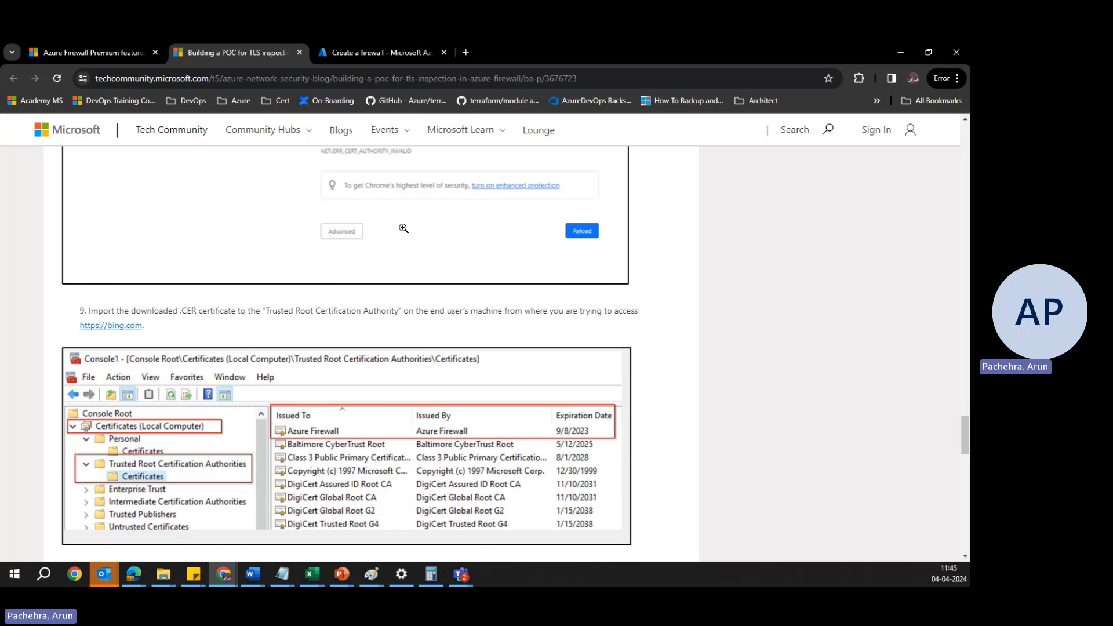
scroll("down", 3)
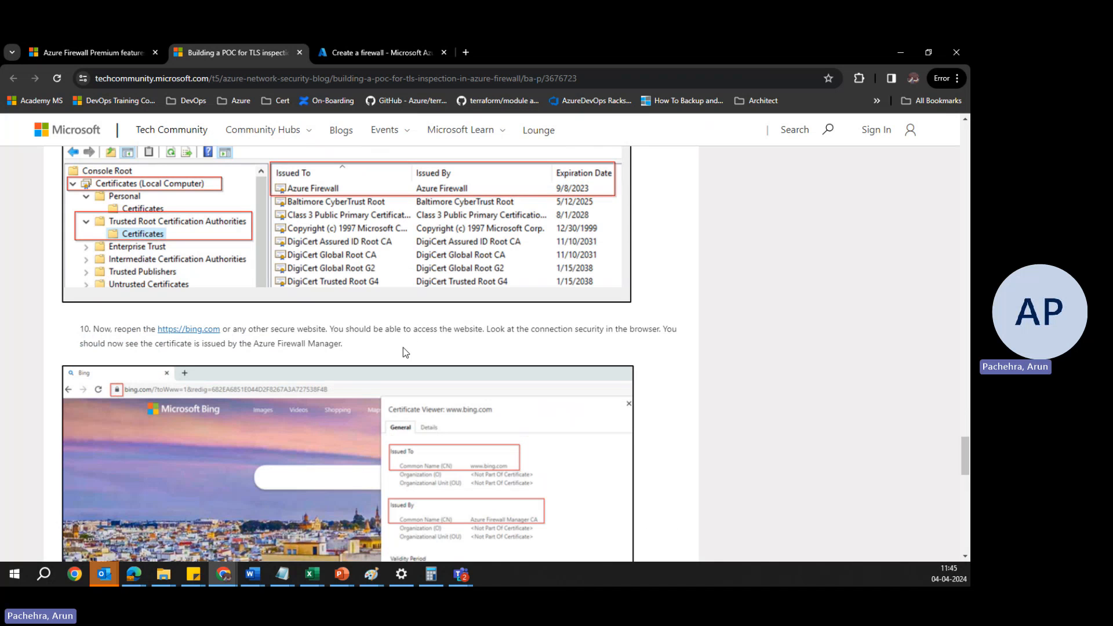
Step: Return to the Learn tab and read the Enterprise CA certificates article down to Prerequisites
left_click(90, 52)
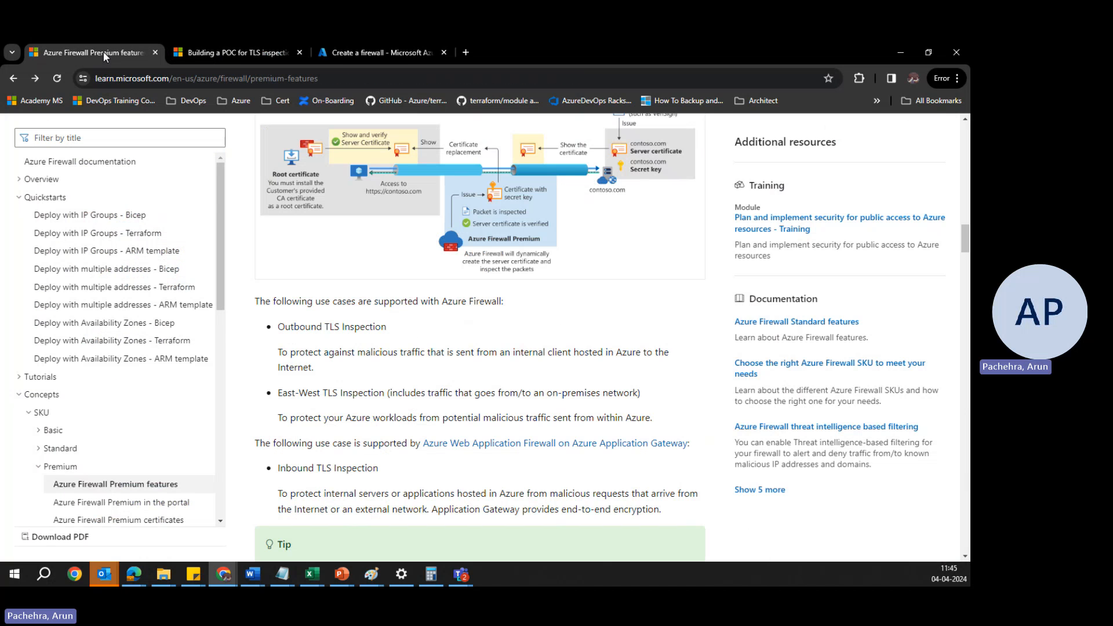
mouse_move(189, 374)
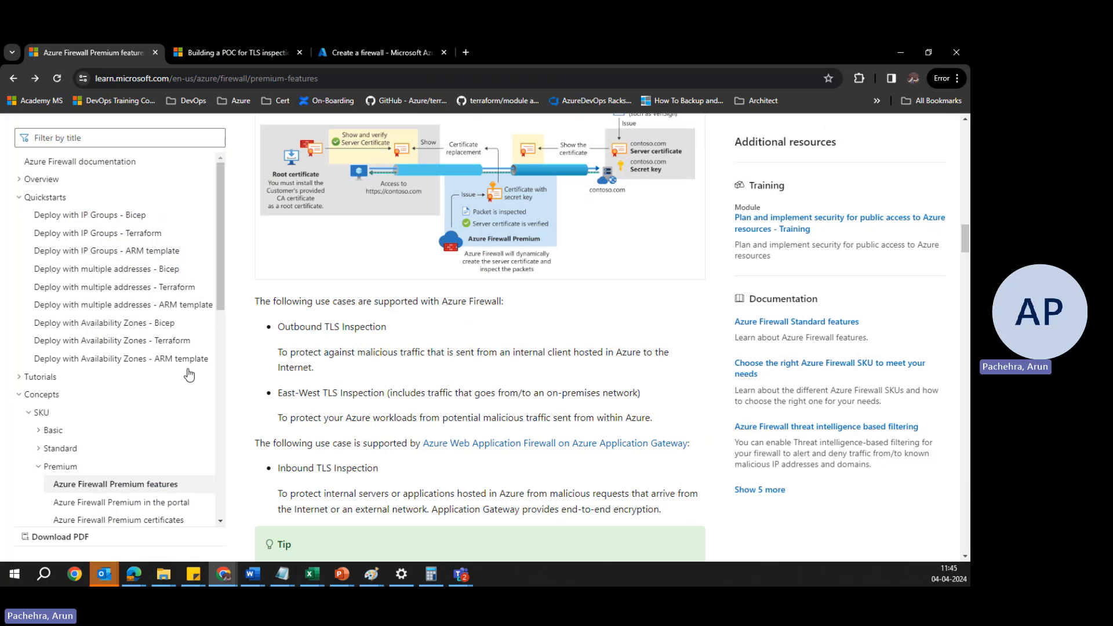
scroll("down", 3)
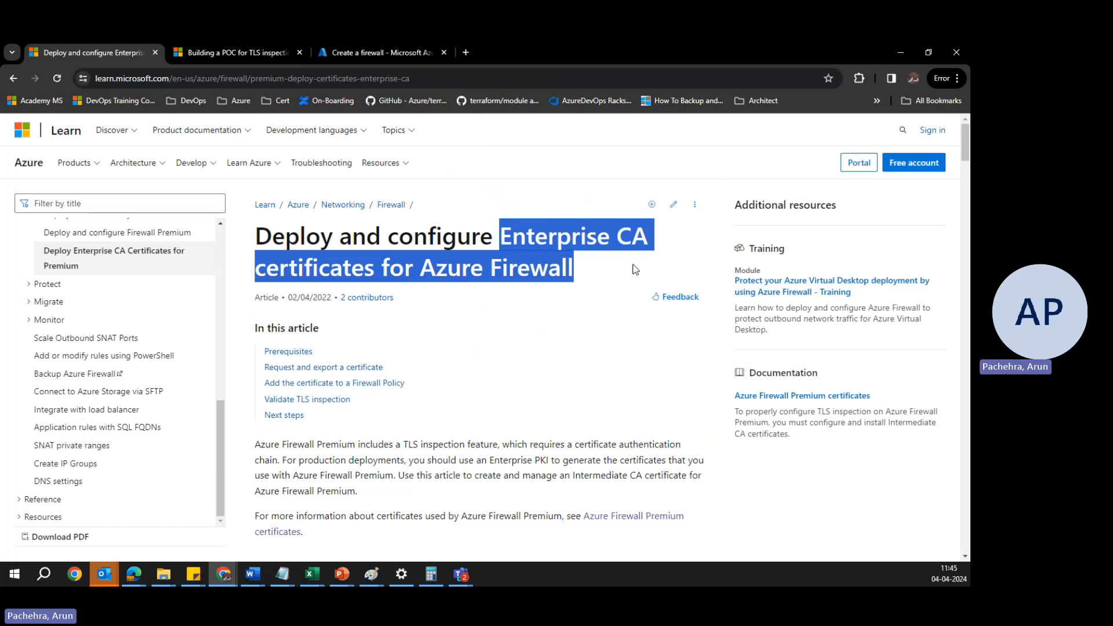
left_click(551, 355)
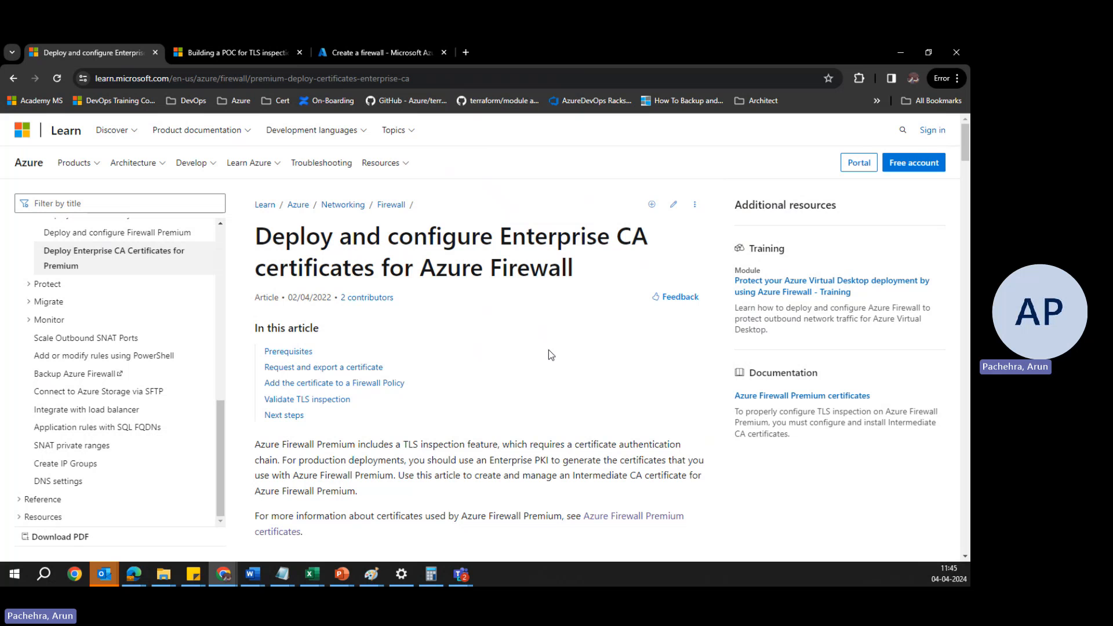
scroll("down", 3)
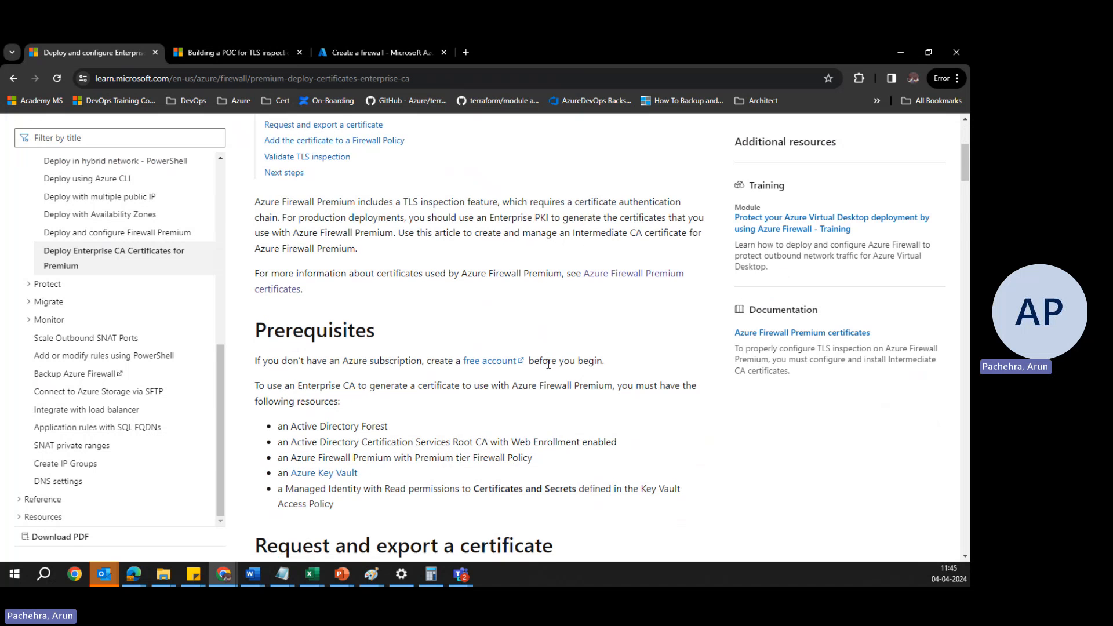
scroll("down", 3)
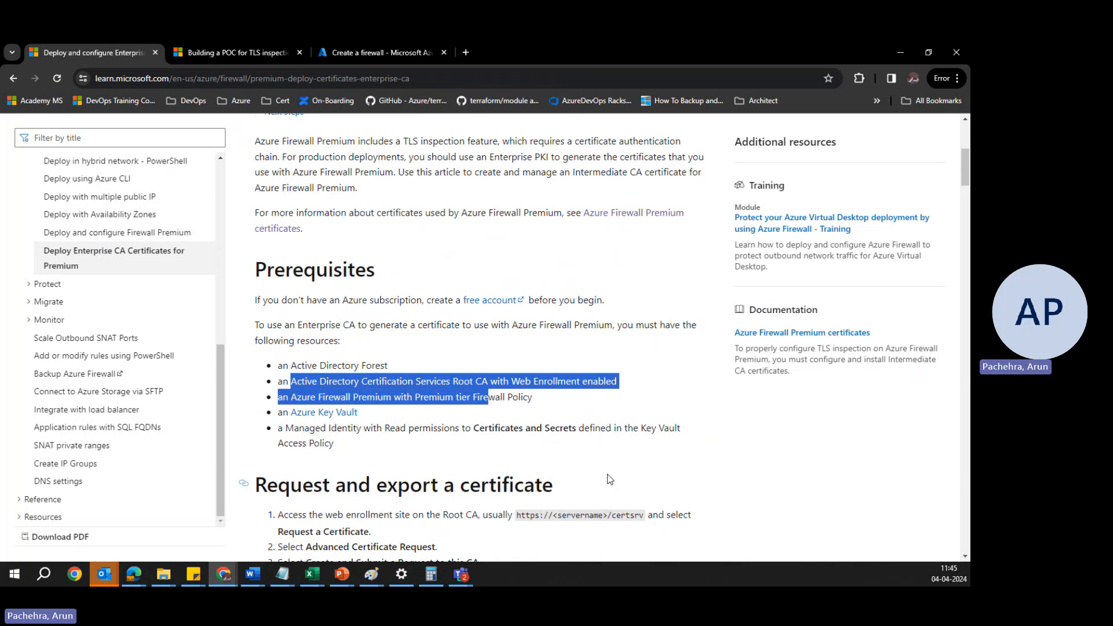
Step: Continue through the article to the Request and export a certificate steps
left_click(461, 424)
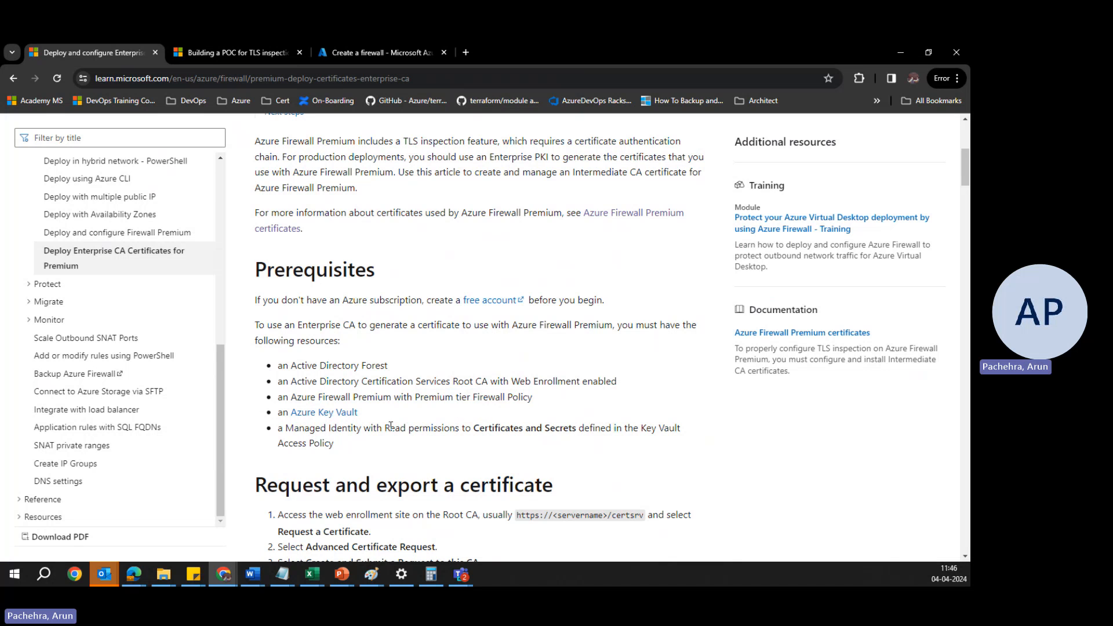
mouse_move(582, 387)
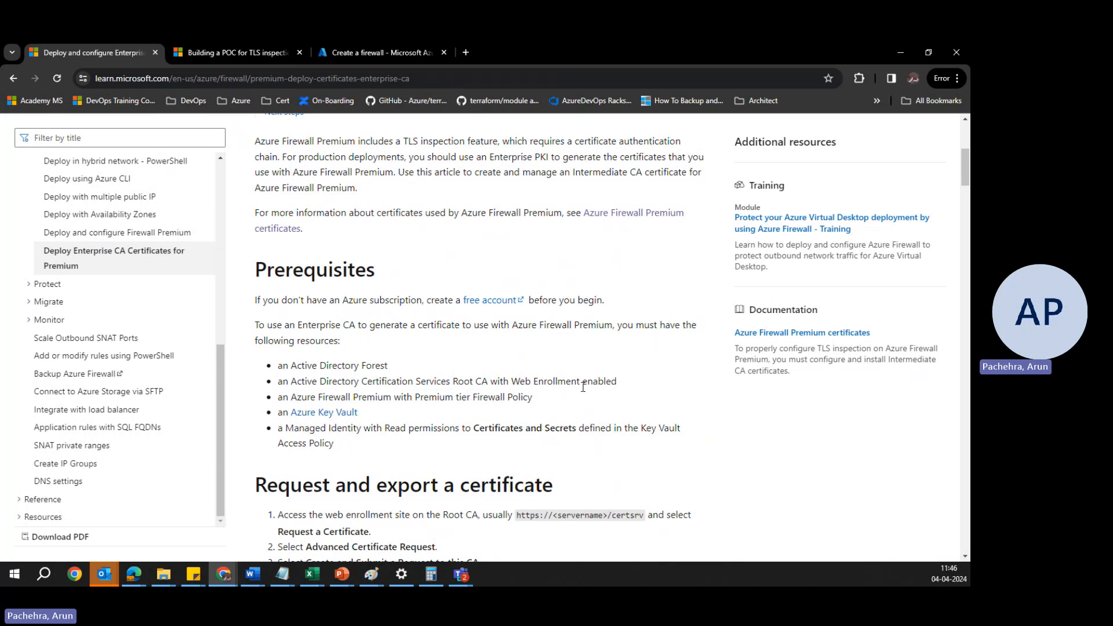
scroll("down", 3)
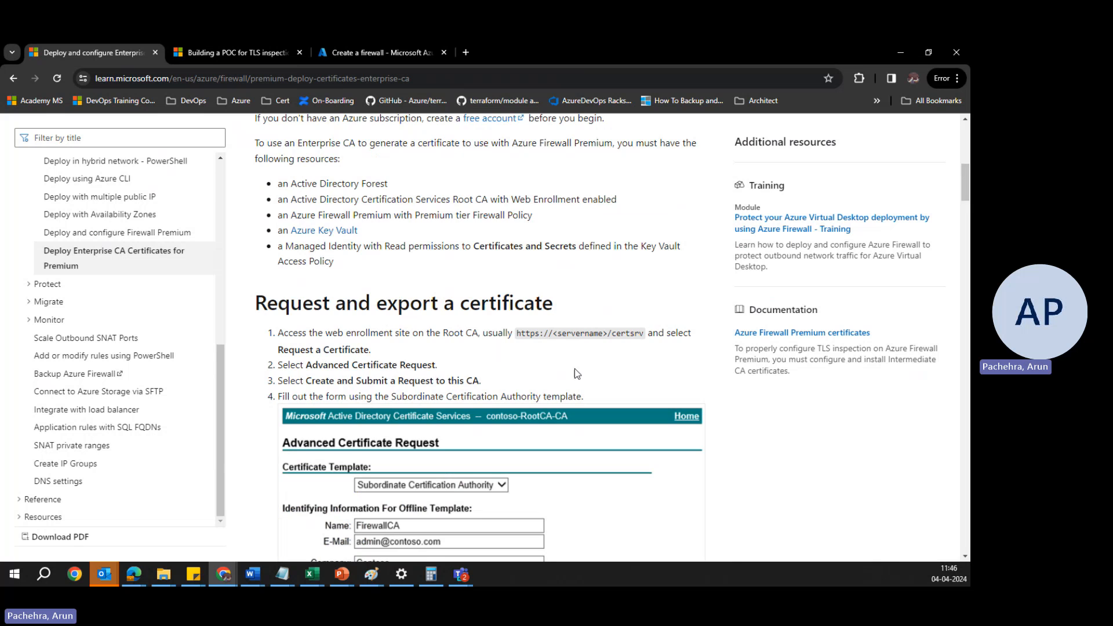
scroll("down", 3)
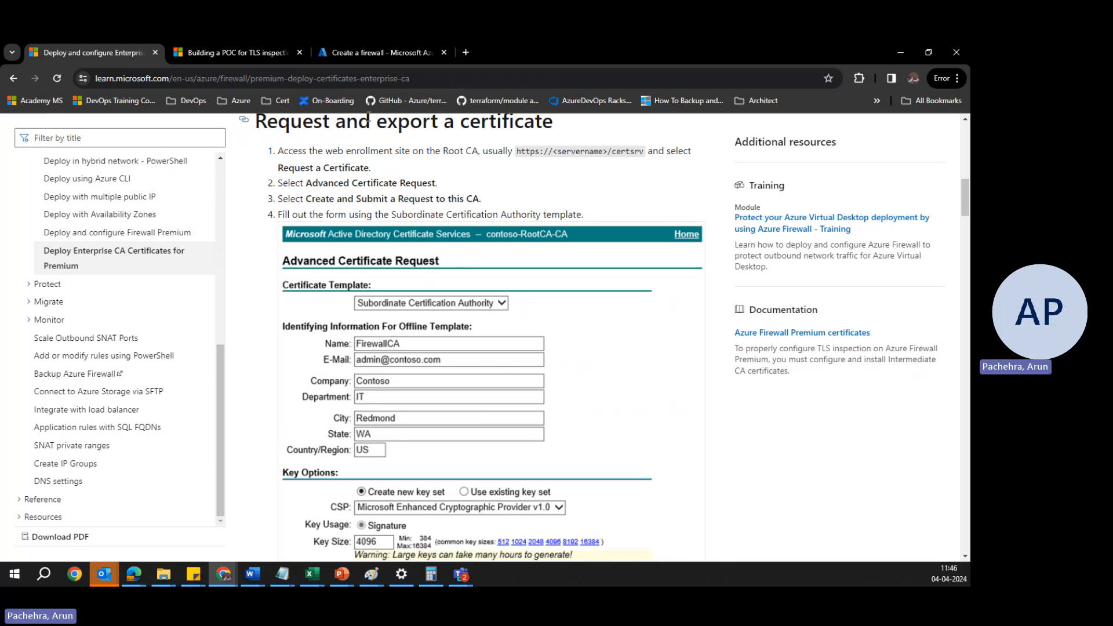
left_click(119, 138)
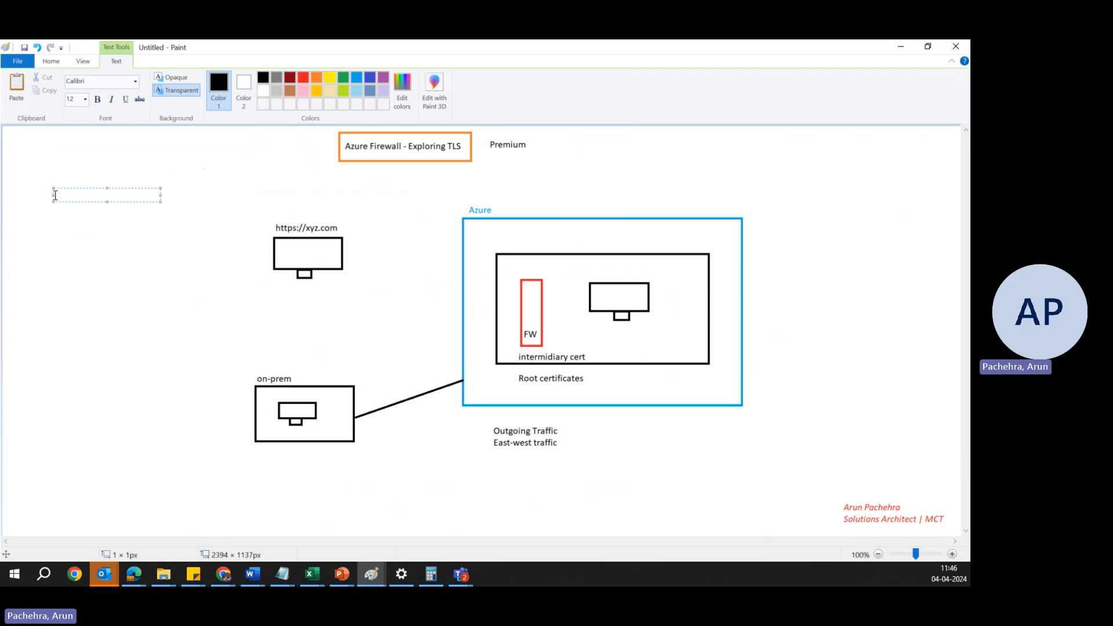
Step: Add a three-line list 'Enhanced Security', 'Compliance', 'Visibility' at the canvas's upper left
type("Enhanced Security")
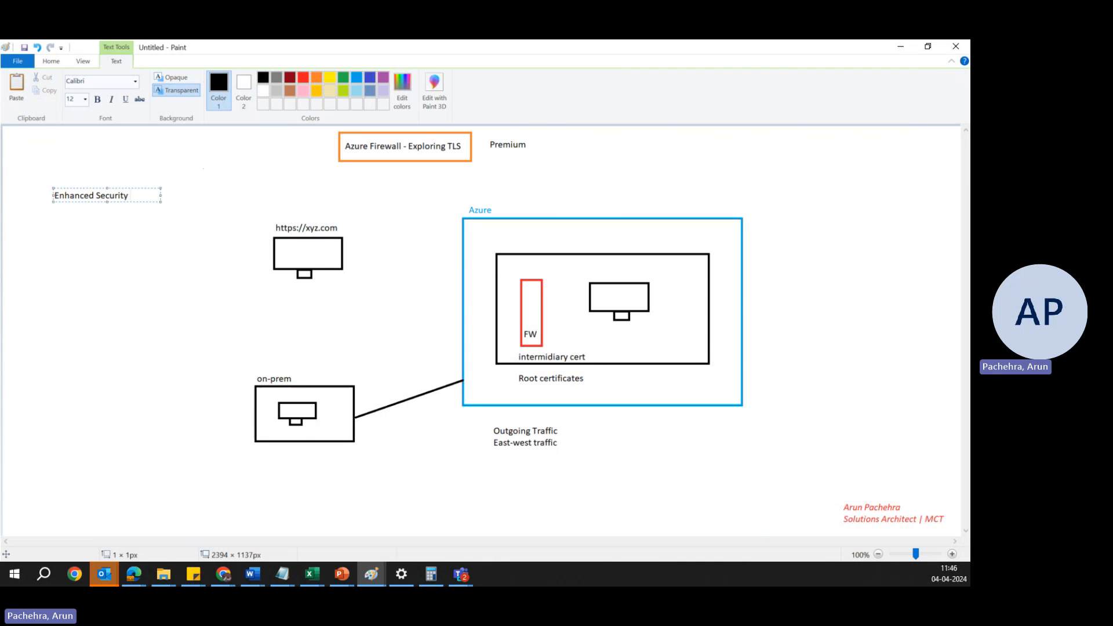
left_click(132, 195)
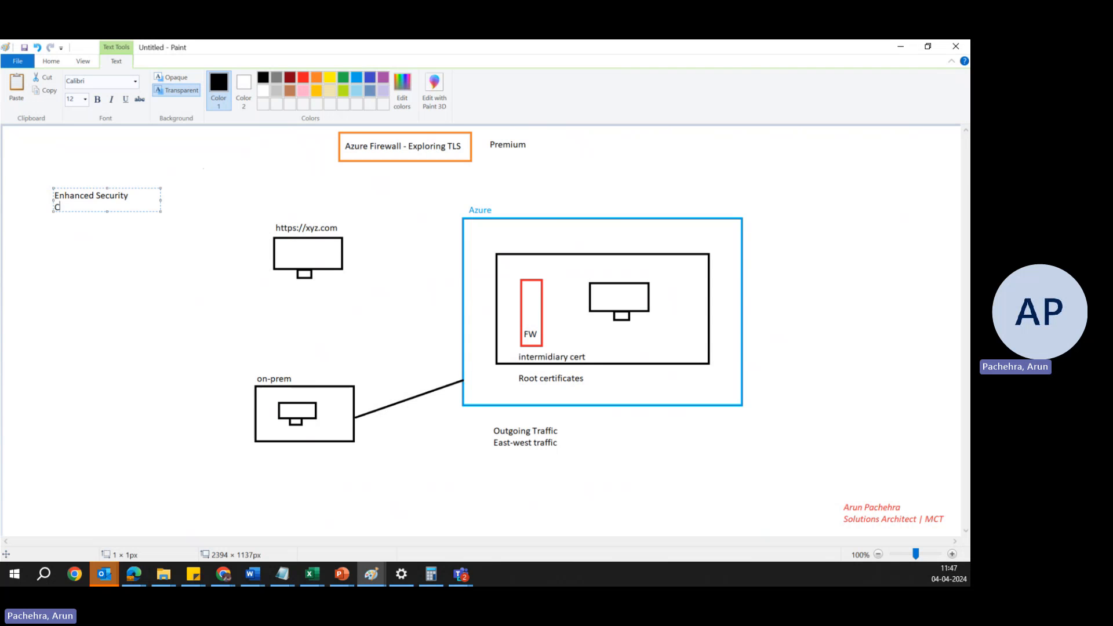
type("Complia")
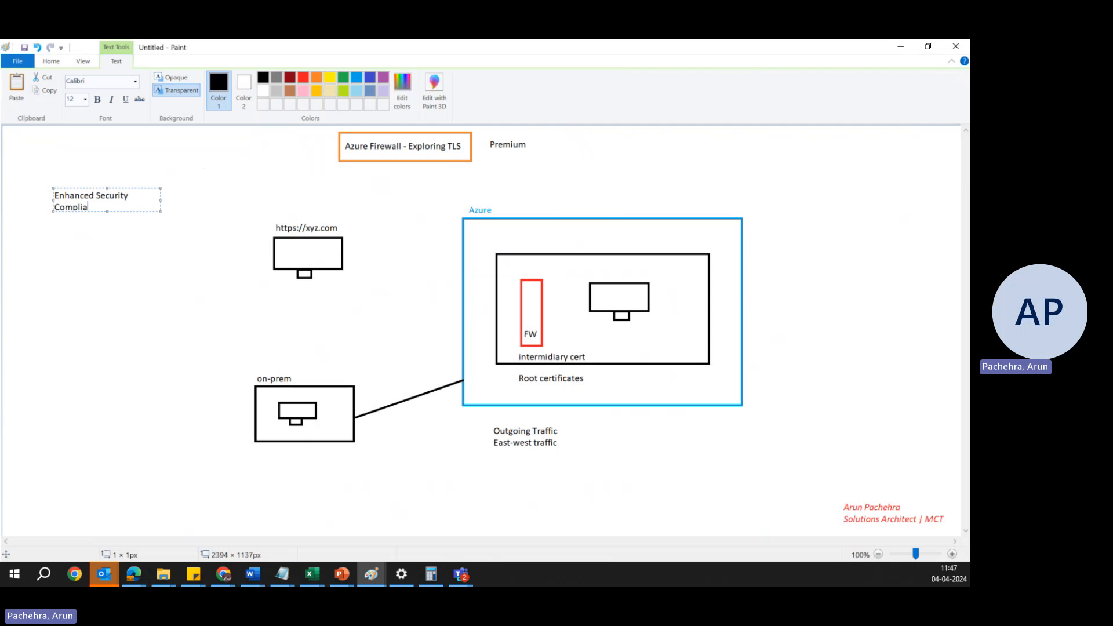
type("nce")
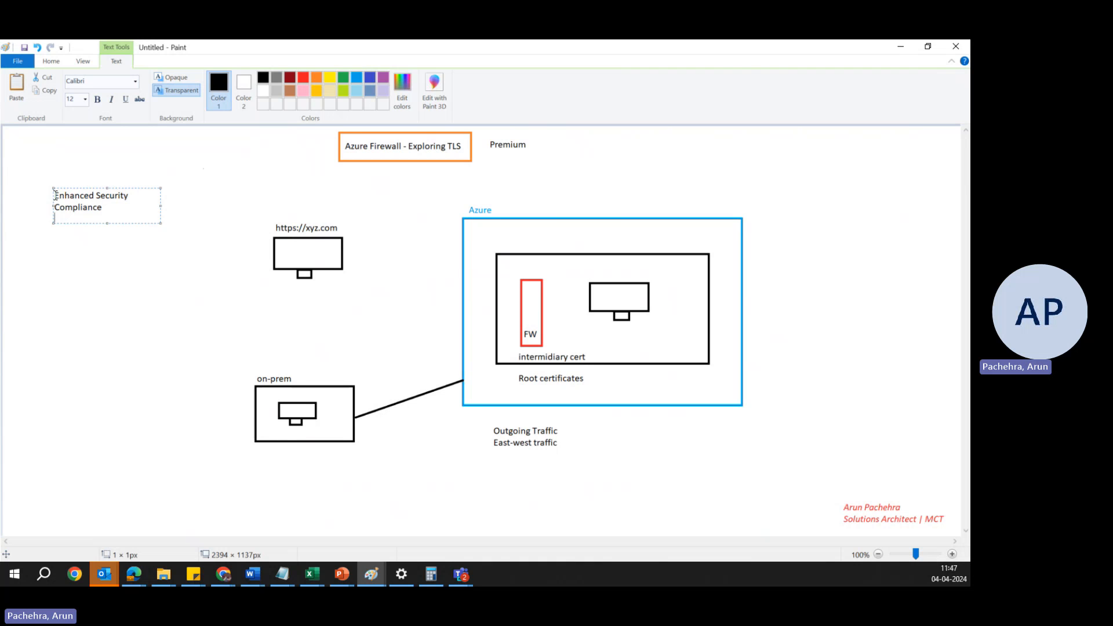
type("Visi")
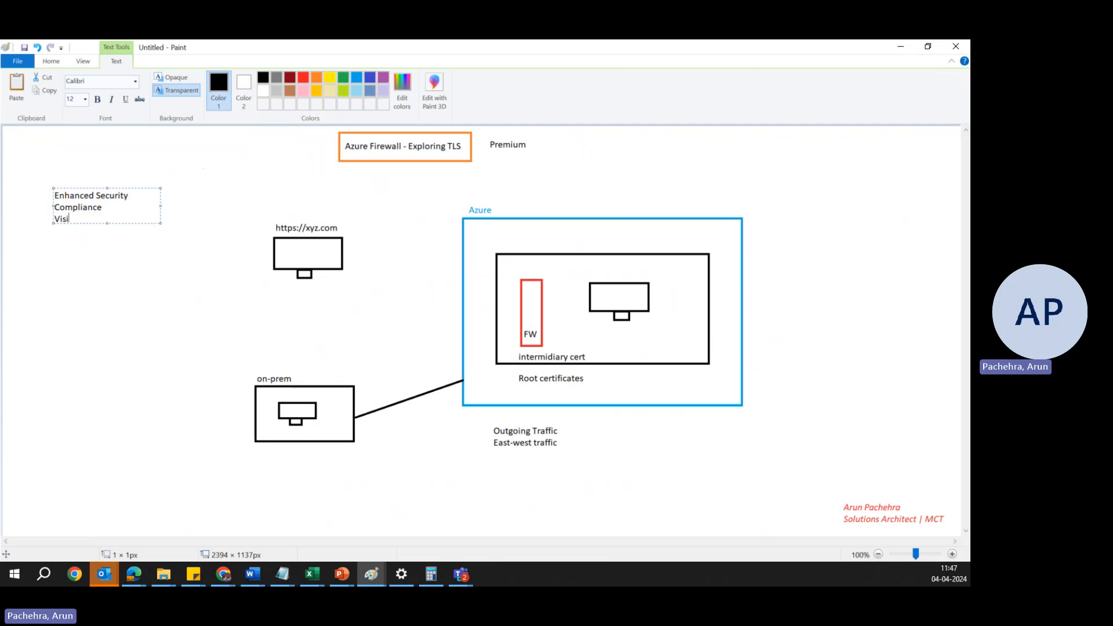
type("bility")
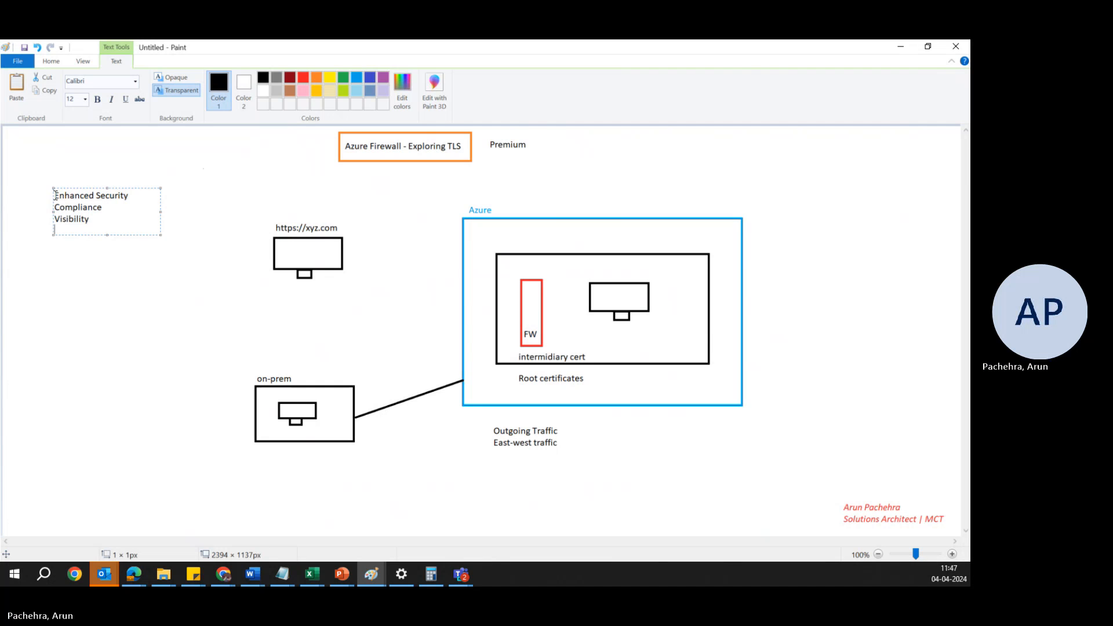
mouse_move(119, 214)
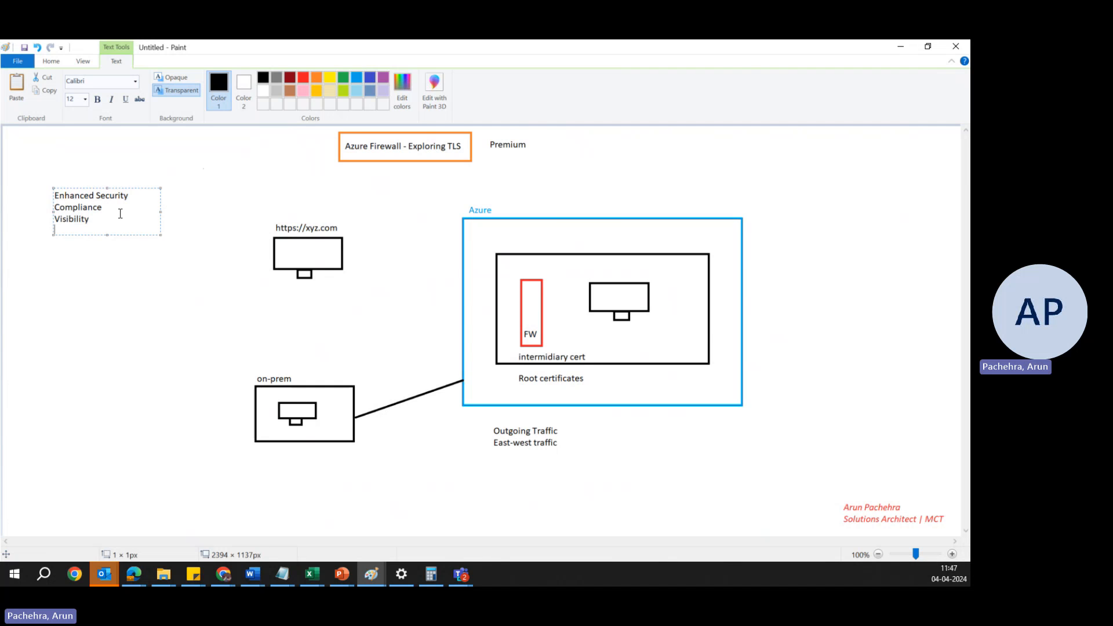
mouse_move(138, 234)
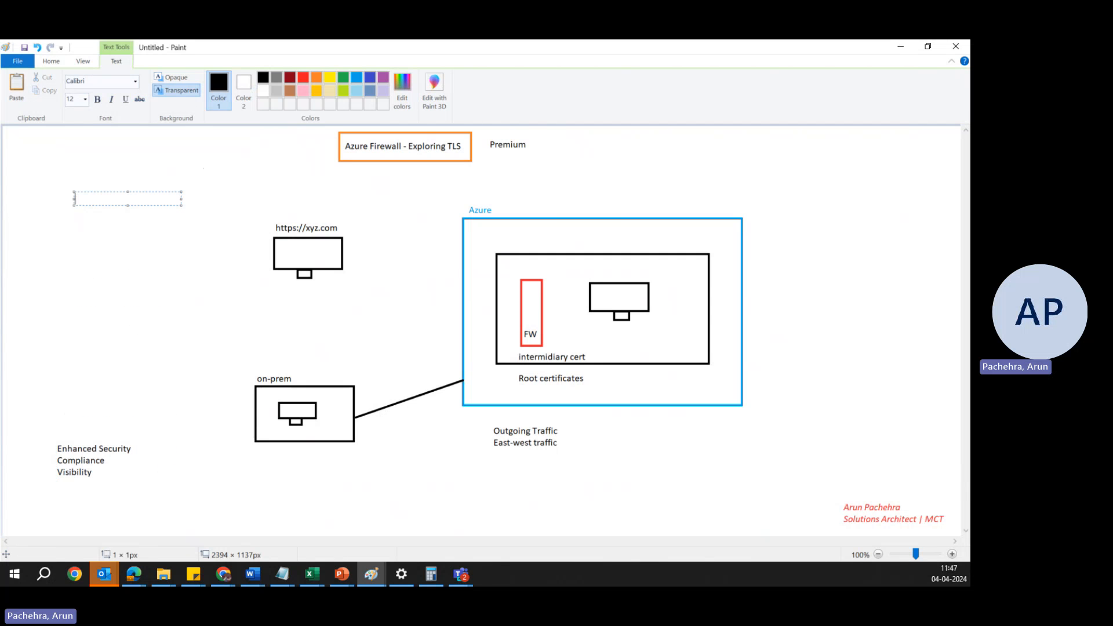
mouse_move(82, 147)
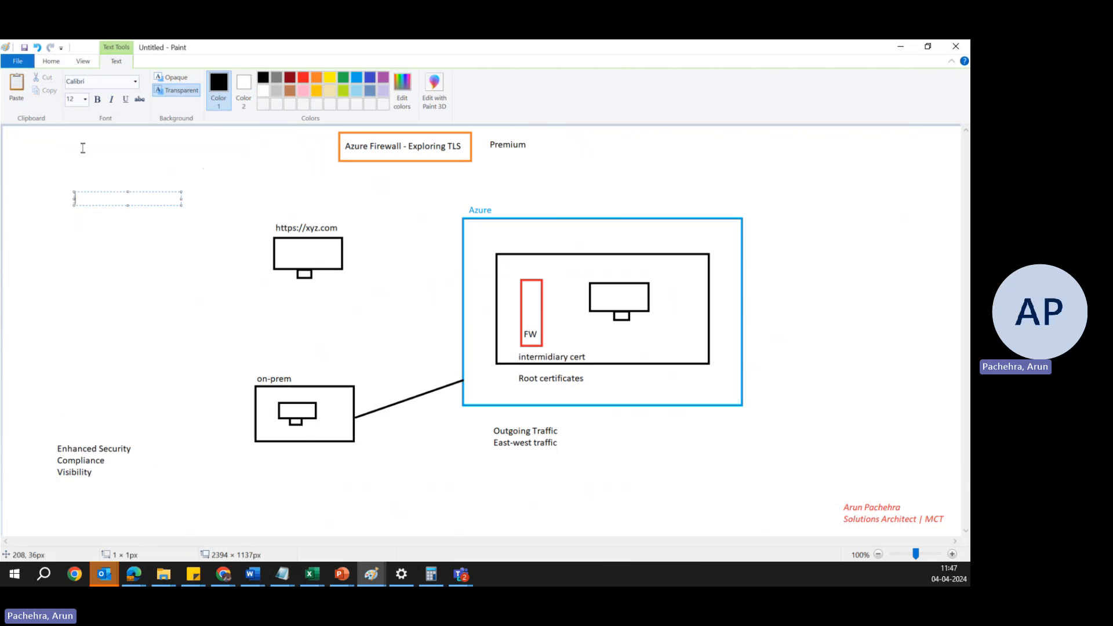
mouse_move(58, 175)
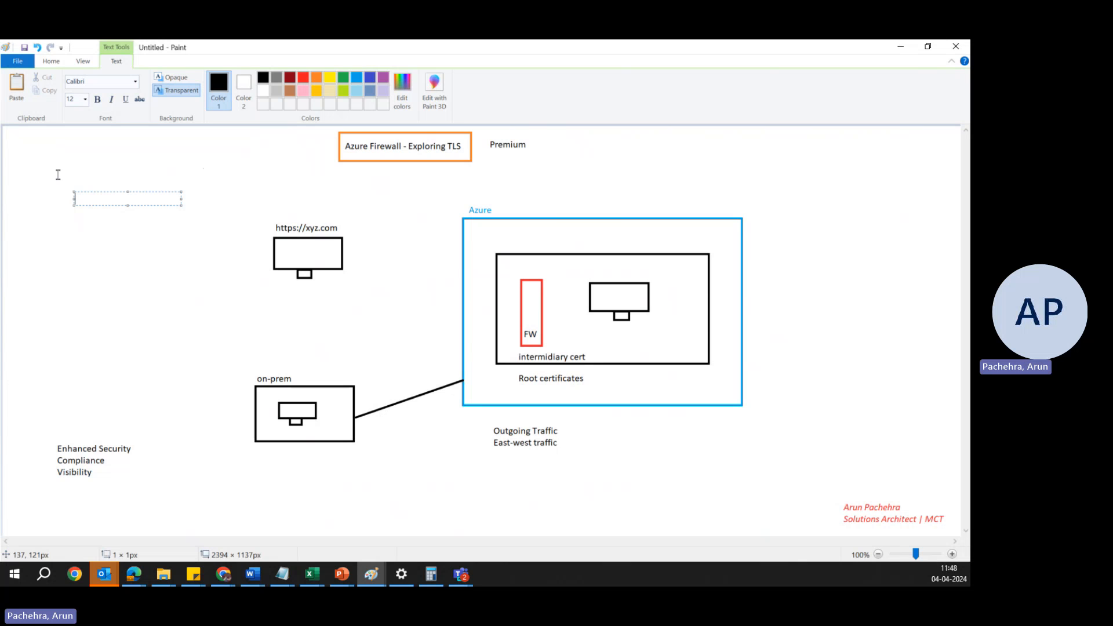
Step: Add an upper-left text list reading 'Selective Inspection', 'Performance considerations', 'Cpmpliance & Privacy'
type("Selective")
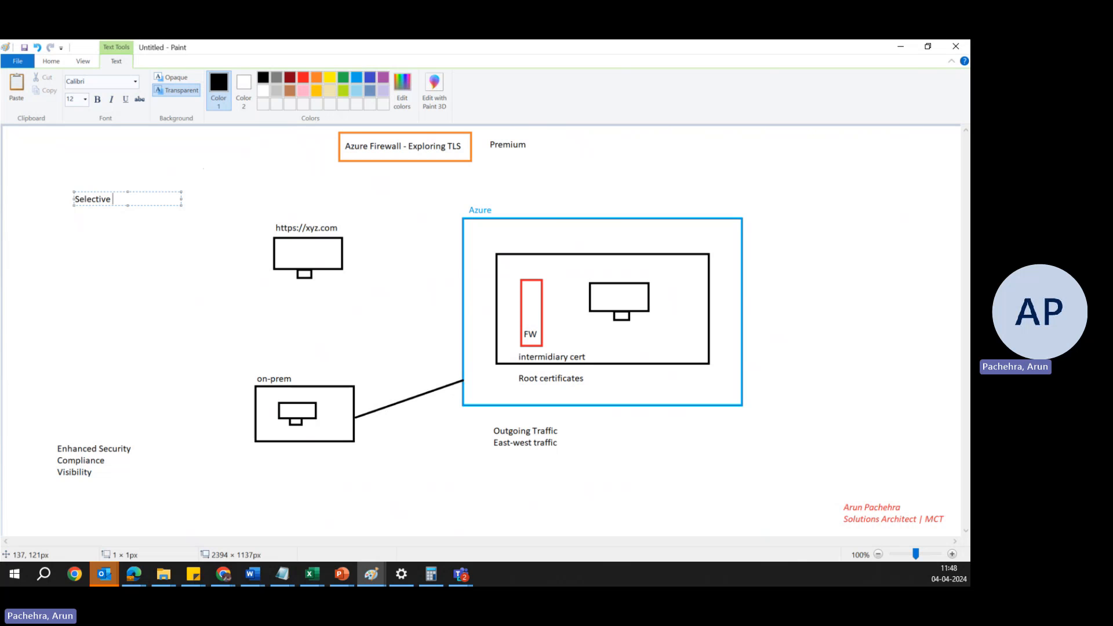
type("Inspectio")
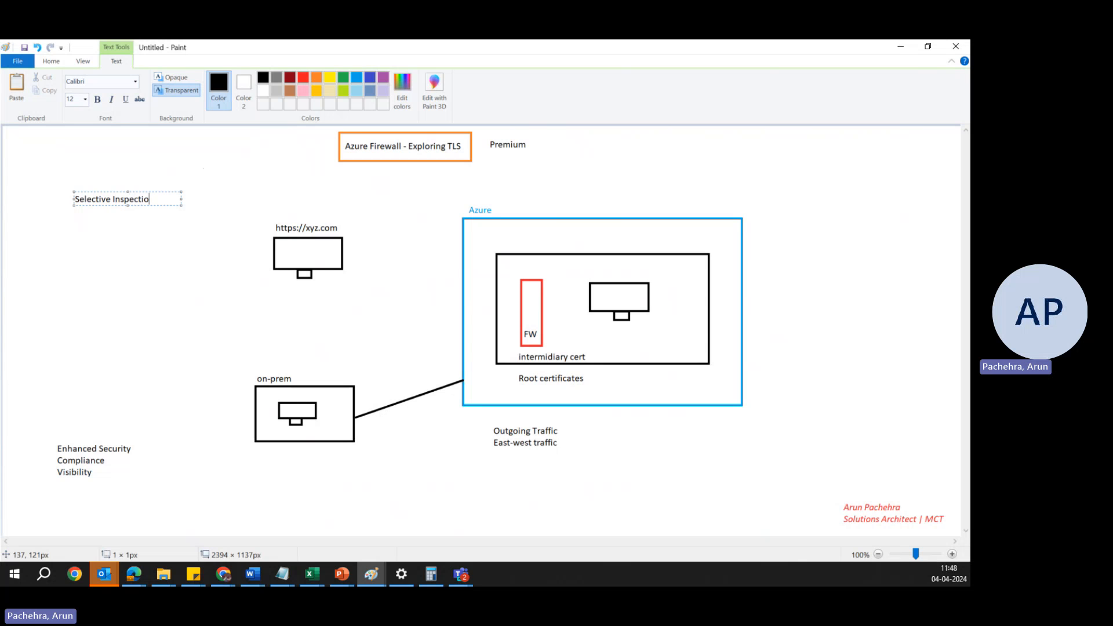
type("n")
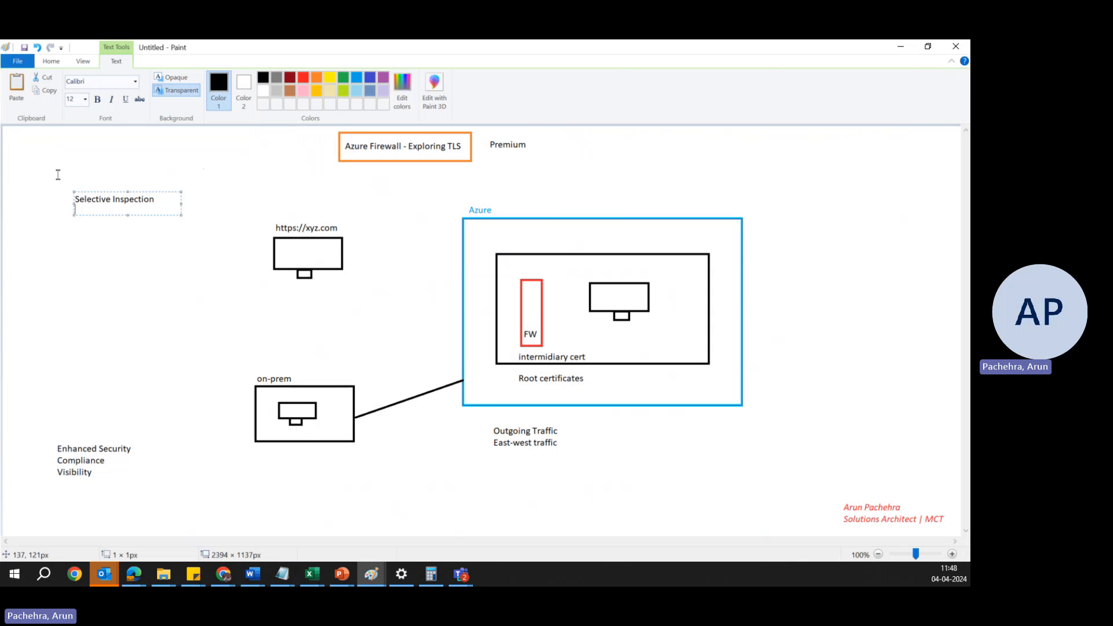
type("Performance")
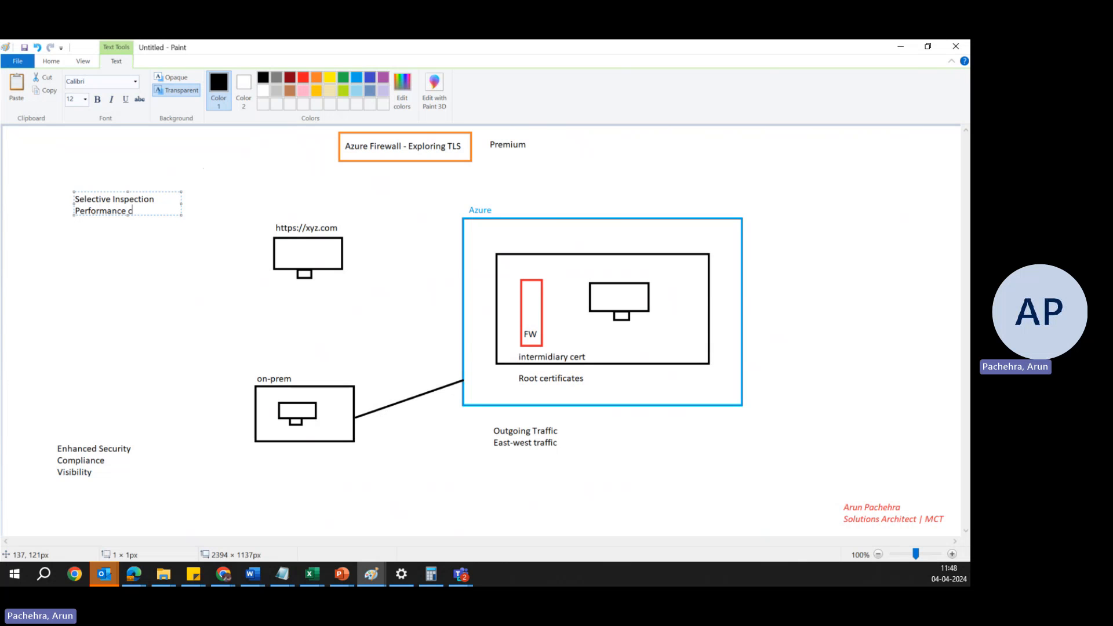
type("considerations")
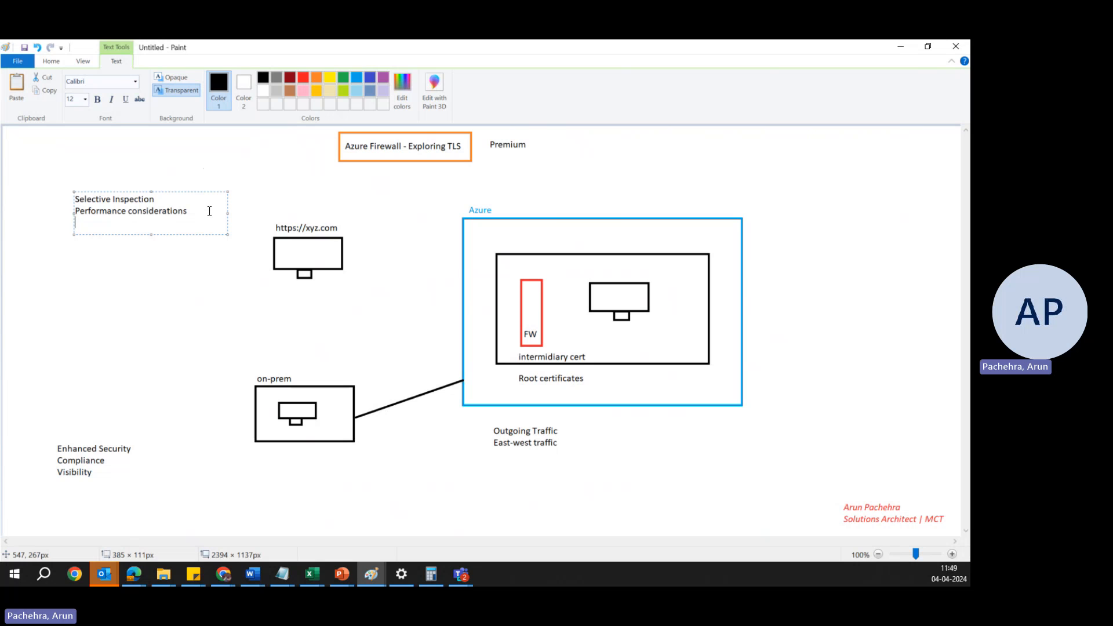
type("Cpmp")
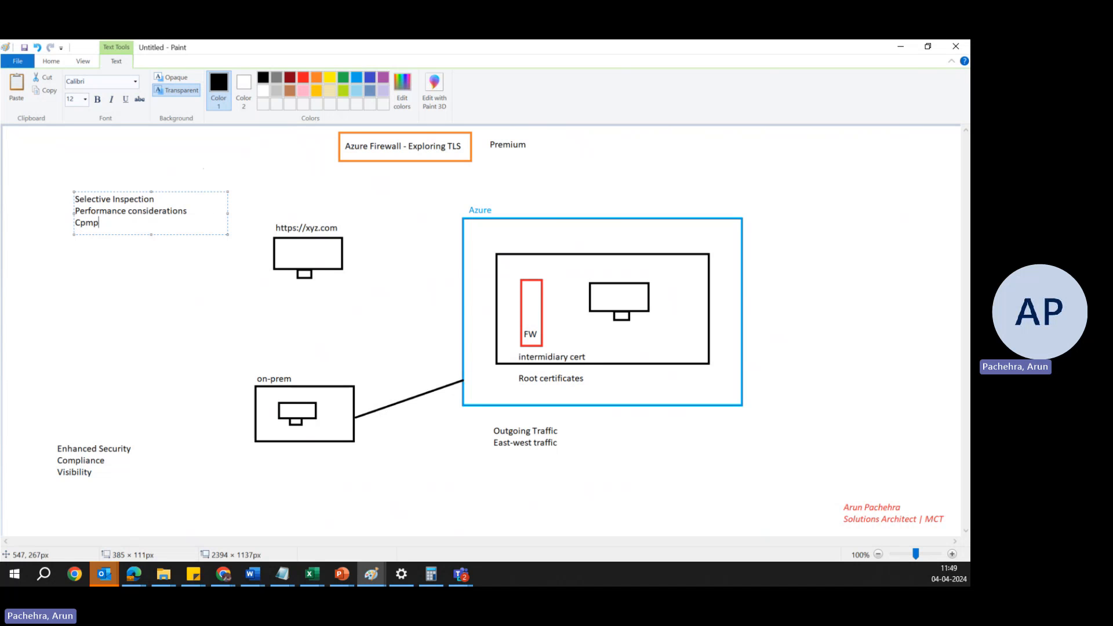
type("liance &")
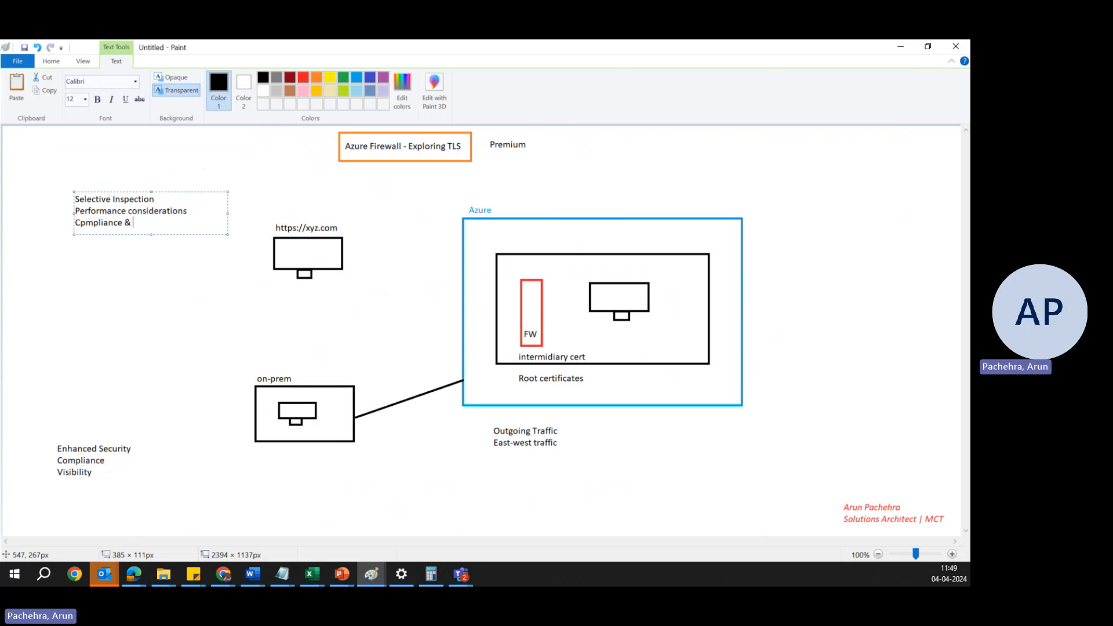
type("Privacy")
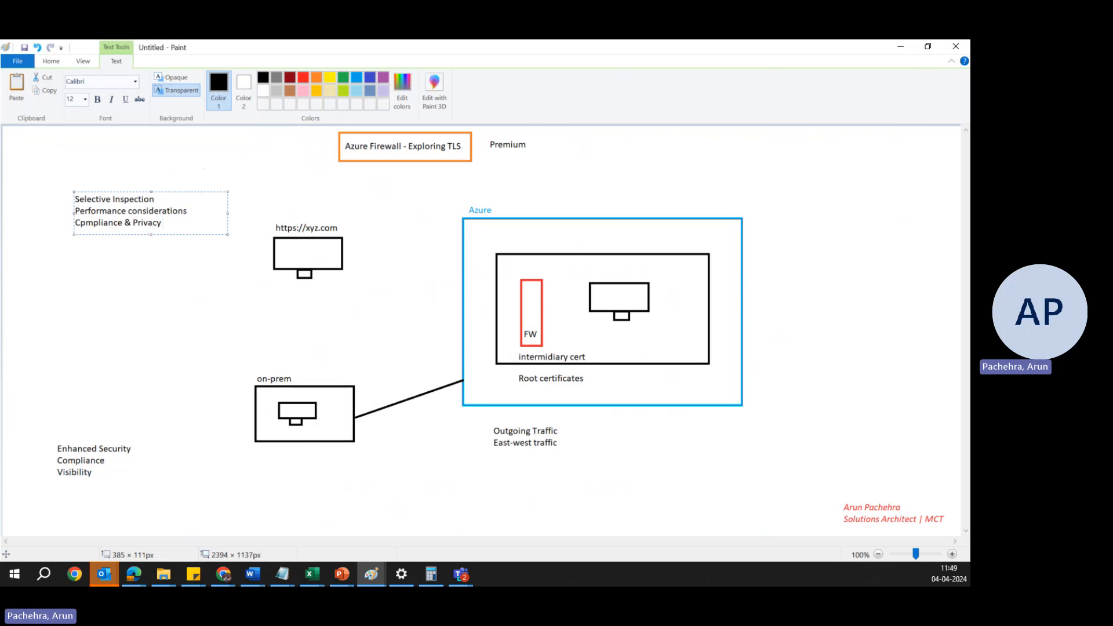
left_click(163, 223)
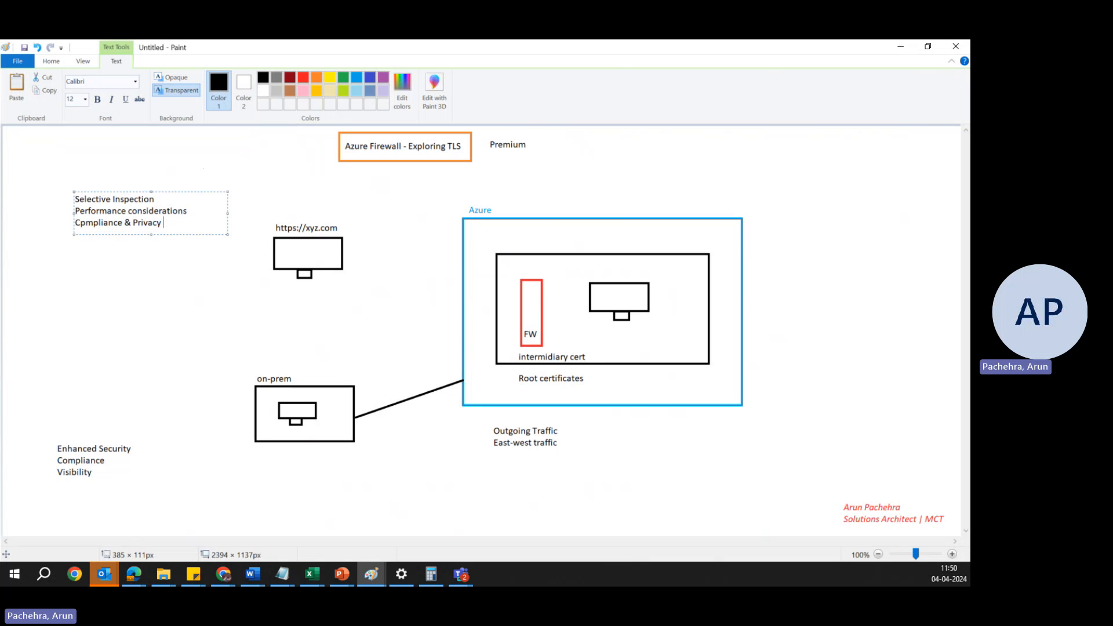
mouse_move(521, 440)
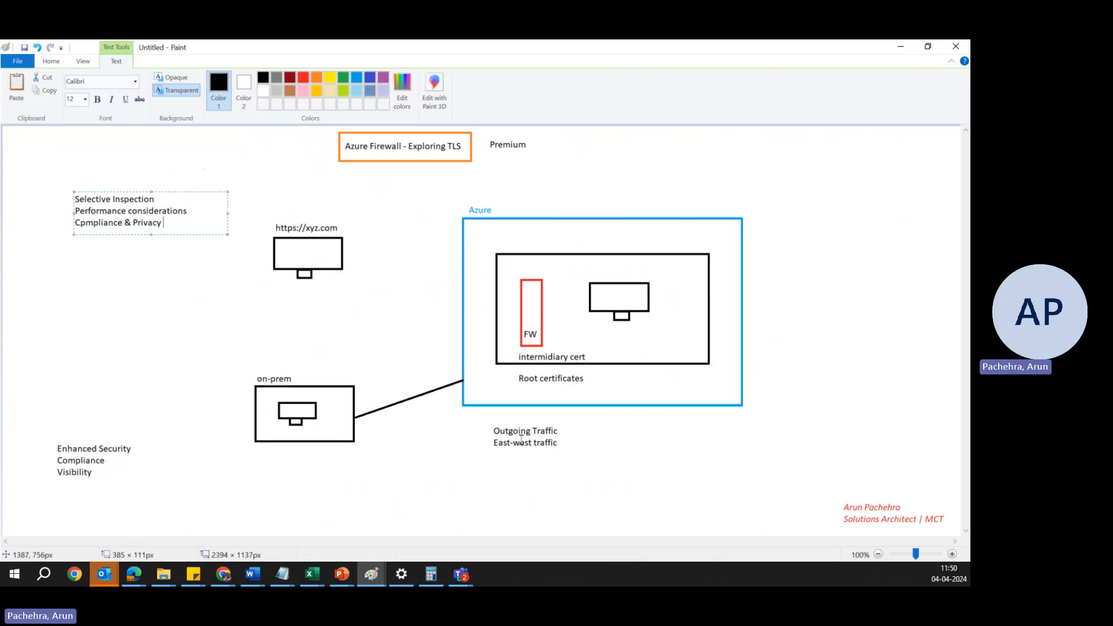
mouse_move(371, 574)
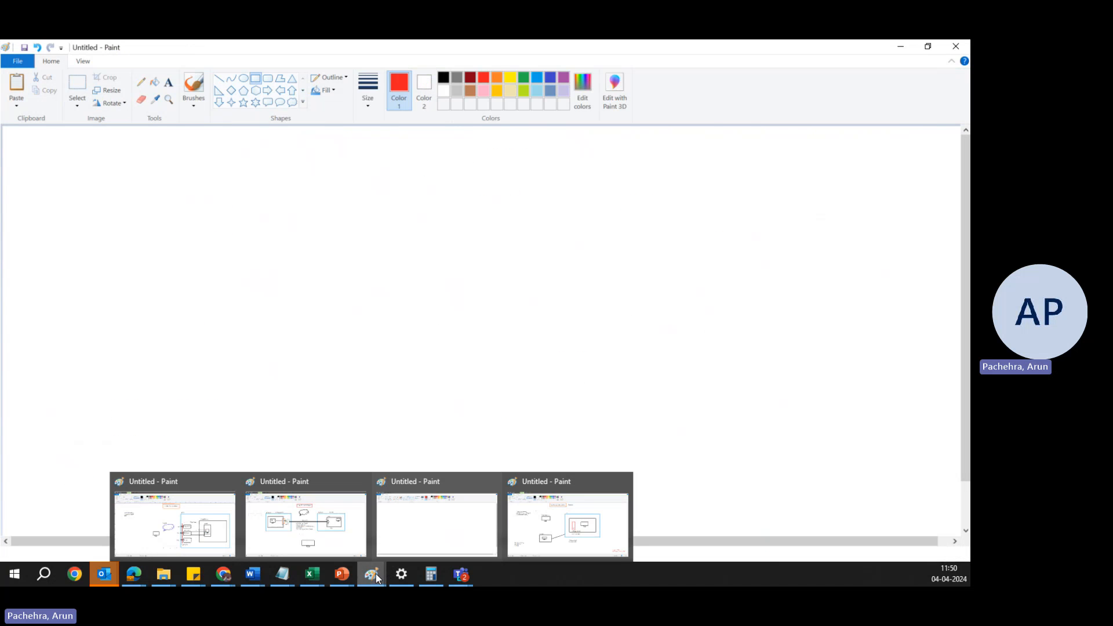
mouse_move(558, 540)
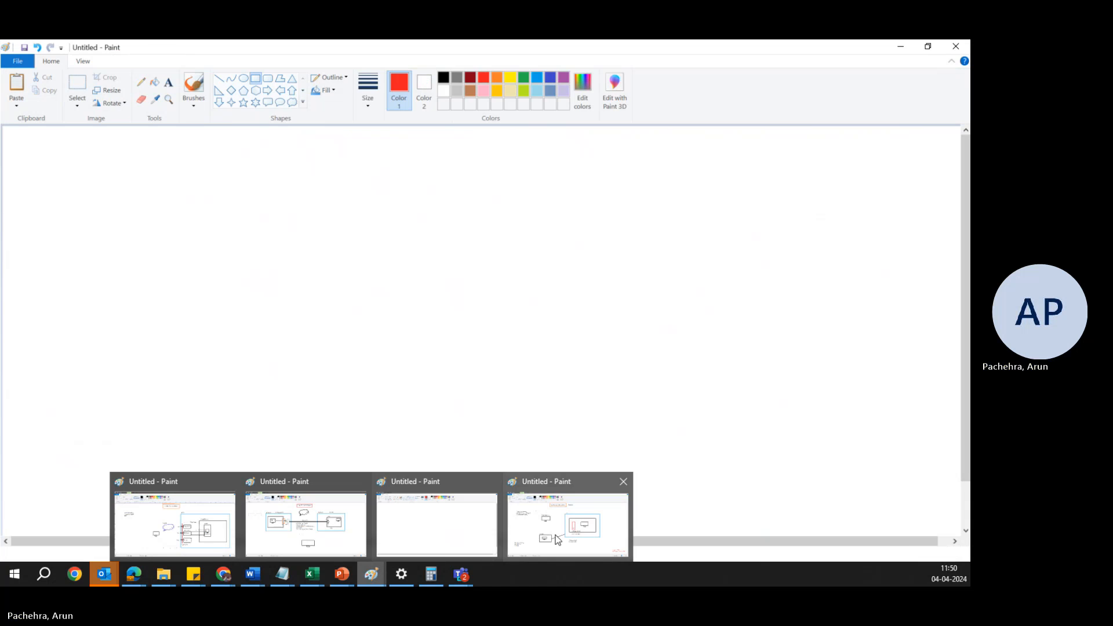
Step: Bring the earlier Azure Firewall features drawing (TLS Inspection, IDPS, Web Categories, URL Filtering) to the front
left_click(567, 525)
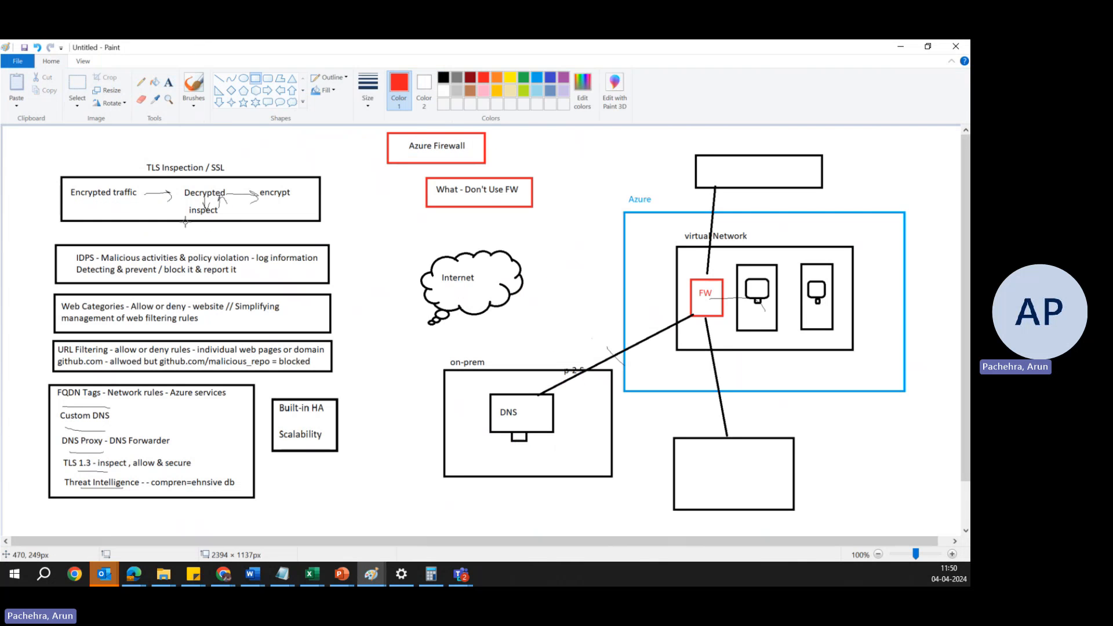
mouse_move(175, 306)
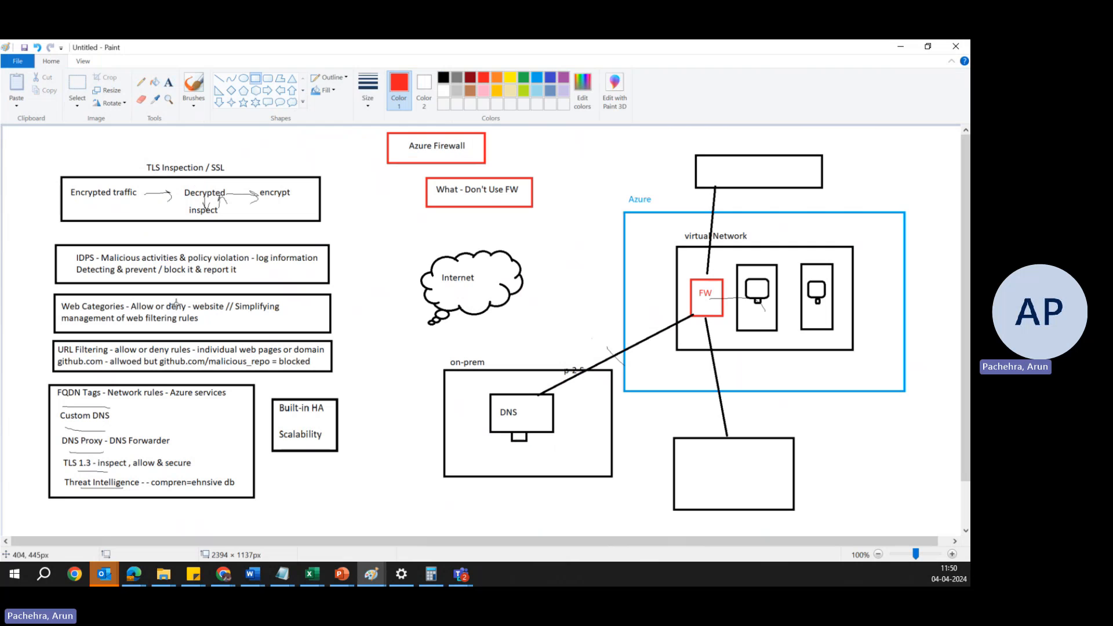
mouse_move(130, 338)
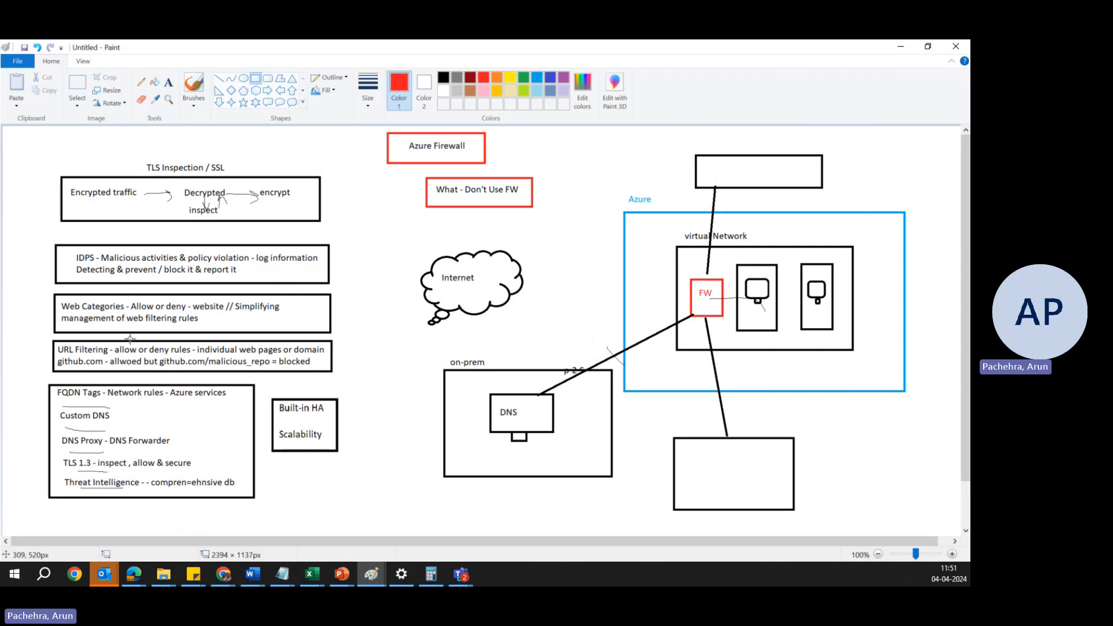
mouse_move(314, 249)
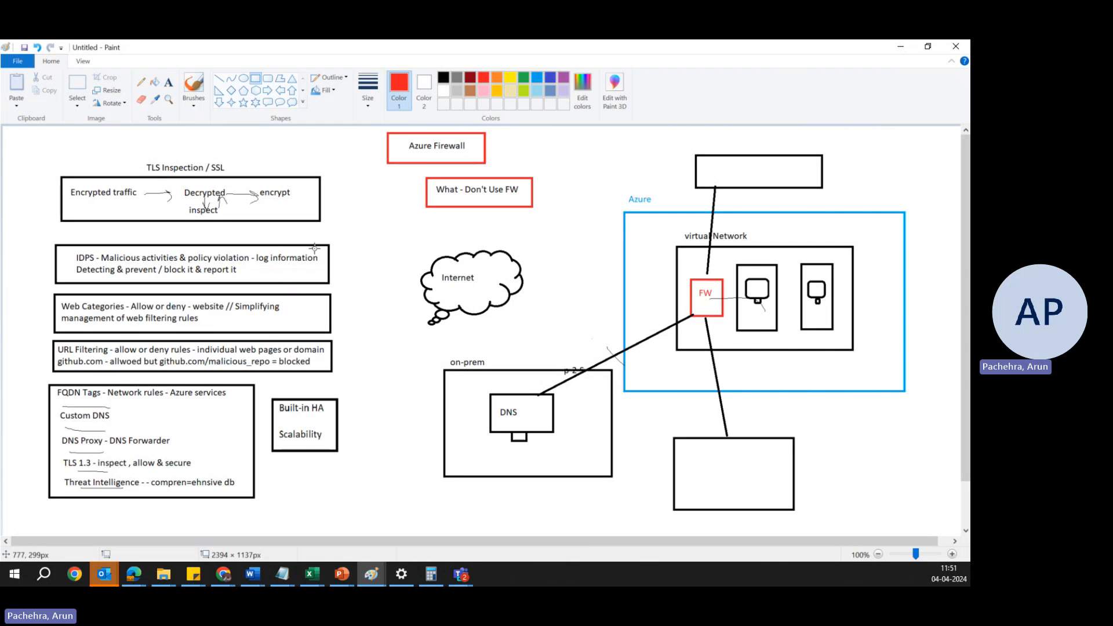
mouse_move(314, 248)
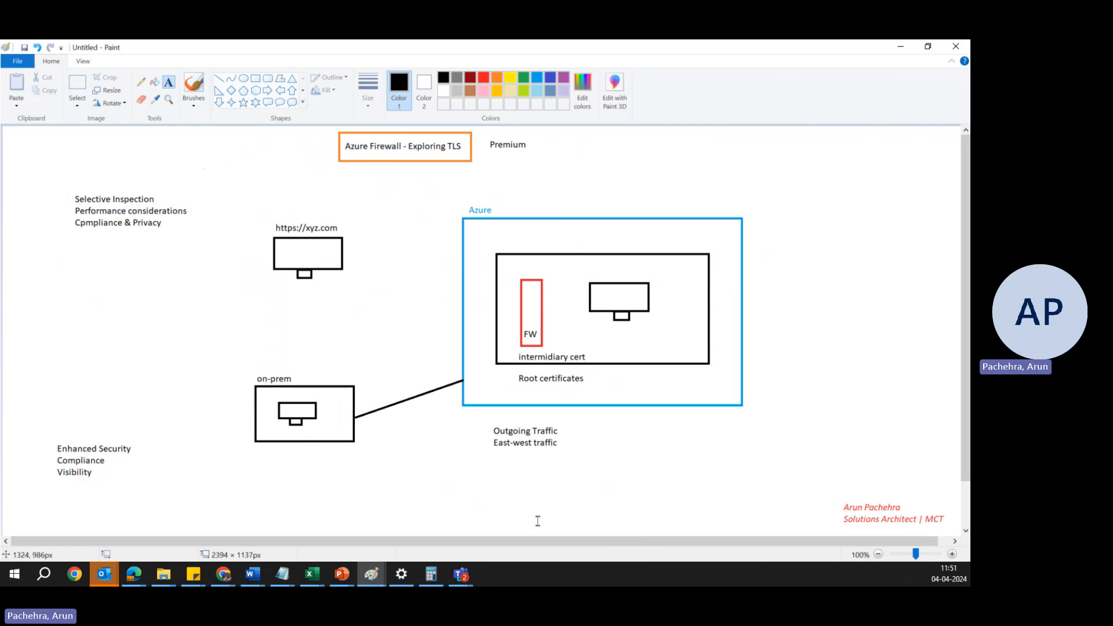
mouse_move(398, 490)
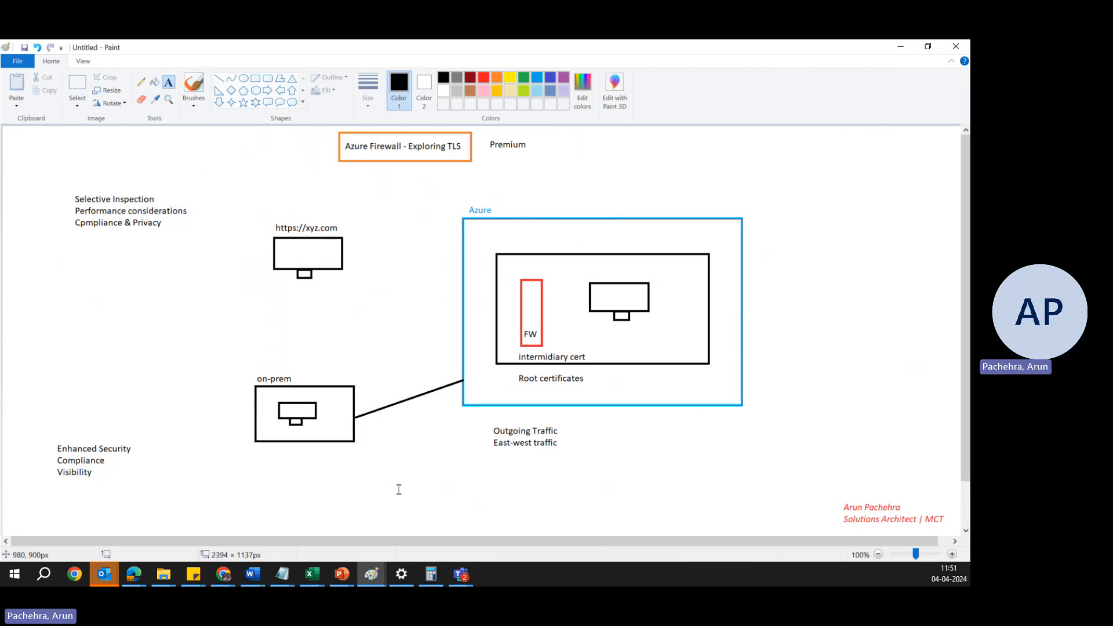
mouse_move(397, 489)
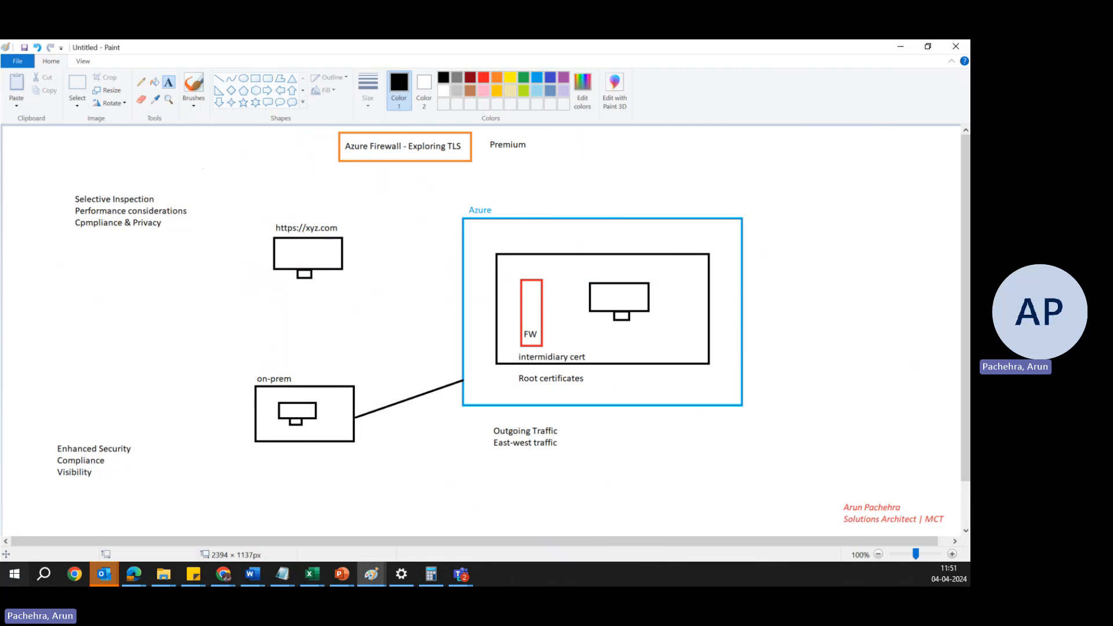